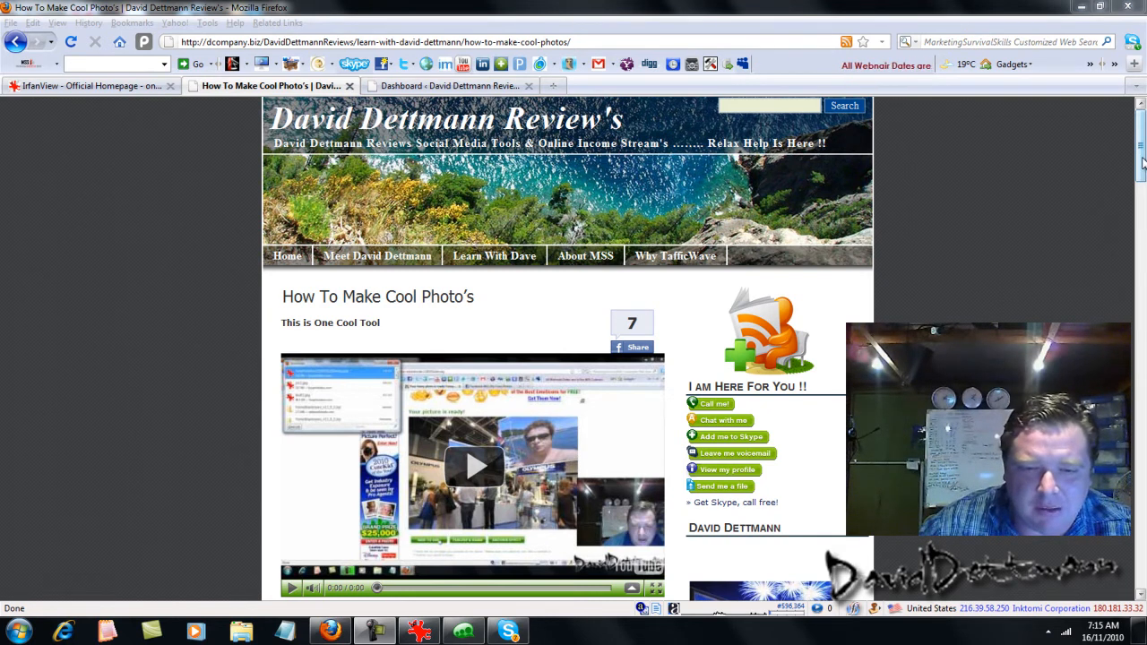
Advance through the folder images to 32.jpg, the woman in red before the Dcompany backdrop
scroll("down", 3)
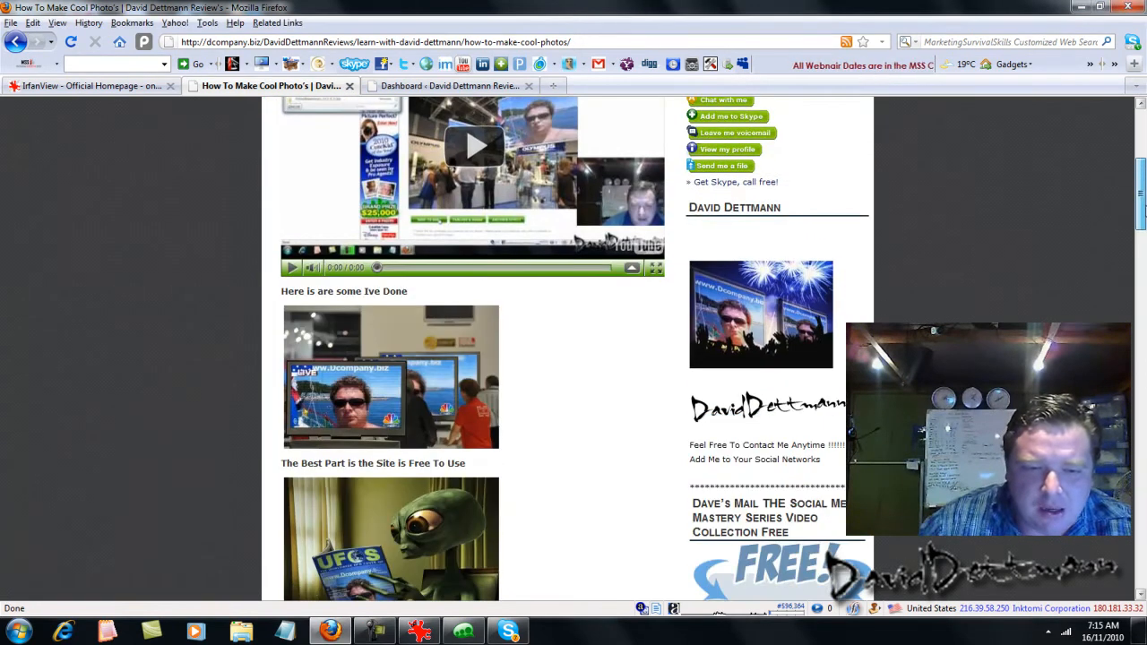
scroll("down", 3)
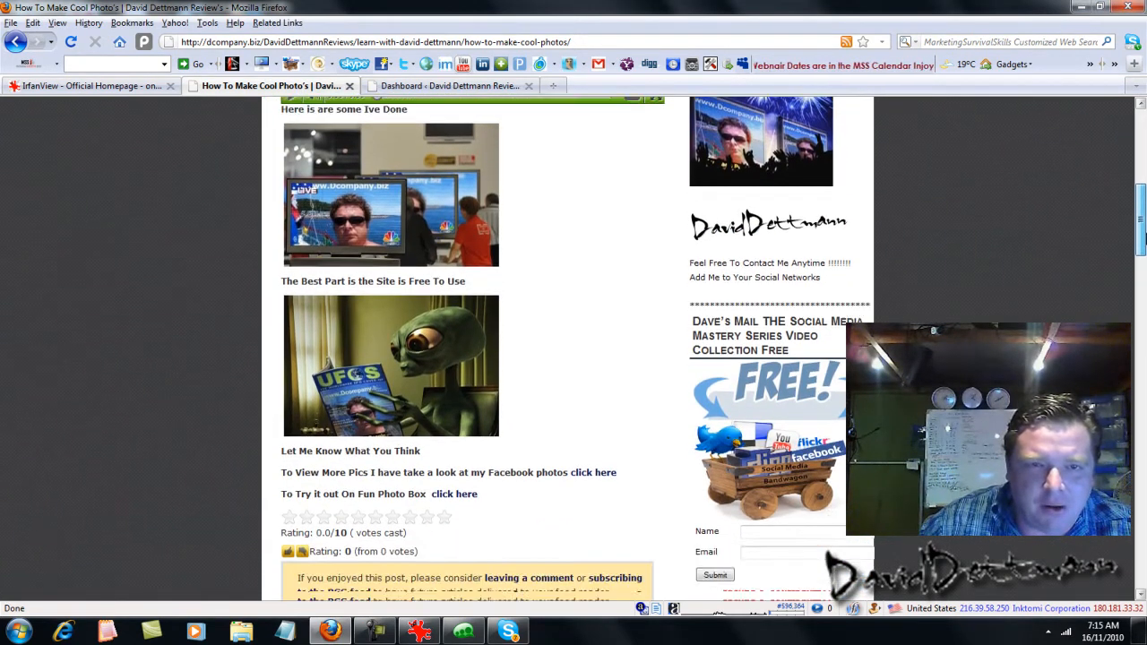
scroll("up", 3)
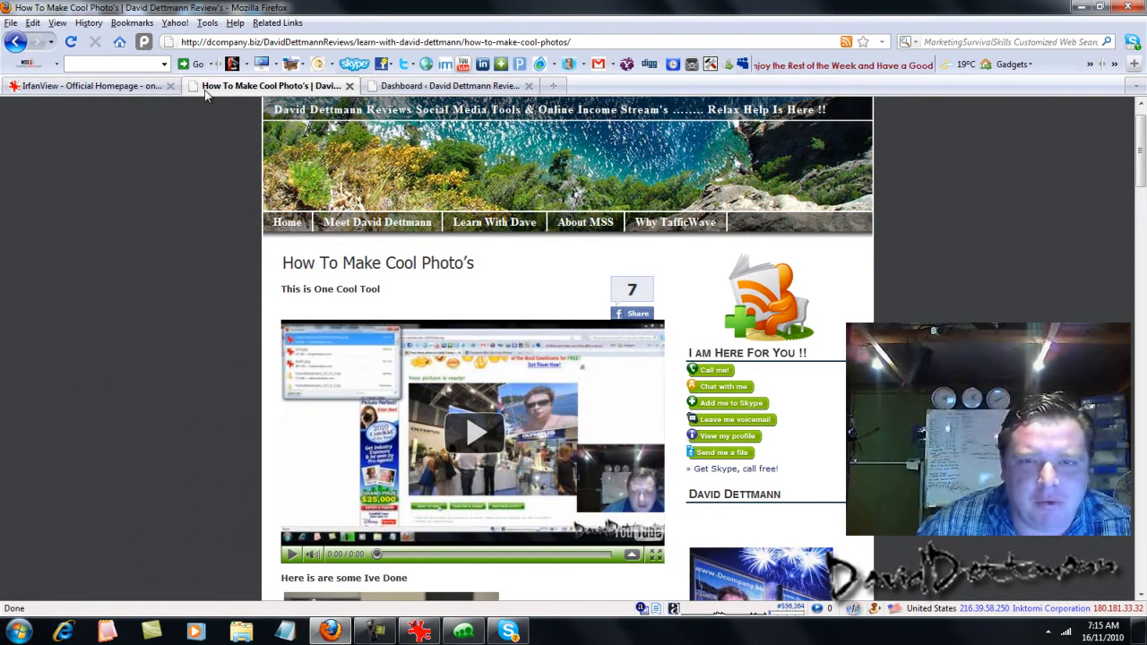
left_click(81, 85)
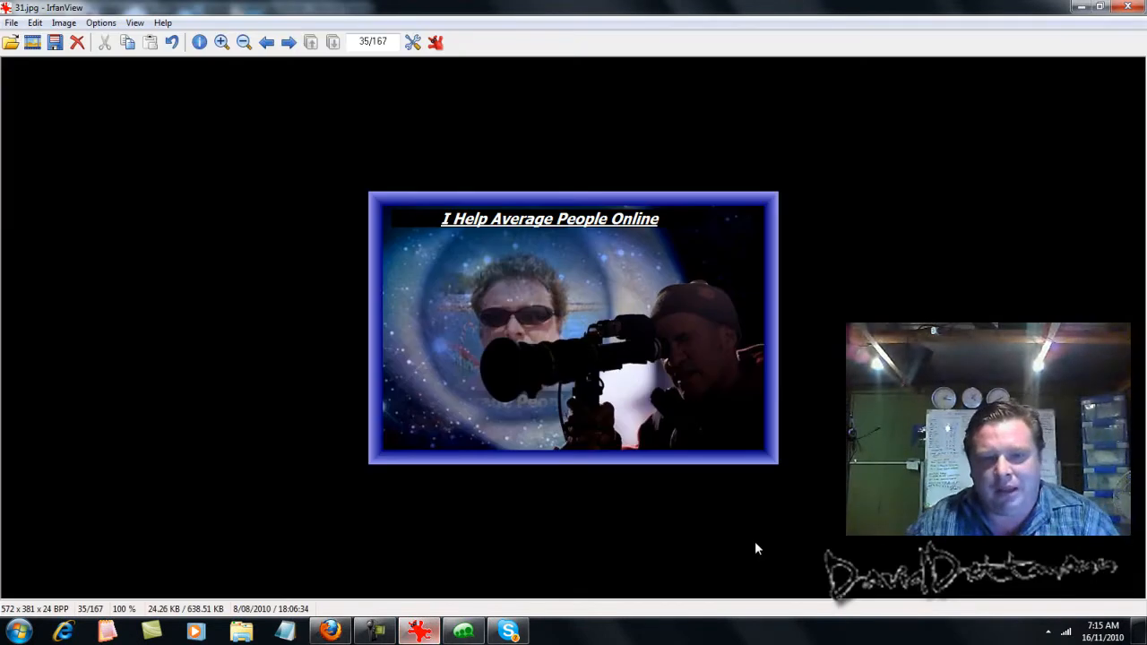
mouse_move(416, 314)
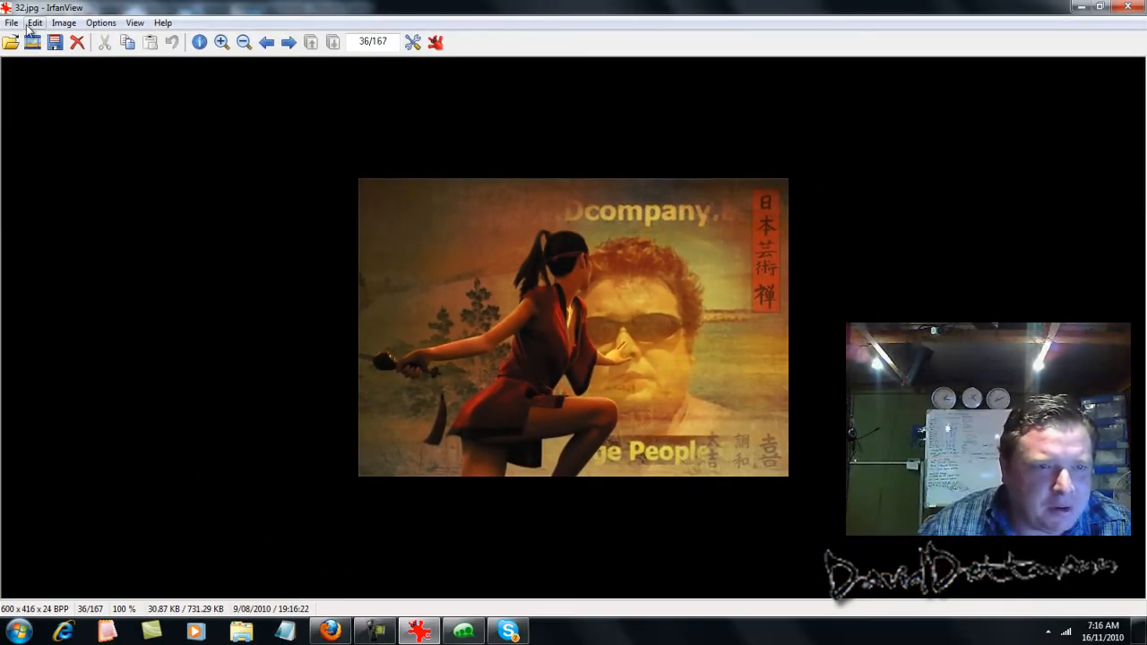
Resample the woman-in-red photo to double size, 1200 × 832 pixels
left_click(34, 23)
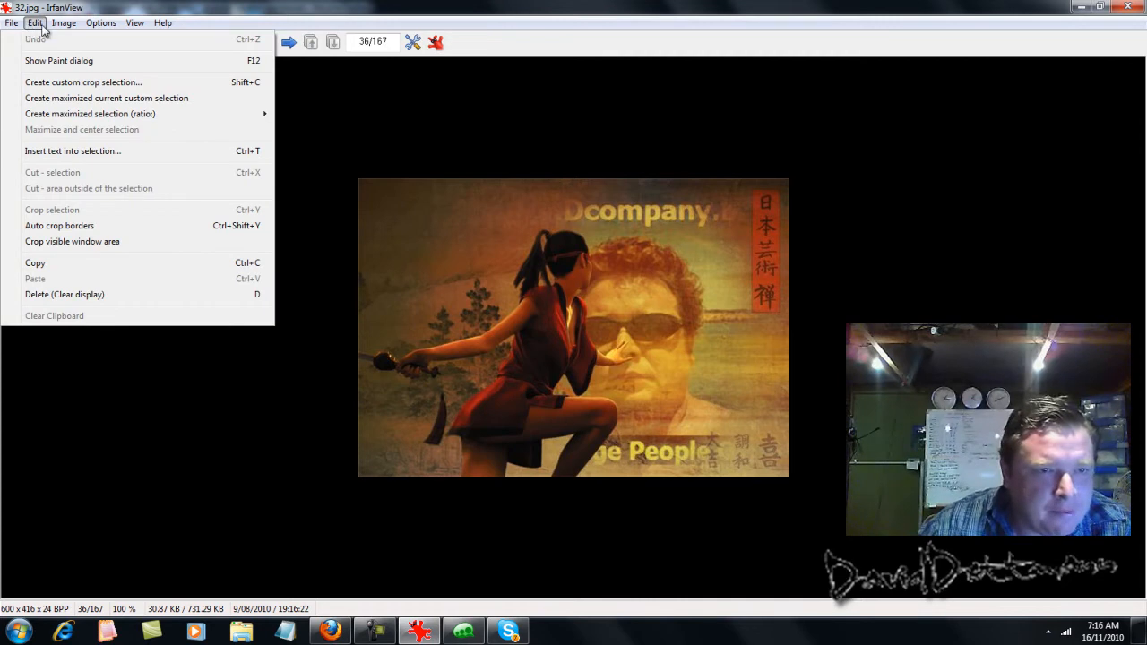
left_click(88, 31)
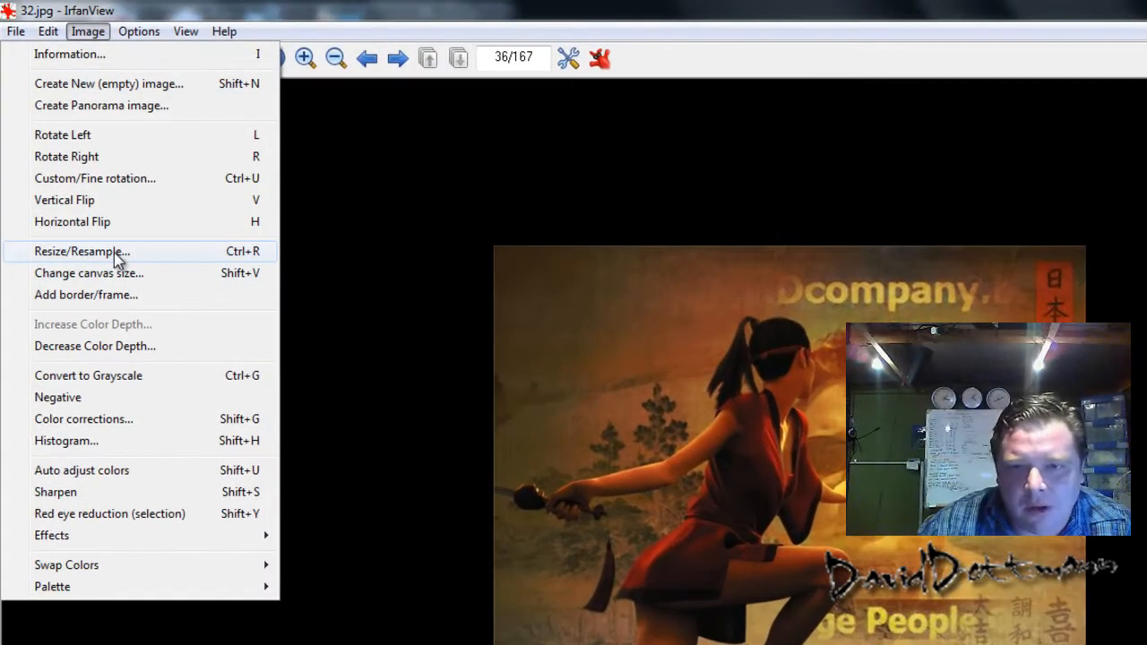
left_click(81, 251)
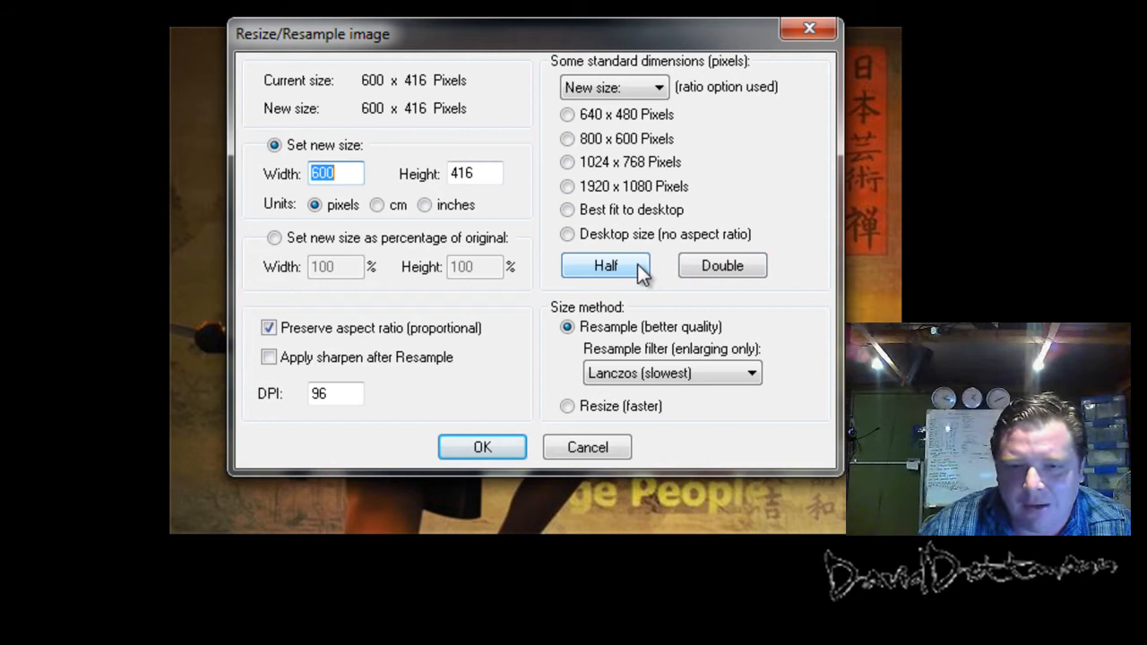
left_click(722, 265)
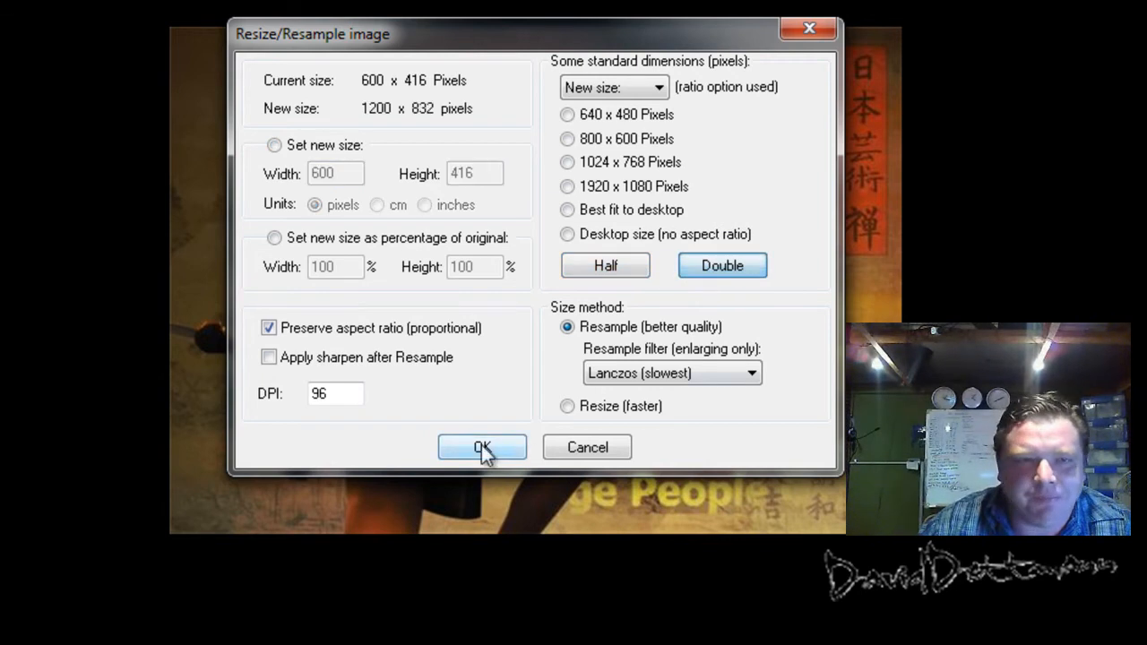
left_click(483, 447)
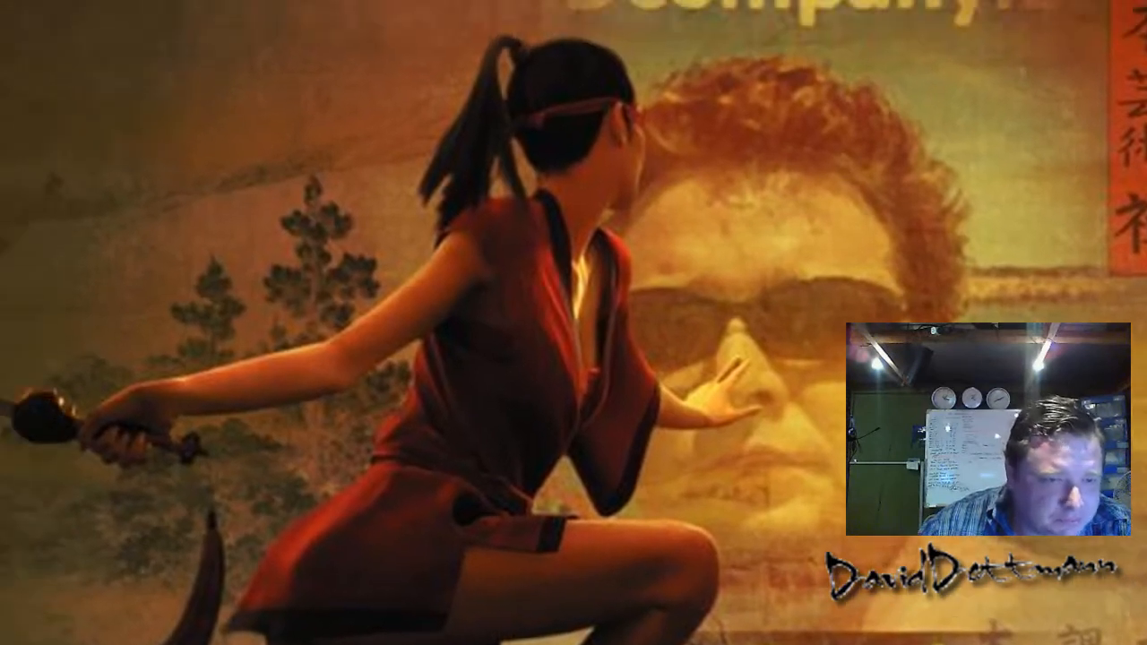
Open the Effects browser and preview Emboss, Edge Detection and Sharpen on the photo
left_click(14, 31)
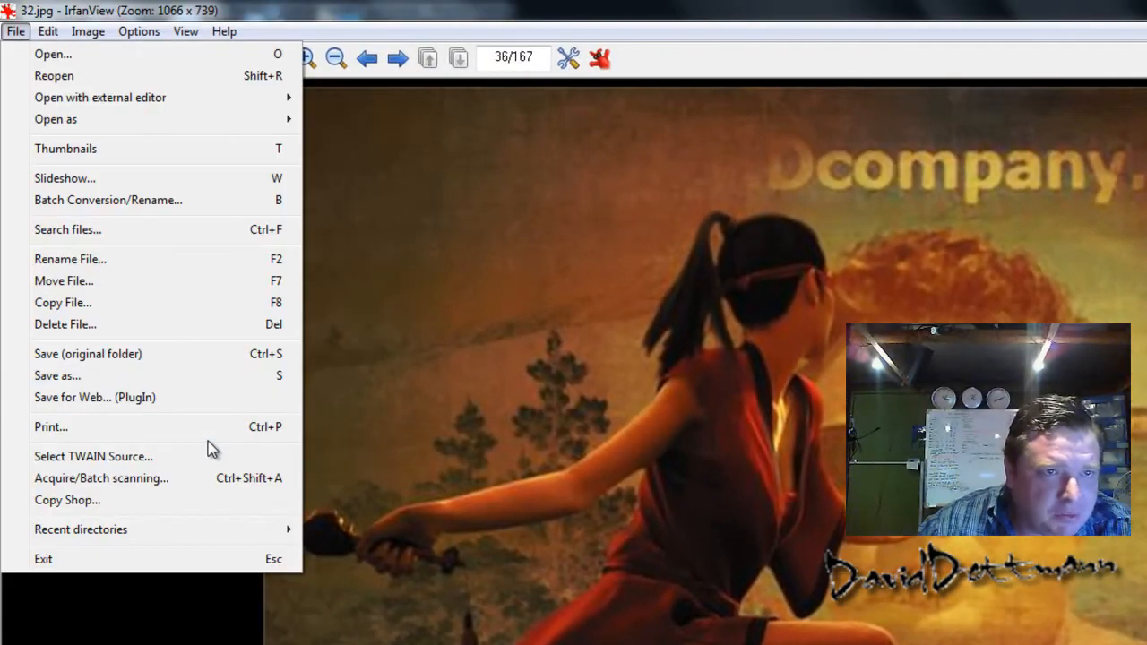
left_click(48, 31)
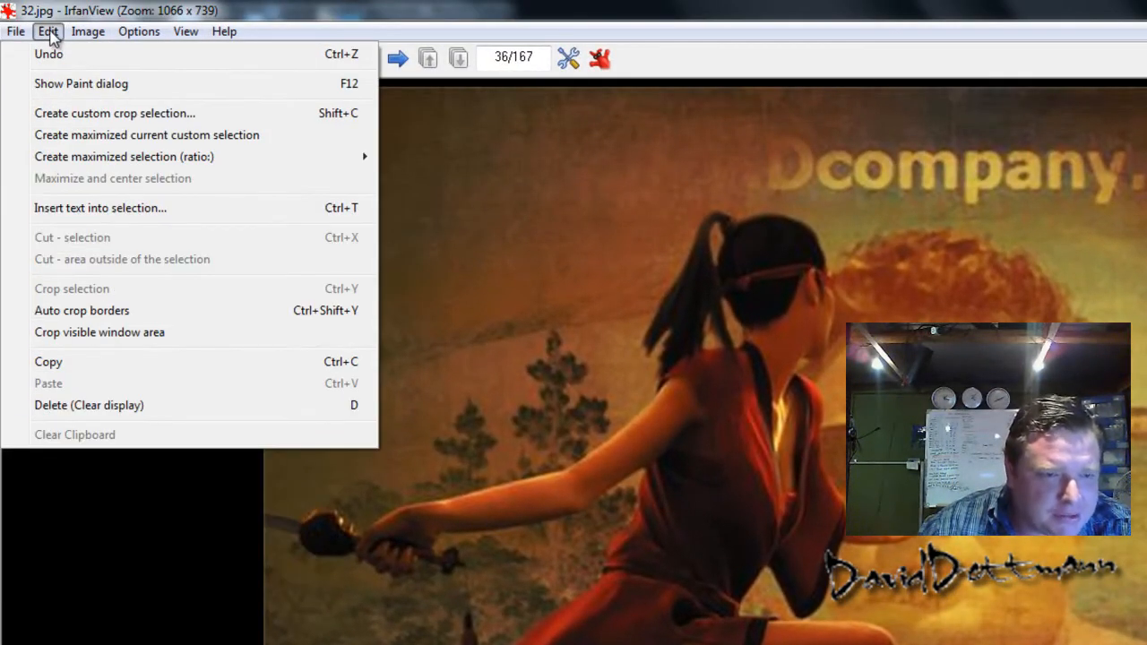
left_click(87, 31)
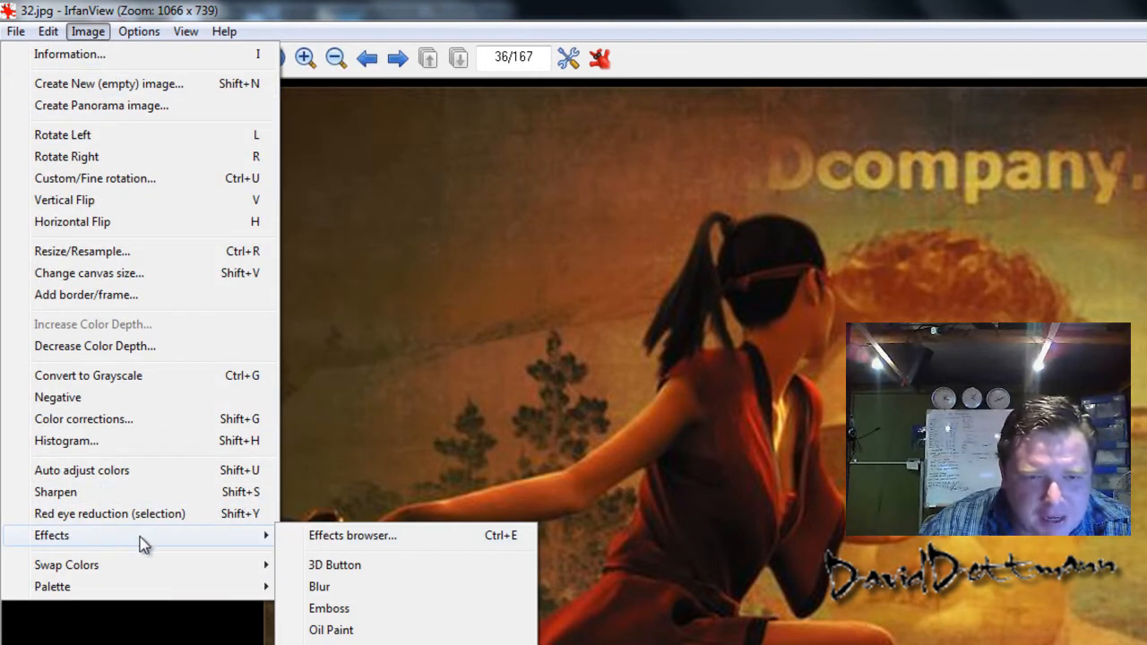
left_click(352, 535)
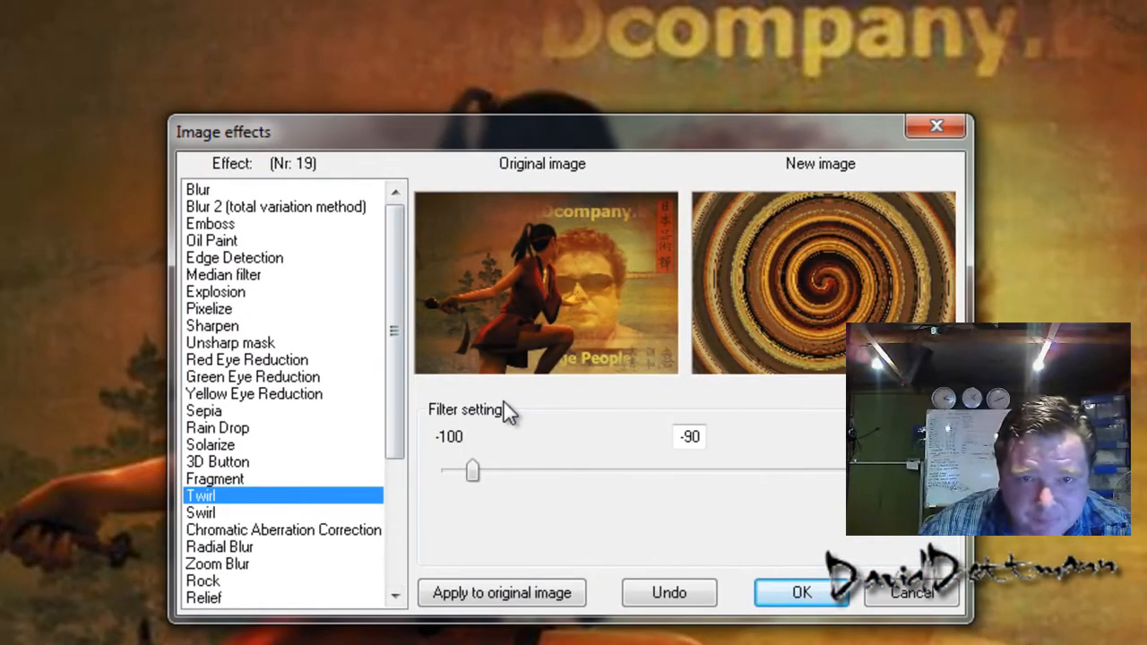
left_click(198, 189)
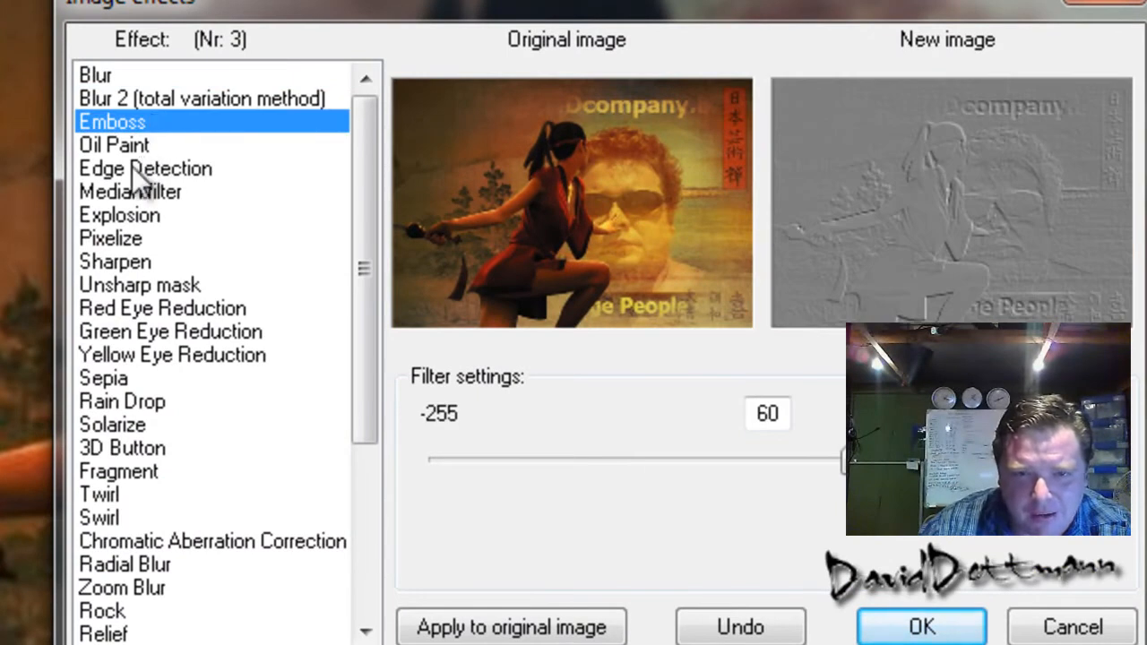
left_click(145, 169)
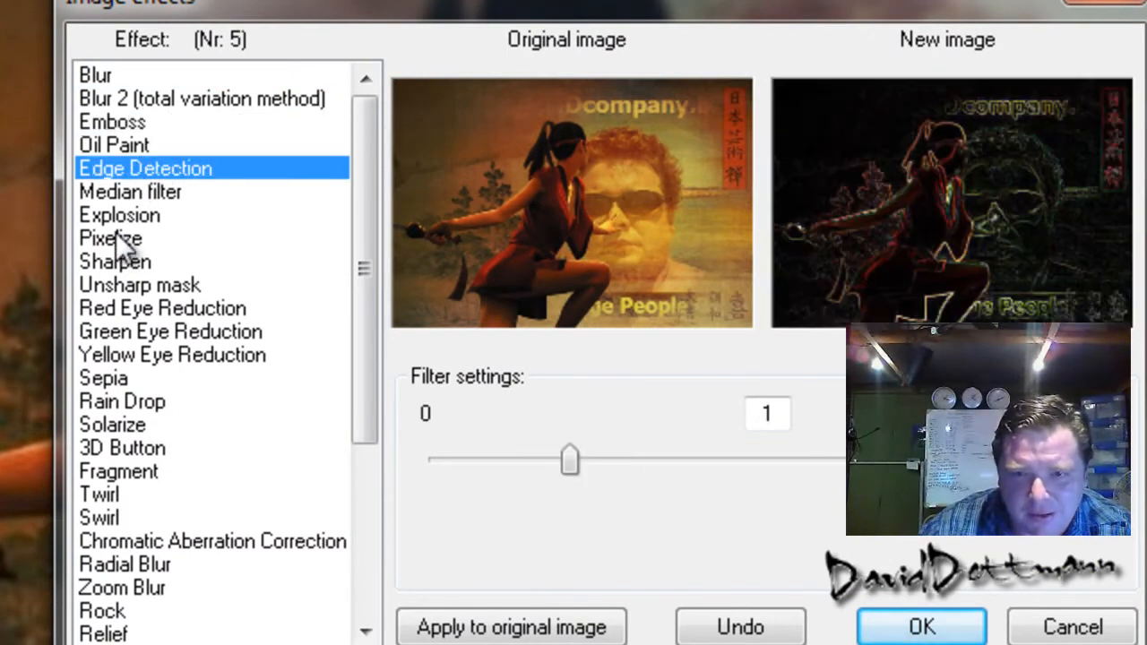
left_click(111, 237)
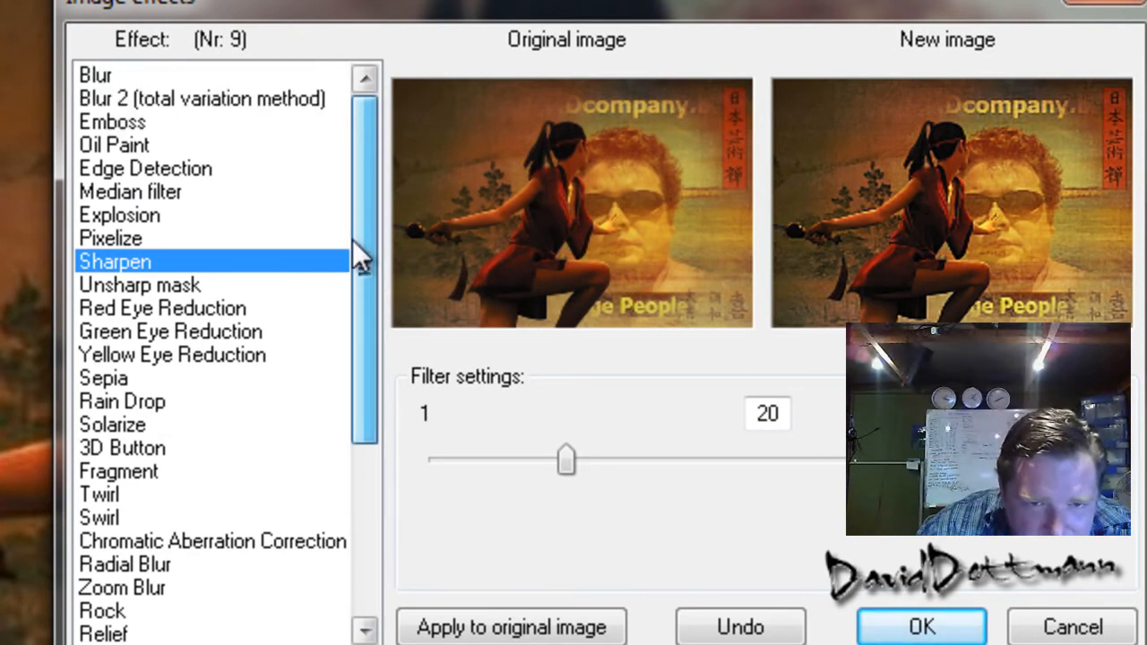
mouse_move(278, 502)
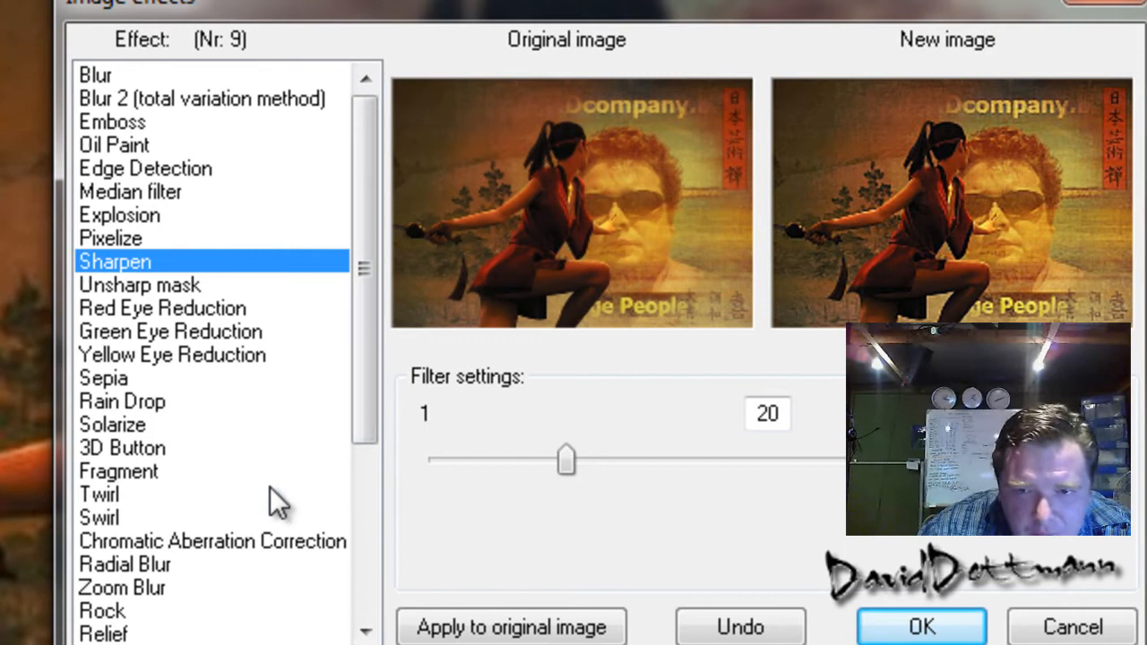
Select the Twirl effect and set its slider to a very mild 1
left_click(100, 494)
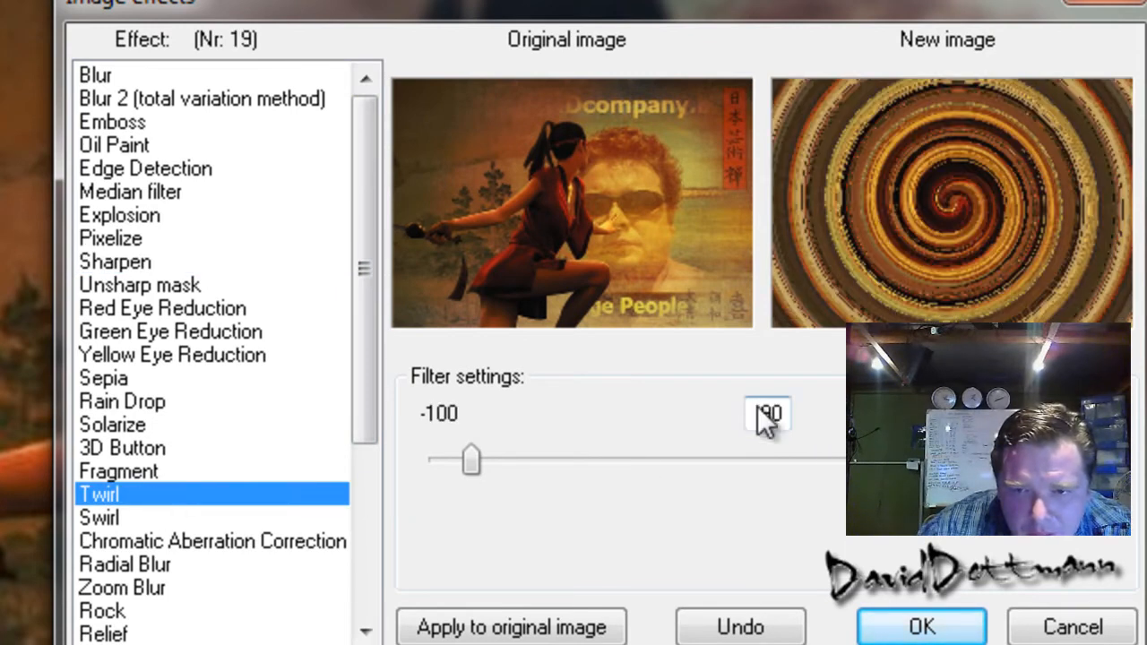
left_click_drag(470, 459, 553, 459)
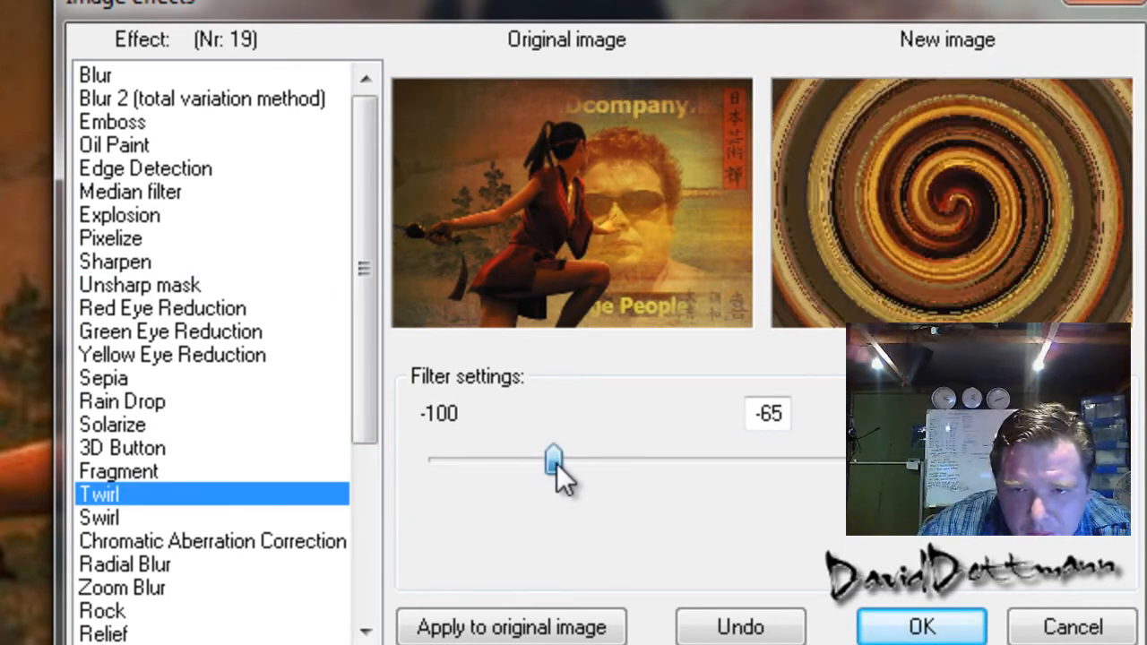
left_click_drag(554, 460, 779, 460)
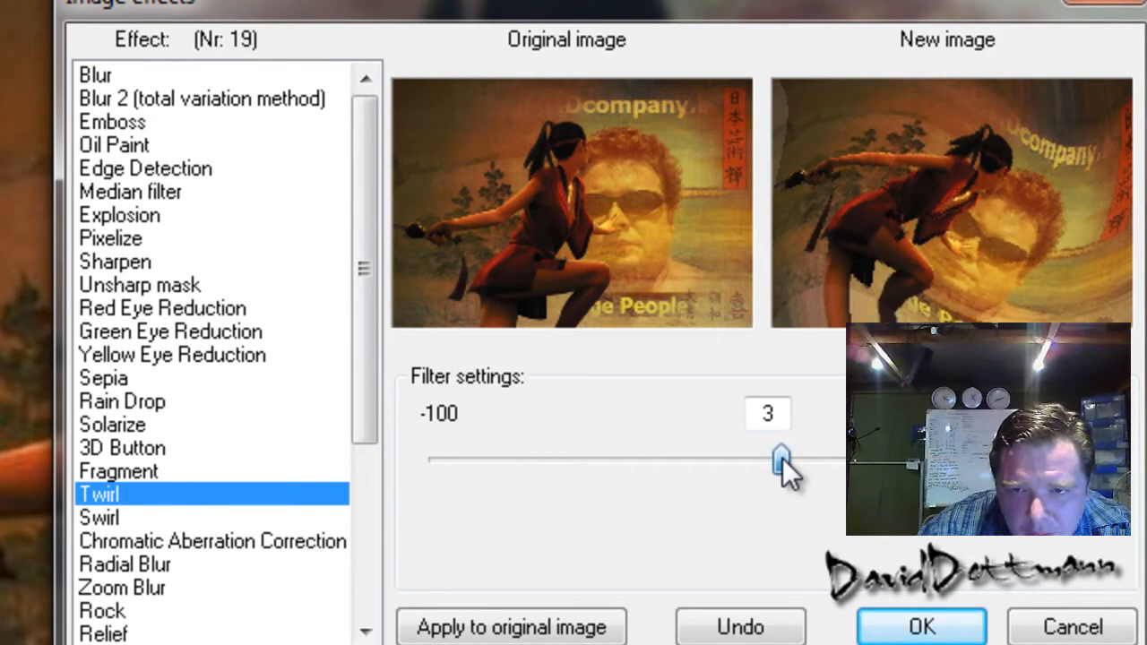
left_click_drag(781, 459, 773, 459)
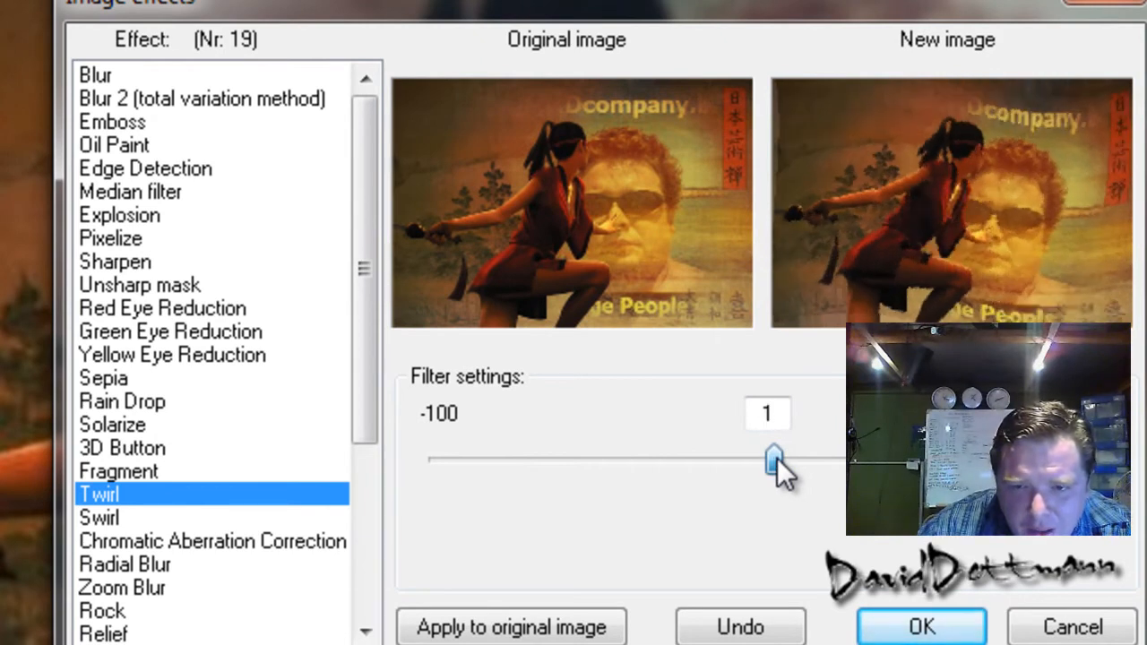
mouse_move(905, 618)
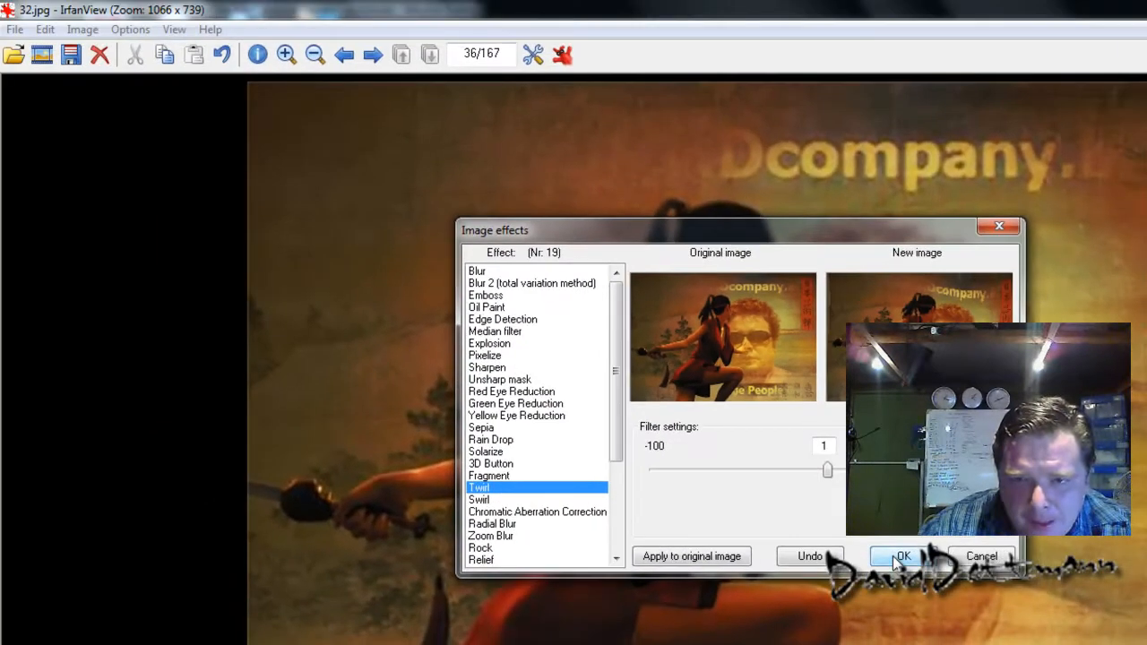
Apply the mild Twirl, then cover the photo with the Rain Drops effect
left_click(902, 556)
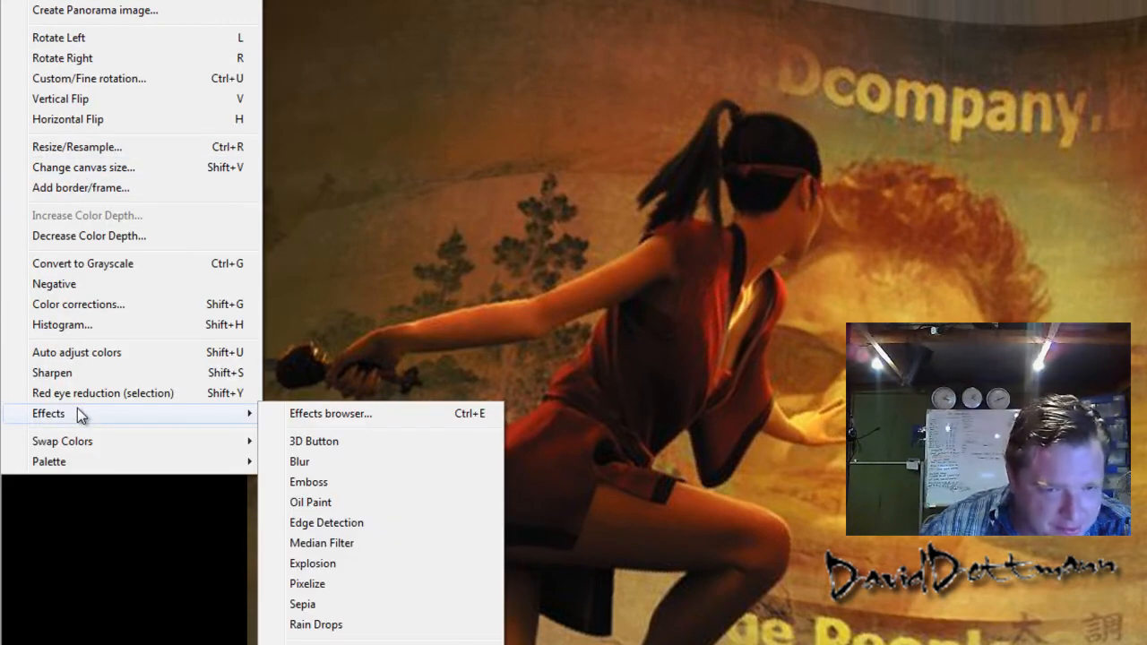
mouse_move(313, 563)
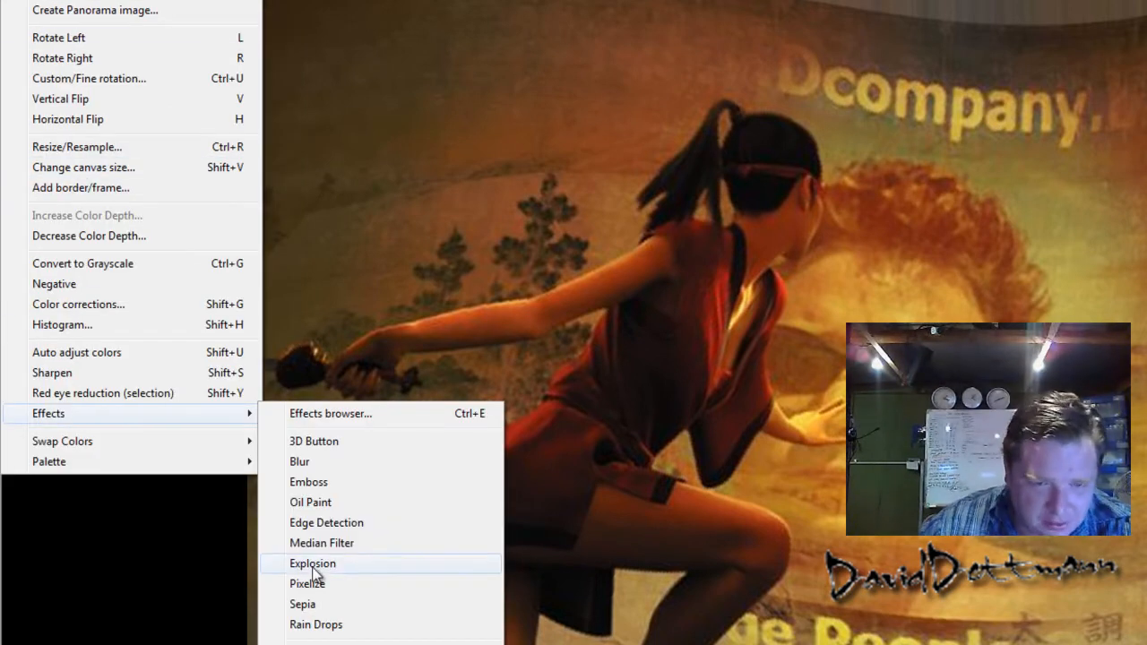
mouse_move(339, 624)
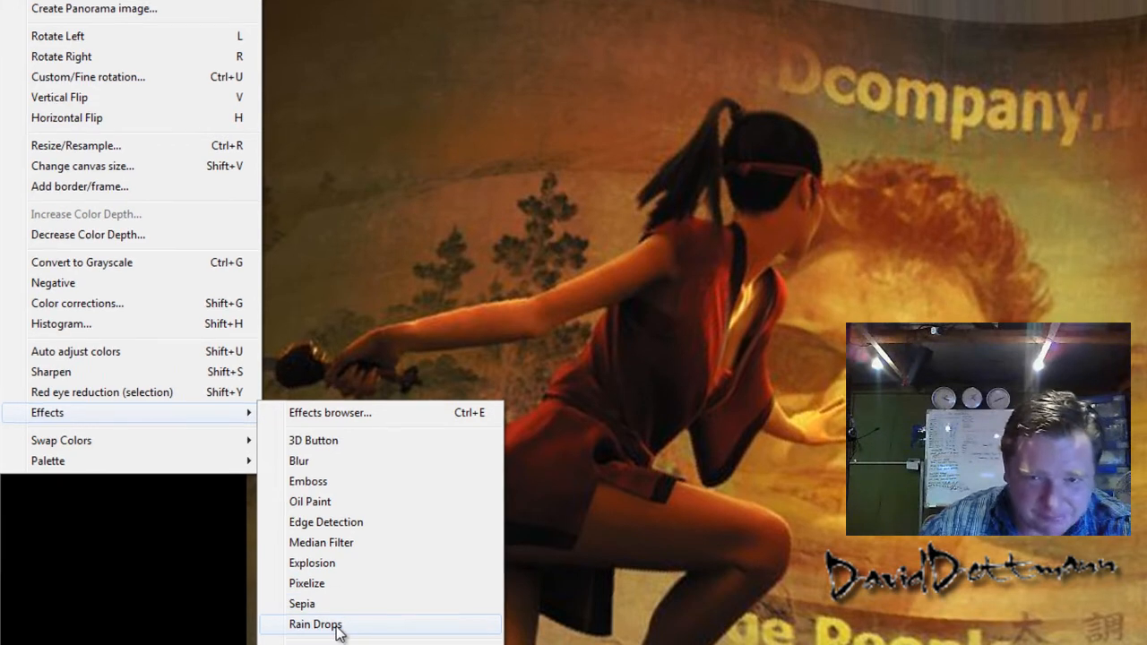
left_click(316, 624)
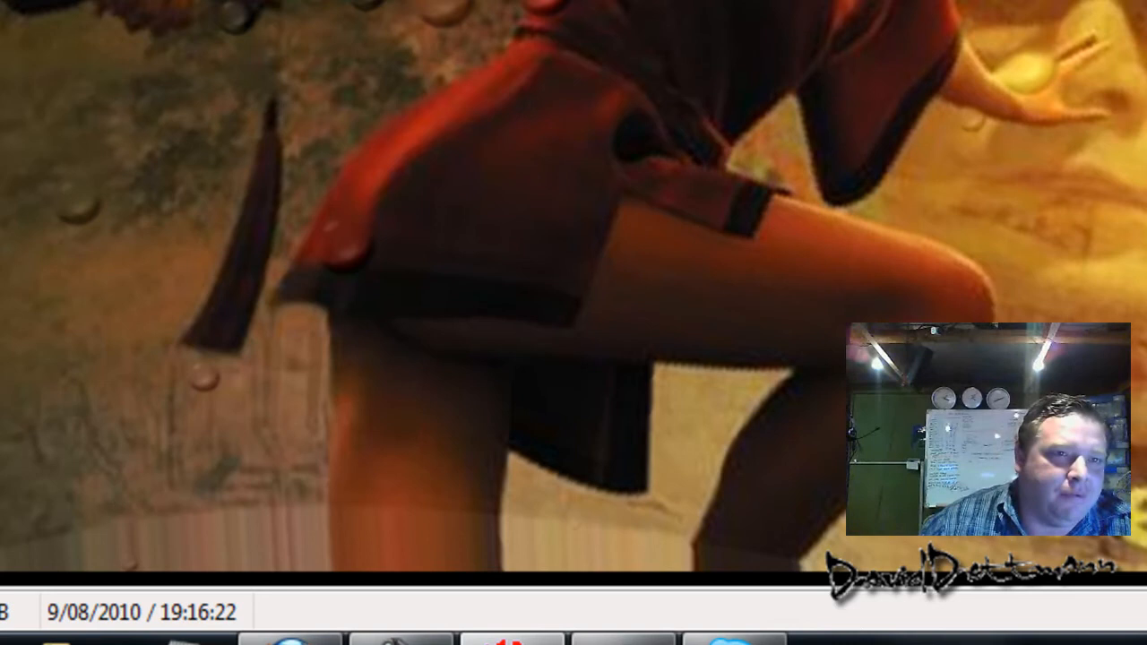
left_click(36, 23)
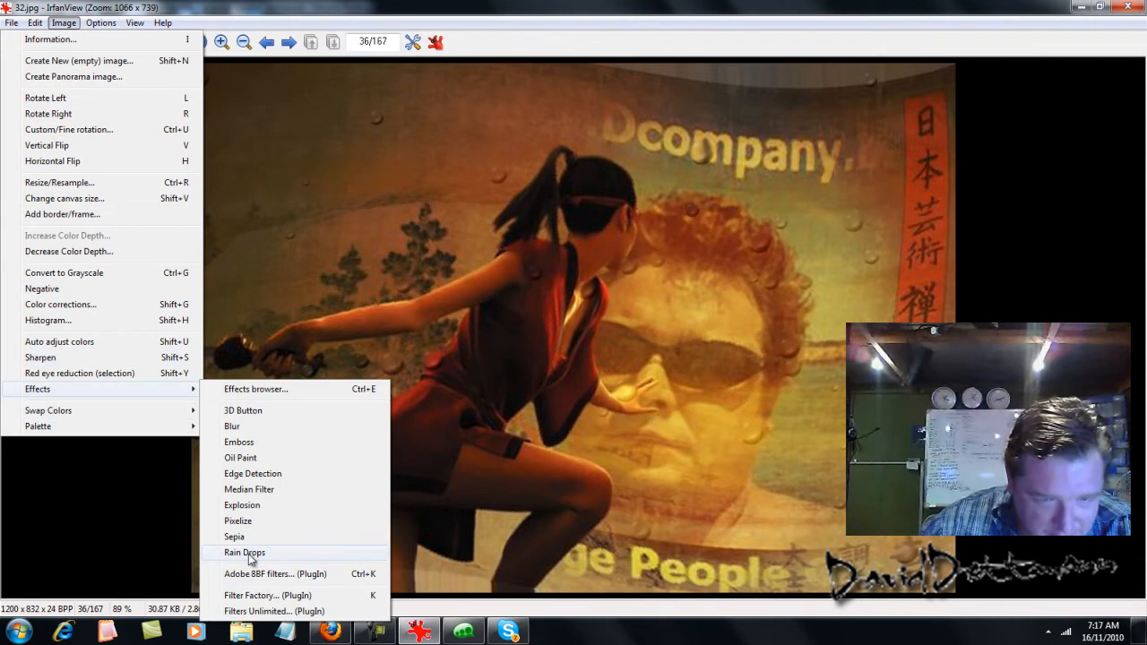
mouse_move(264, 583)
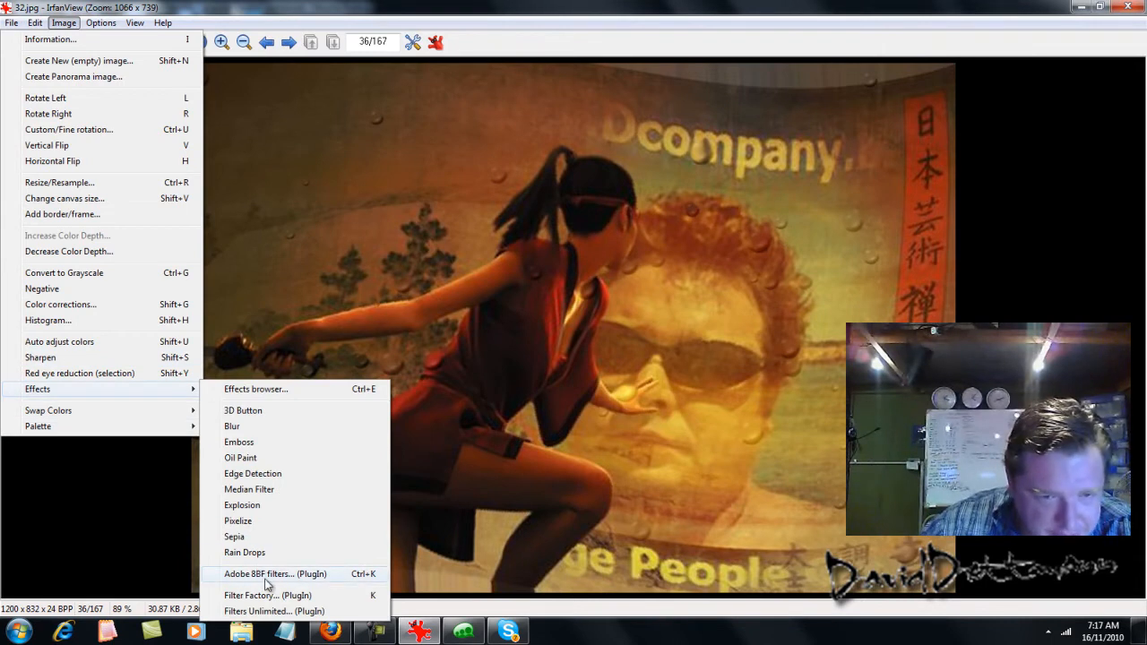
mouse_move(267, 552)
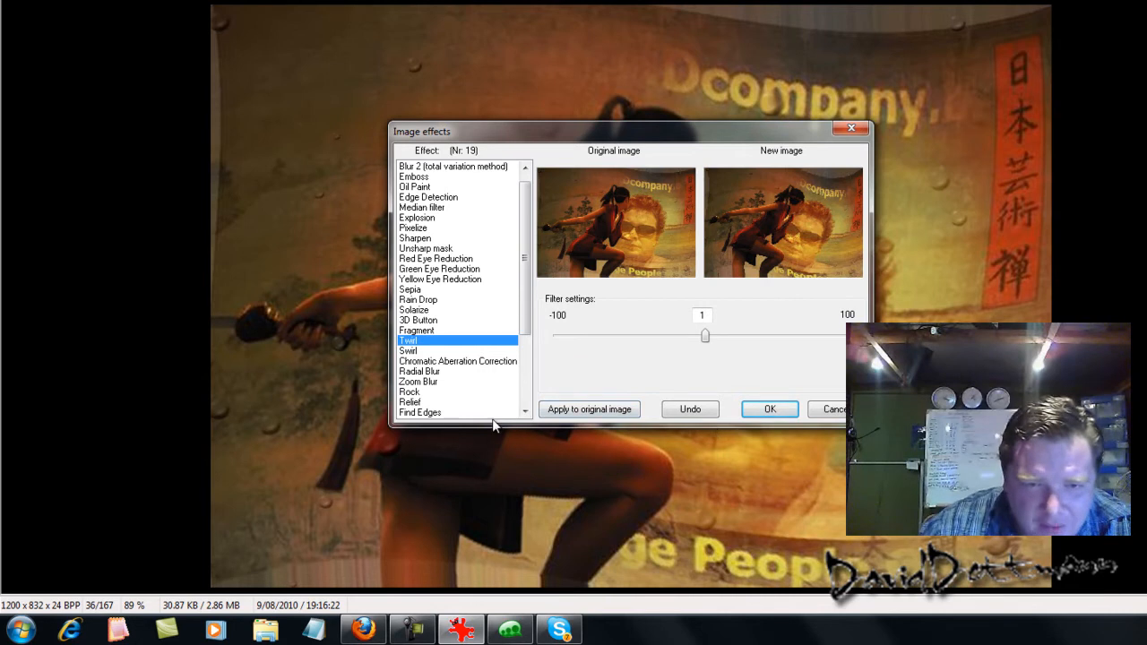
mouse_move(439, 393)
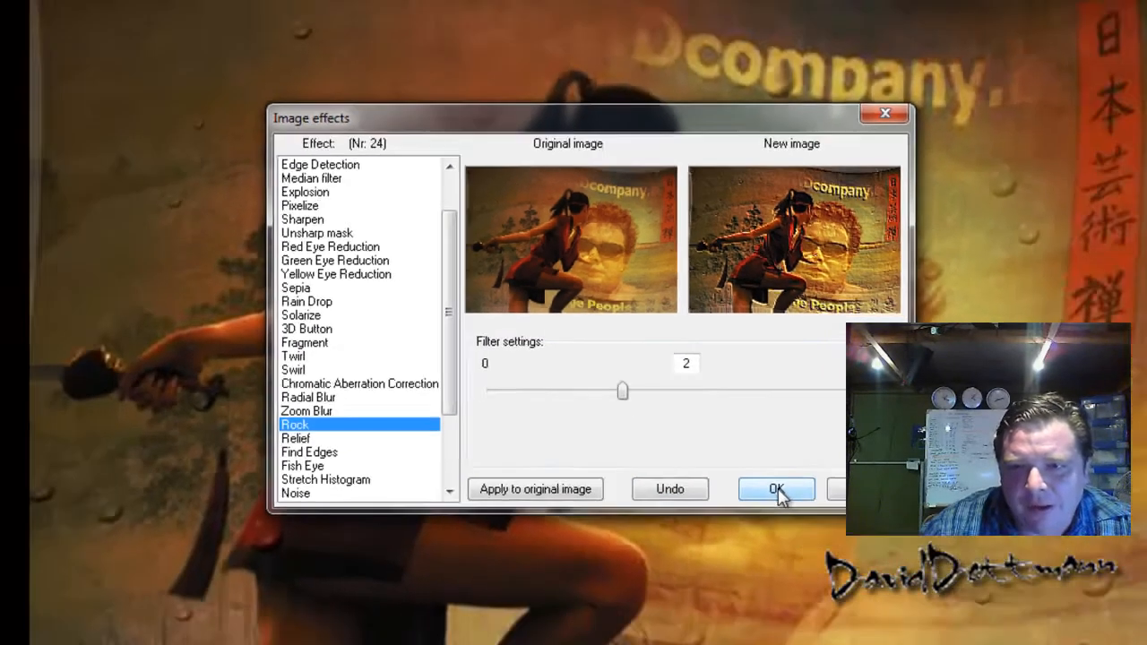
Apply the Rock effect at strength 2 over the rain drops
left_click(776, 488)
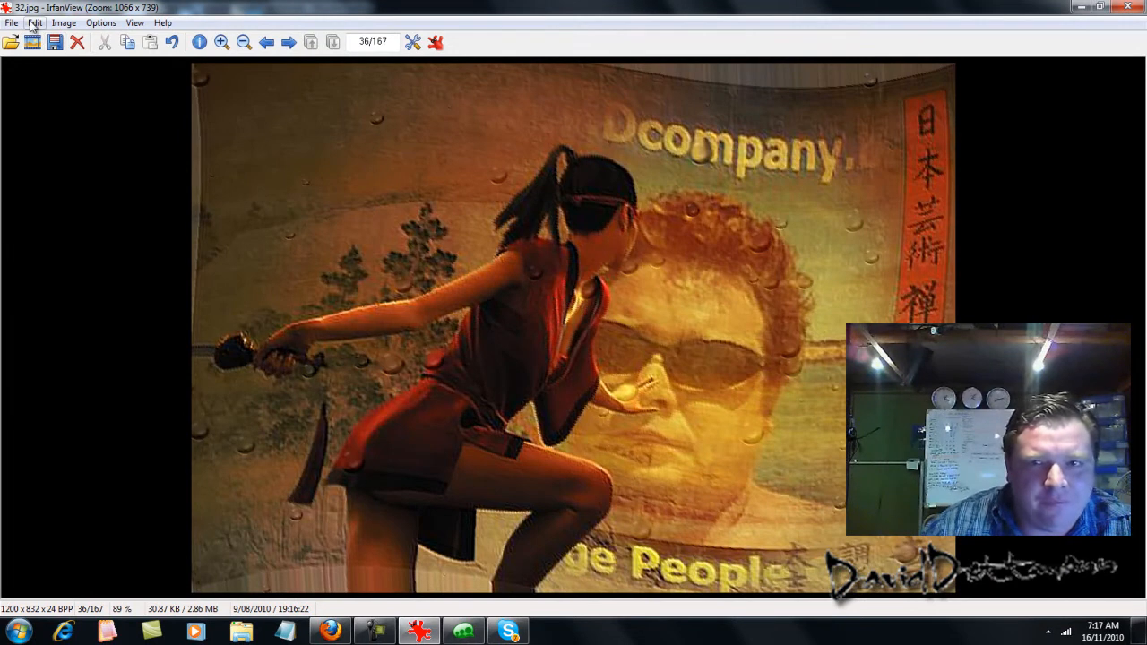
mouse_move(331, 110)
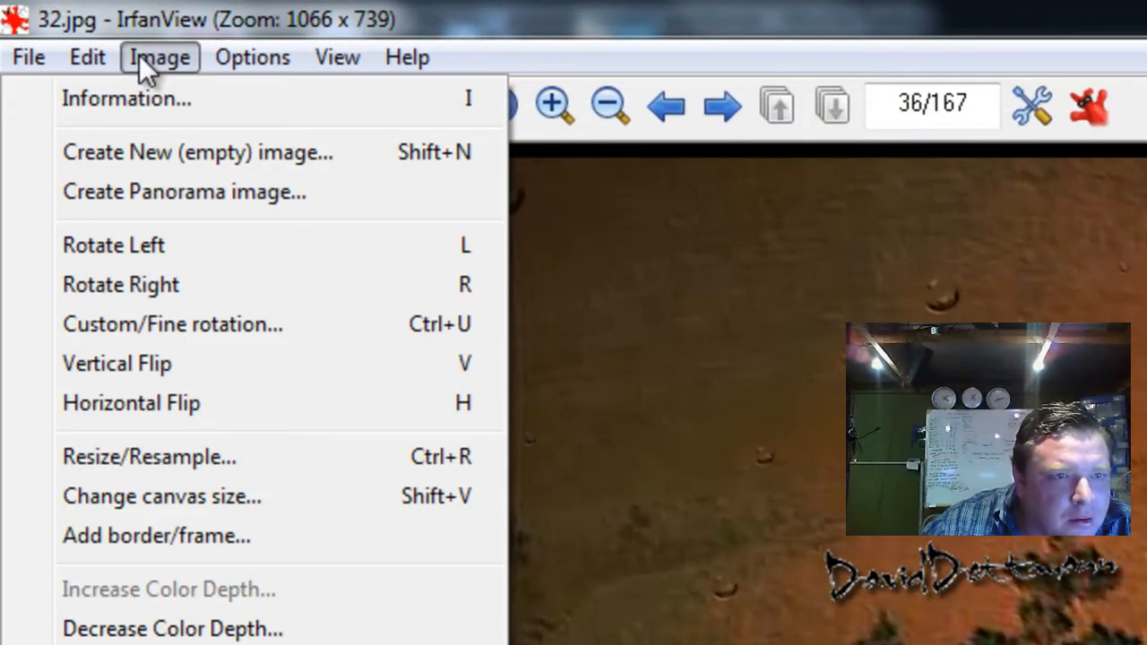
Browse the editing, image transformation and options command lists
left_click(87, 56)
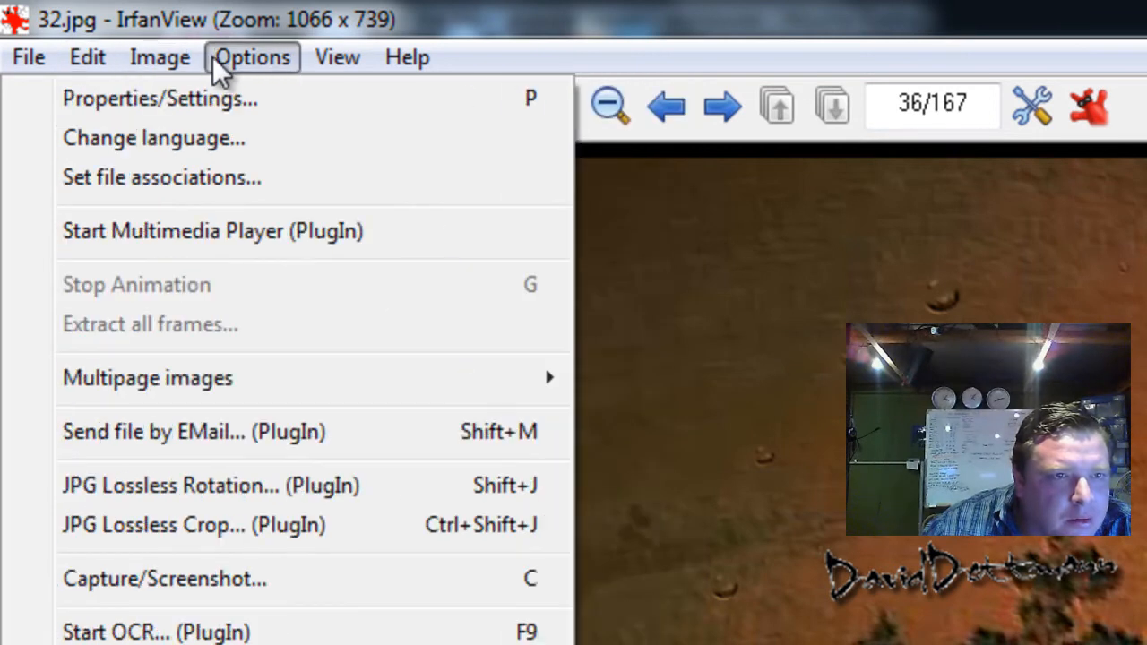
left_click(87, 57)
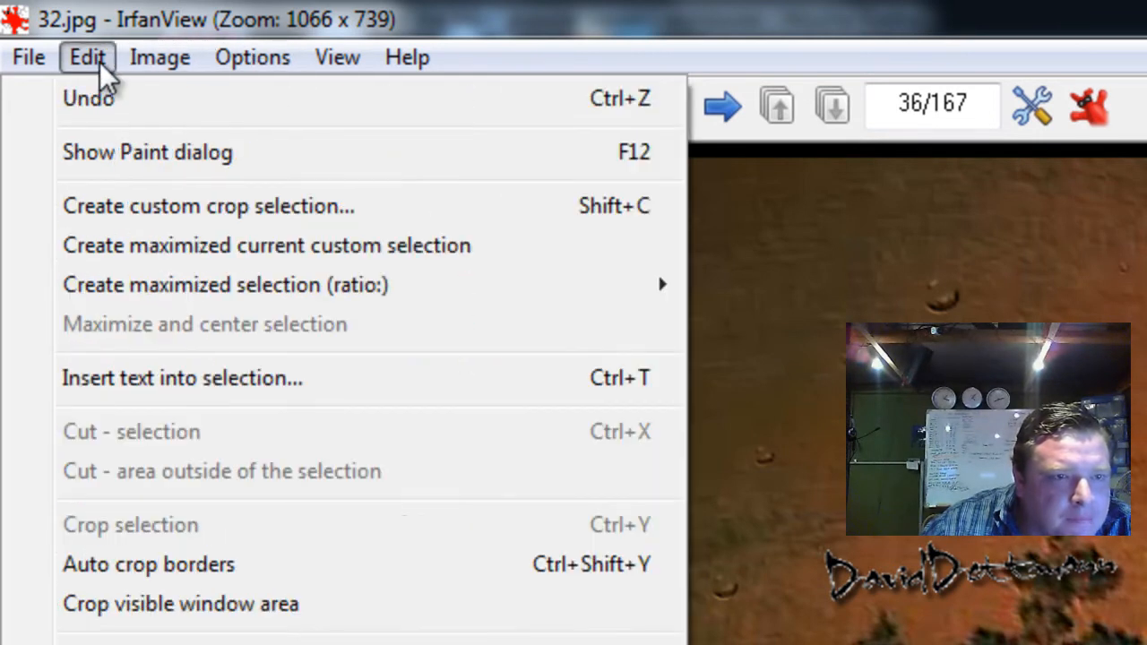
mouse_move(108, 94)
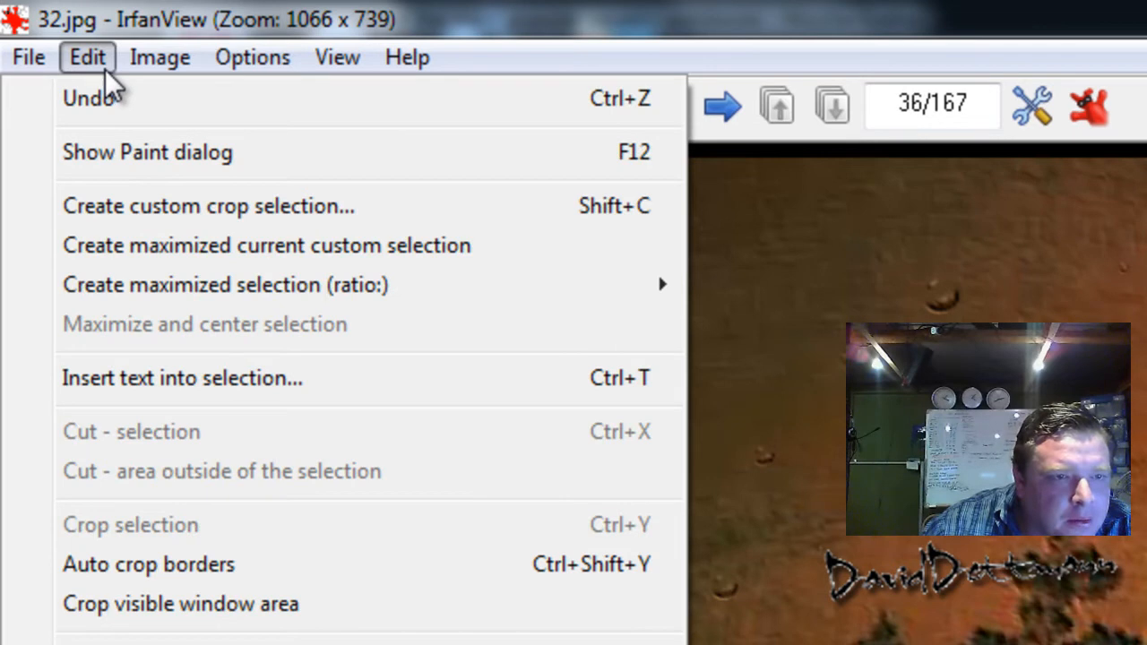
mouse_move(215, 358)
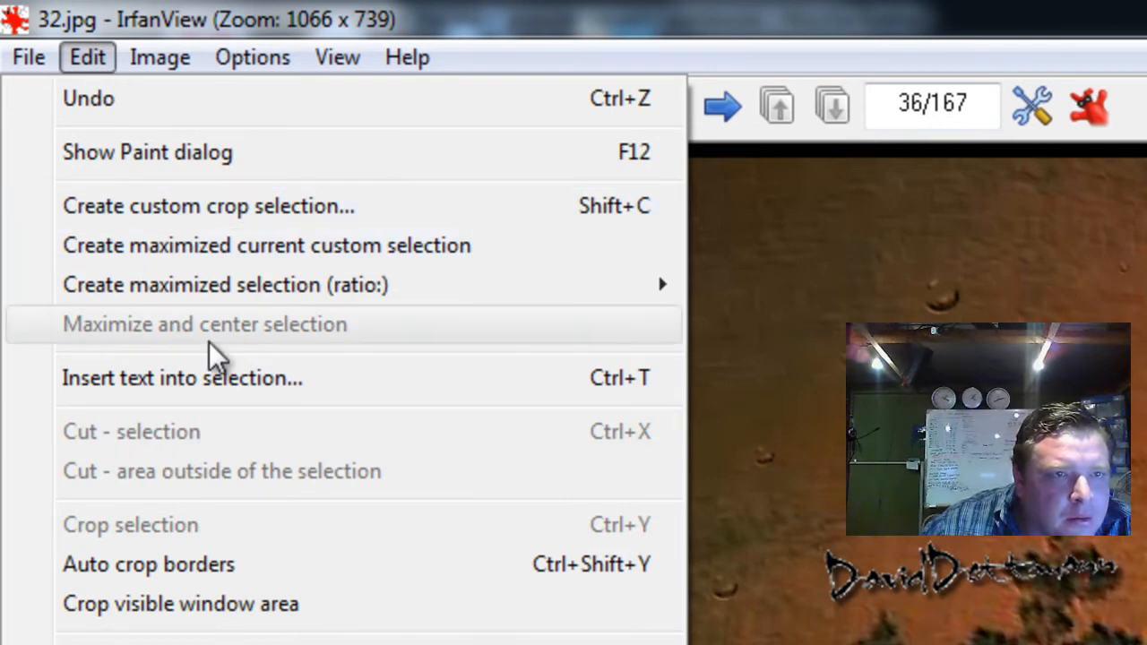
left_click(159, 57)
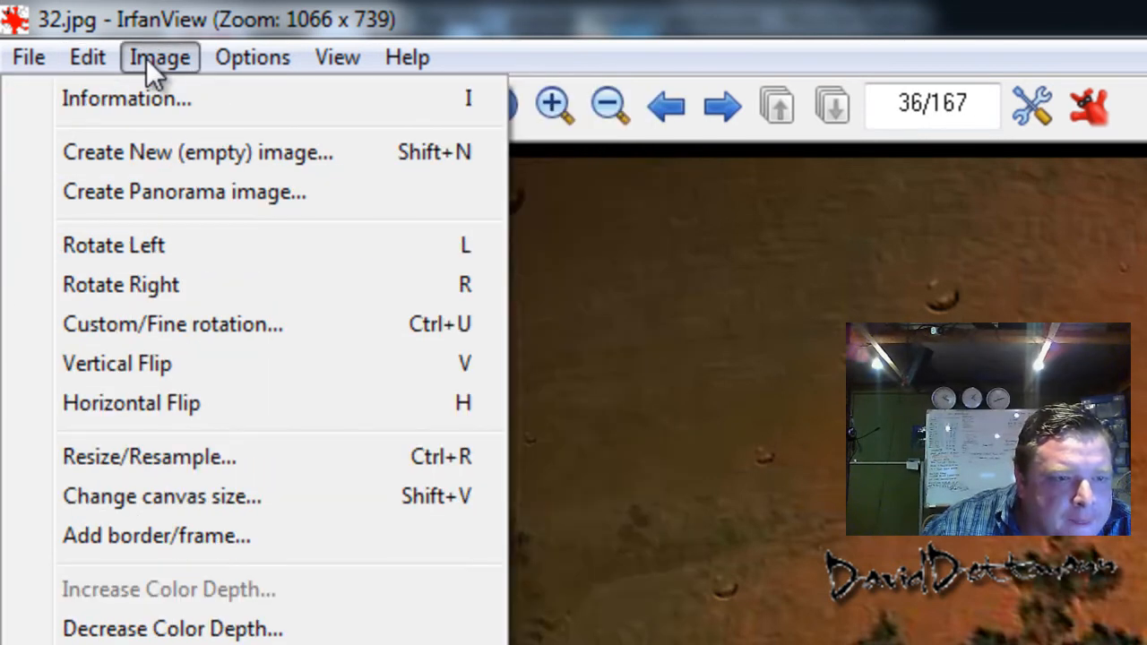
mouse_move(175, 94)
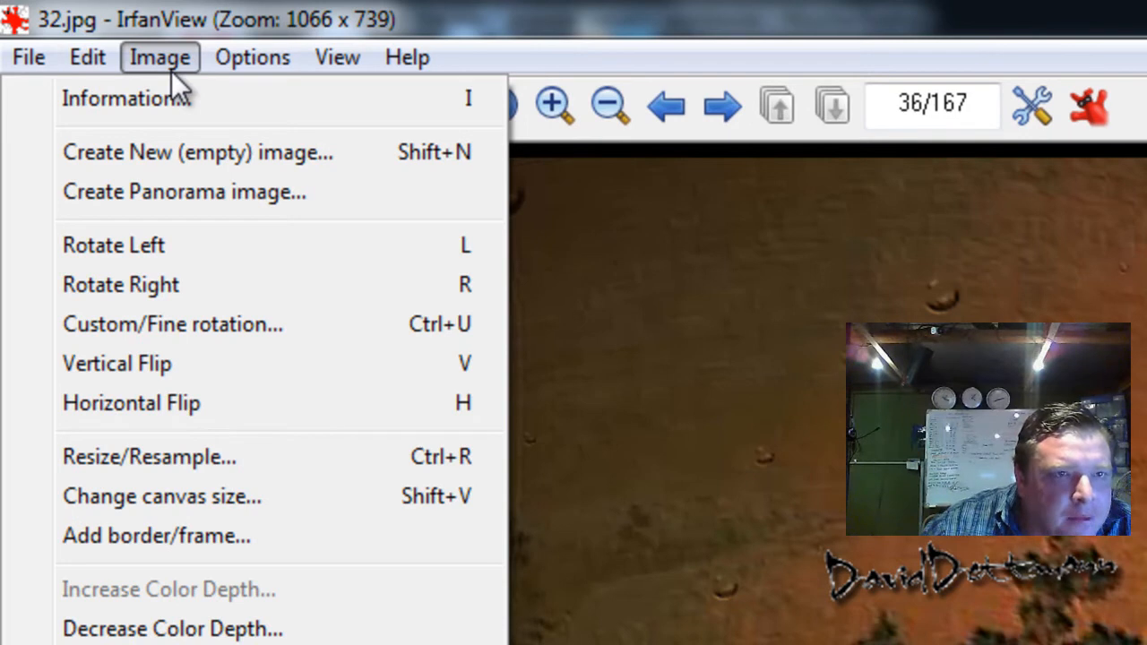
left_click(252, 57)
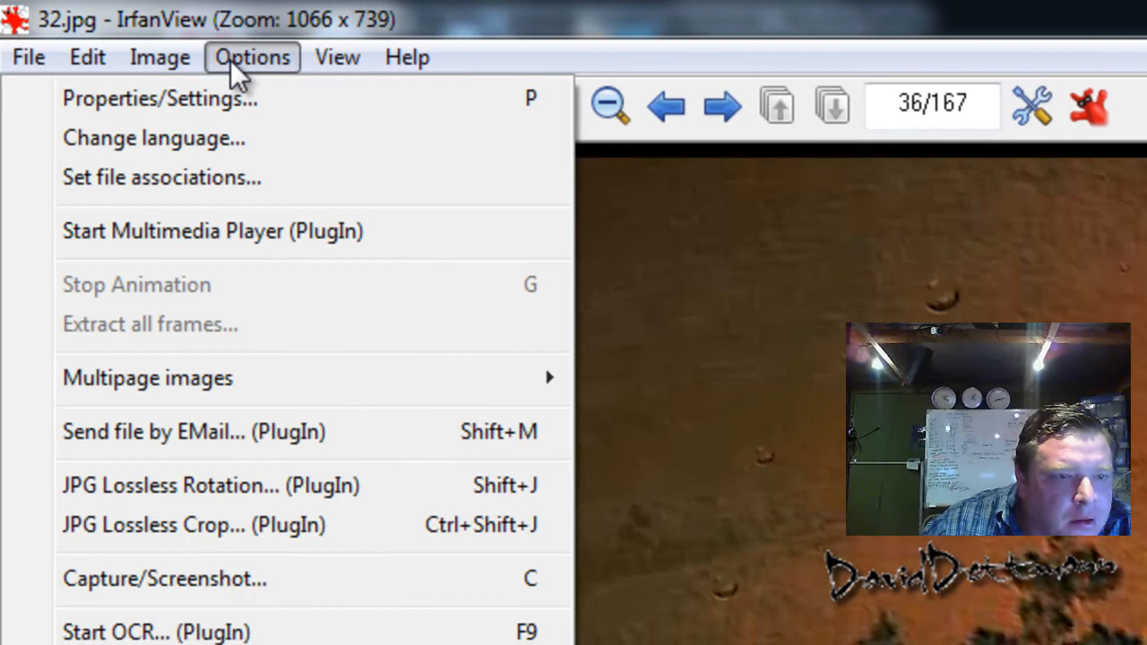
left_click(160, 57)
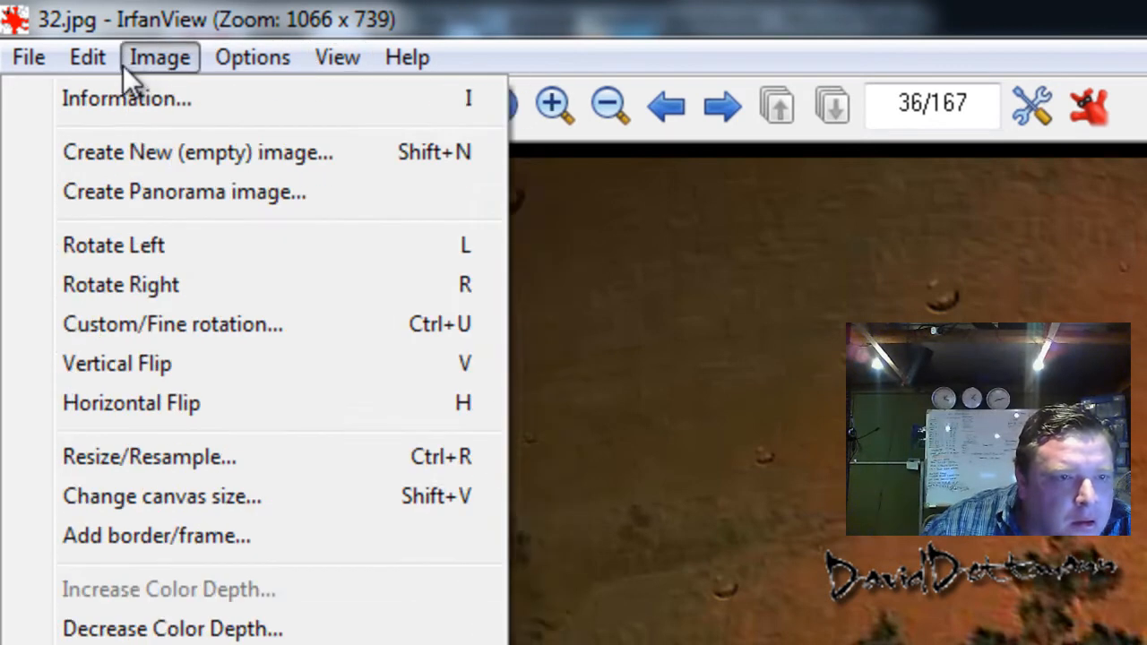
left_click(87, 57)
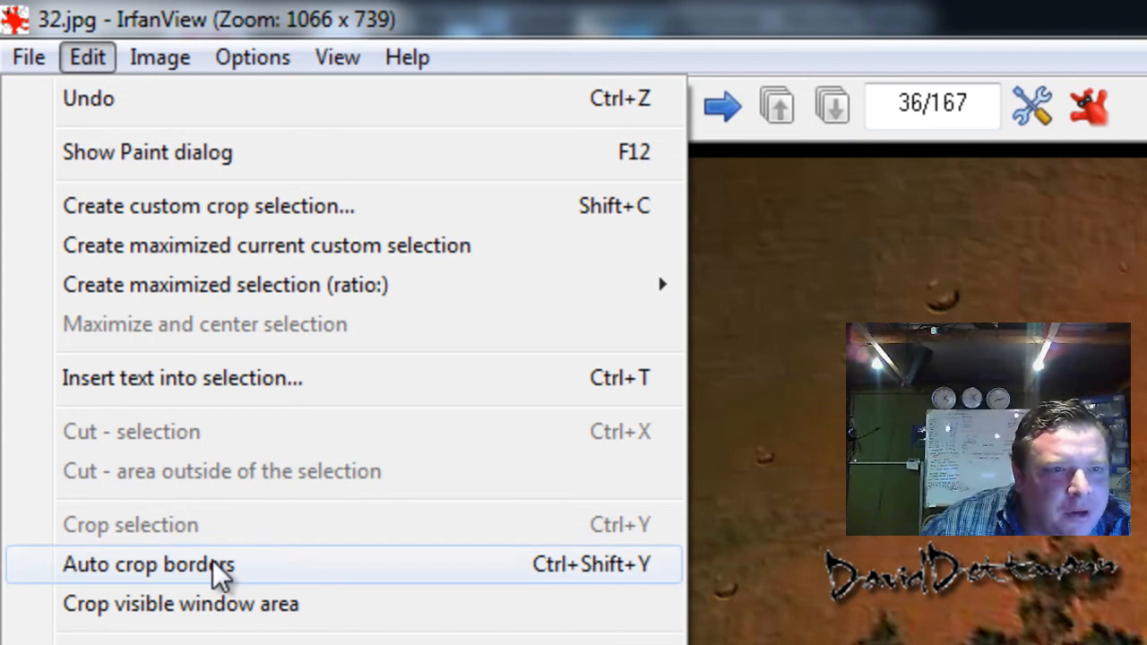
mouse_move(89, 99)
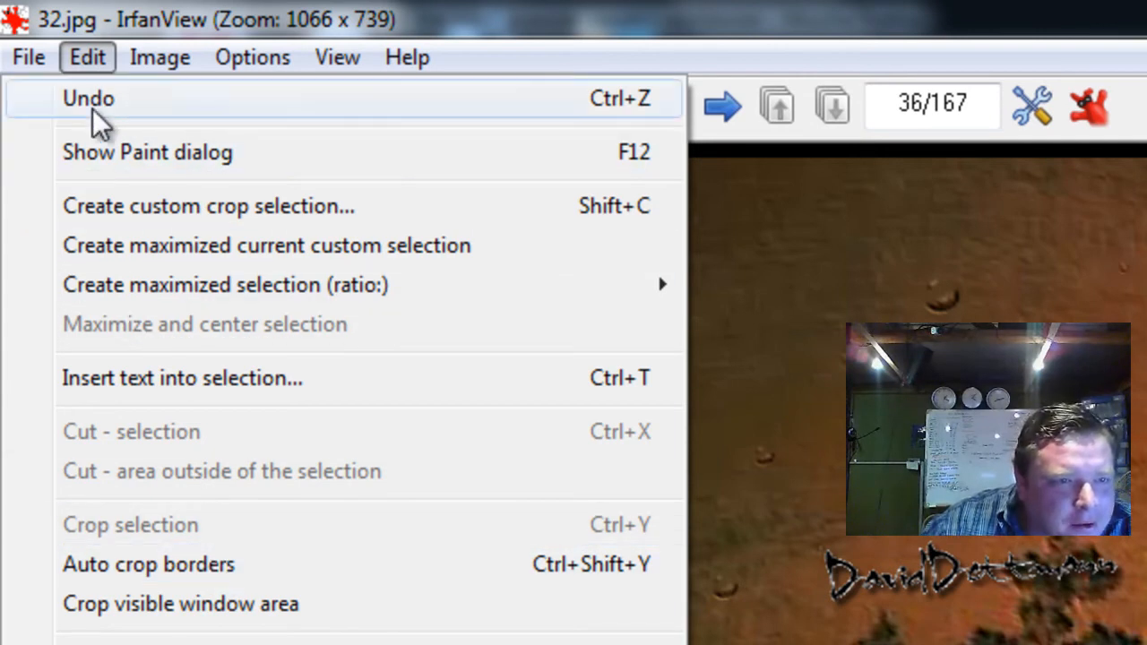
left_click(160, 56)
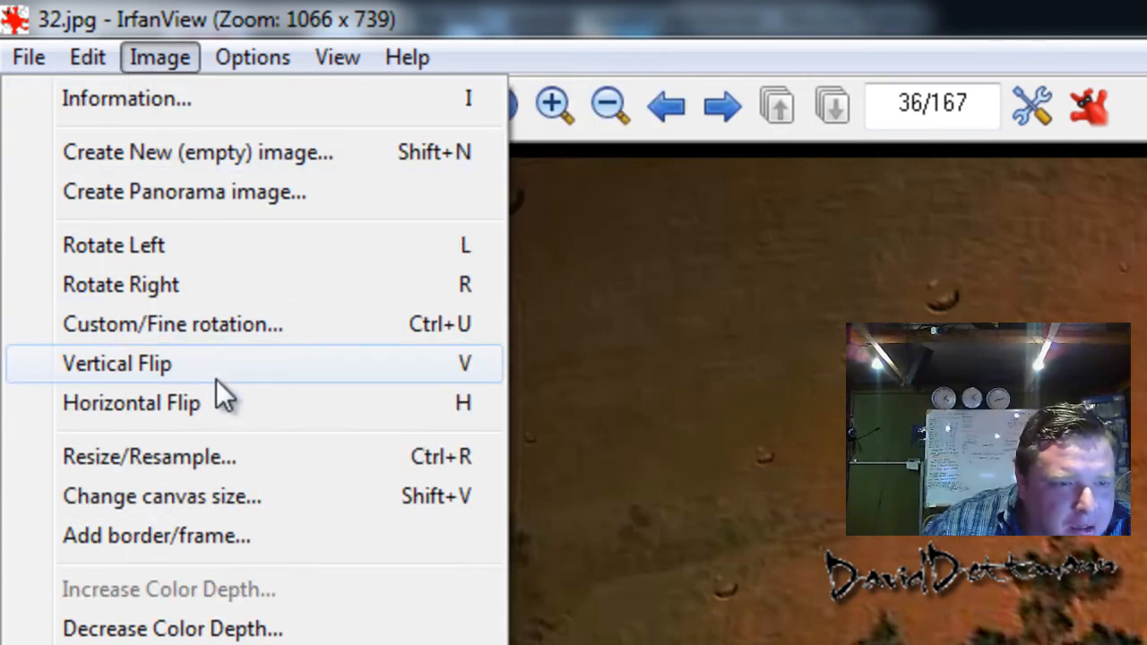
mouse_move(197, 152)
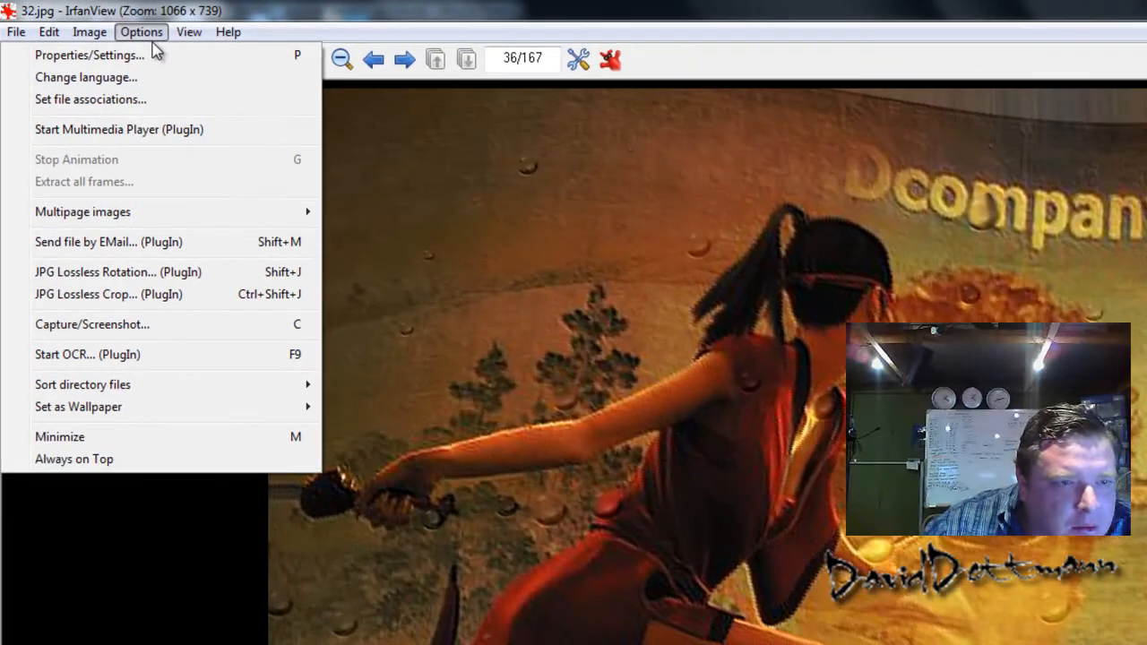
mouse_move(159, 320)
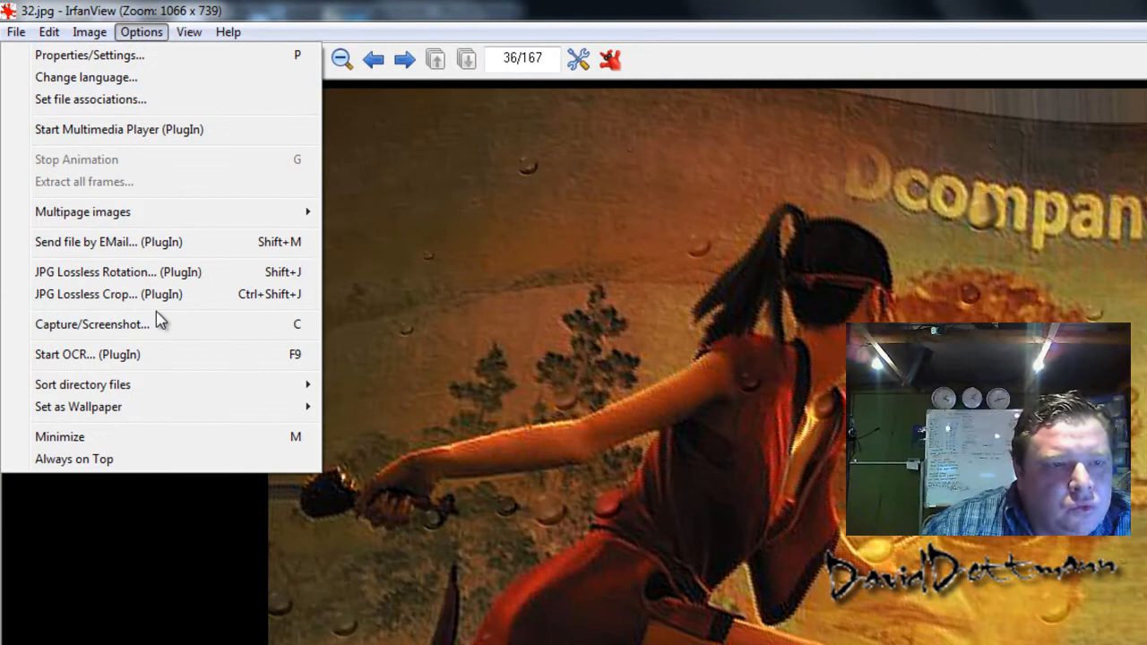
mouse_move(157, 271)
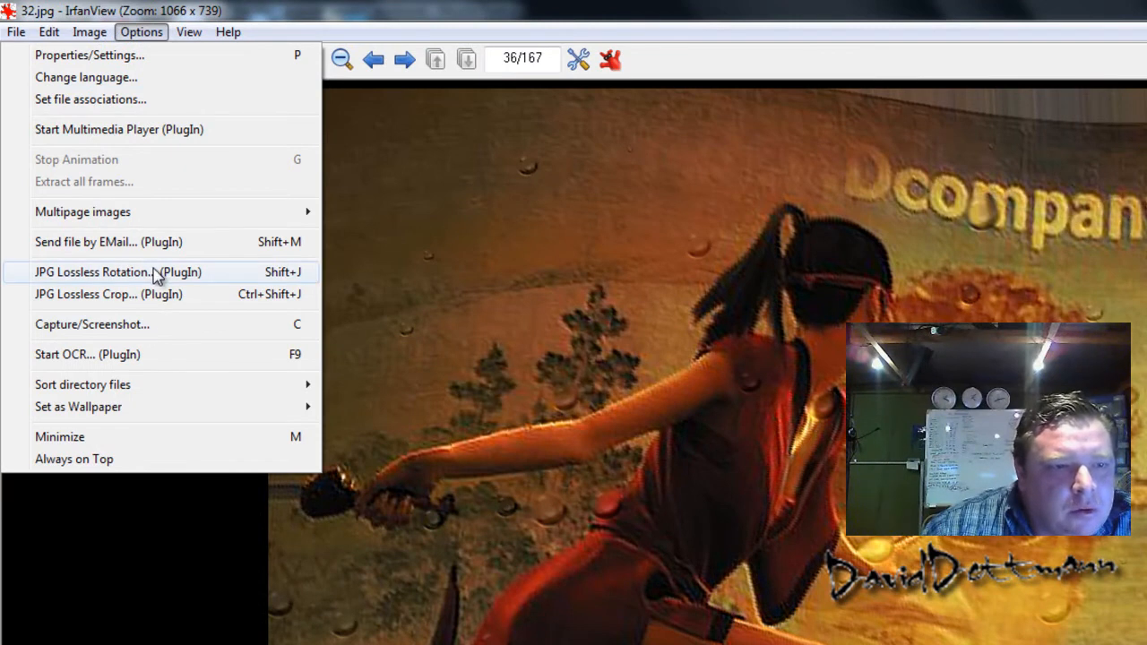
mouse_move(144, 354)
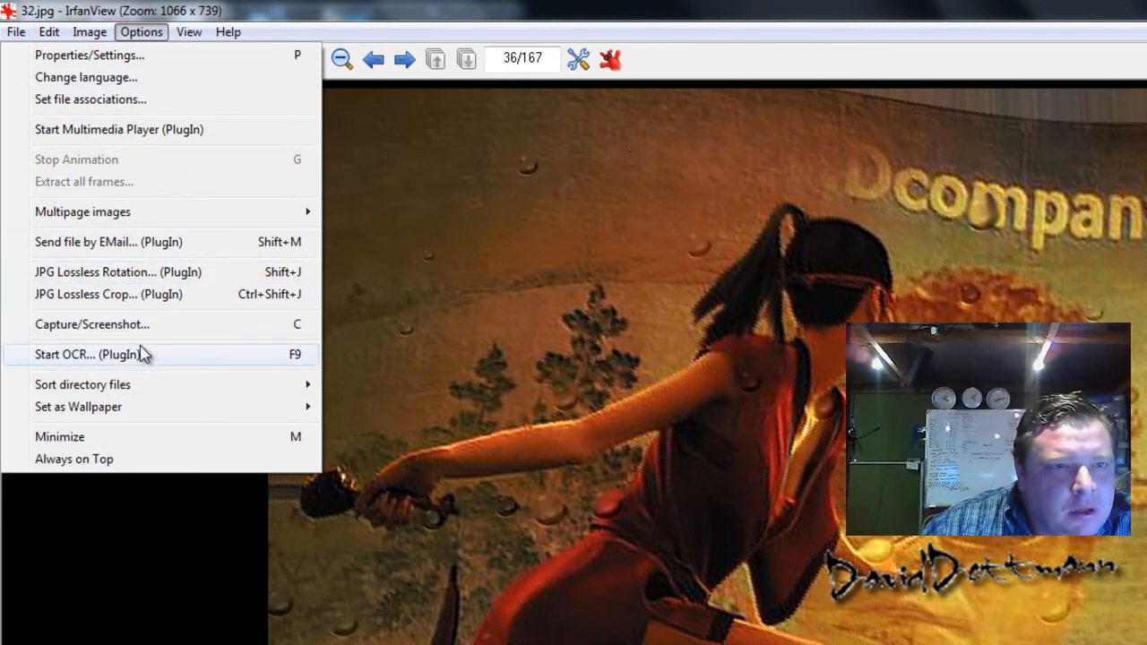
Browse the View, Edit and File menus, ending on the Image menu
left_click(188, 31)
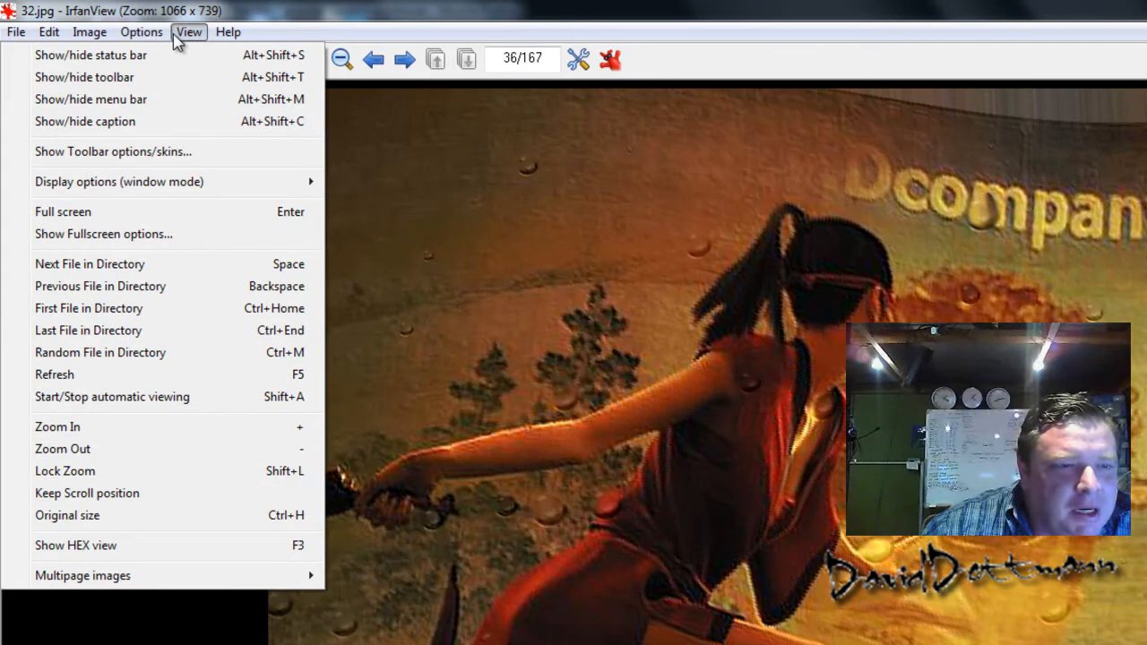
left_click(49, 31)
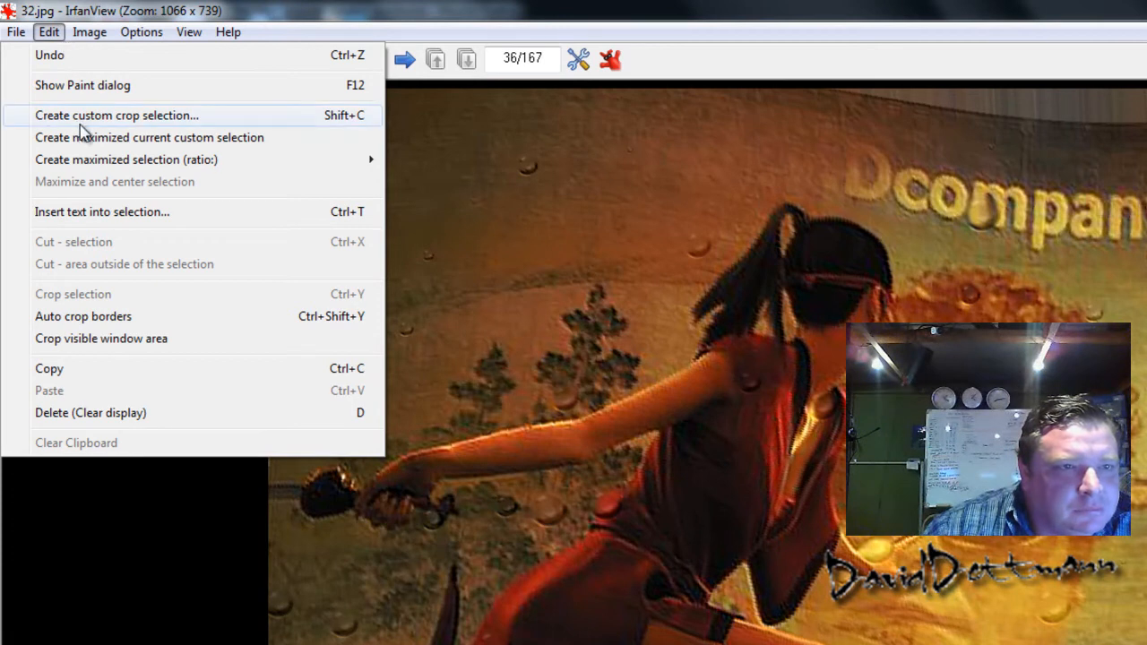
left_click(15, 31)
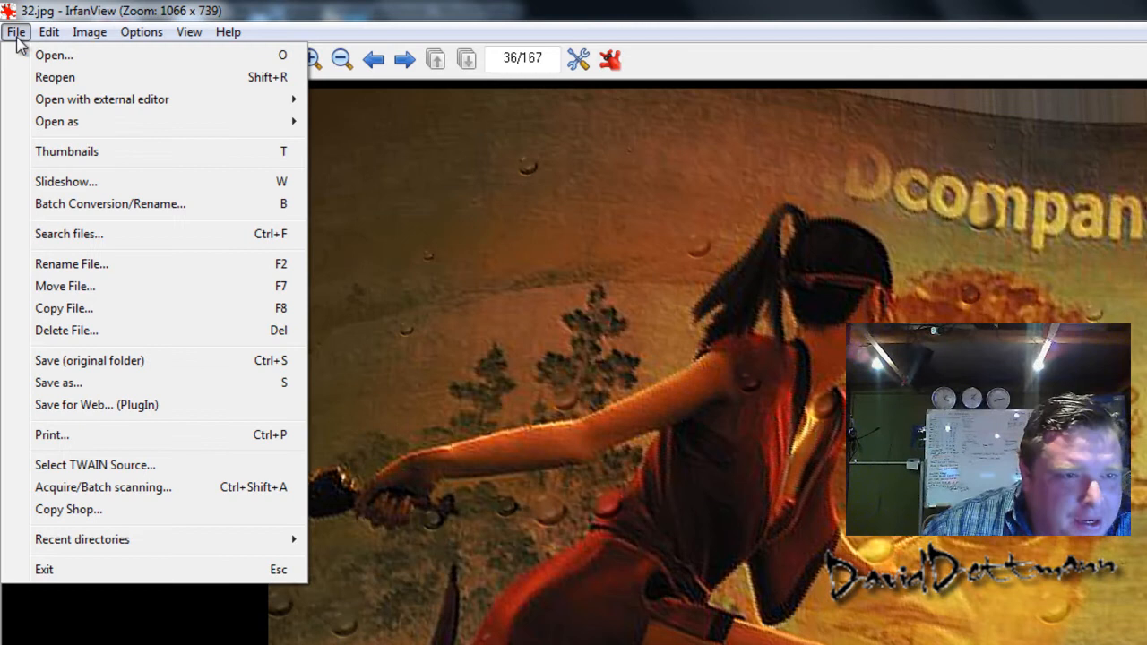
left_click(89, 31)
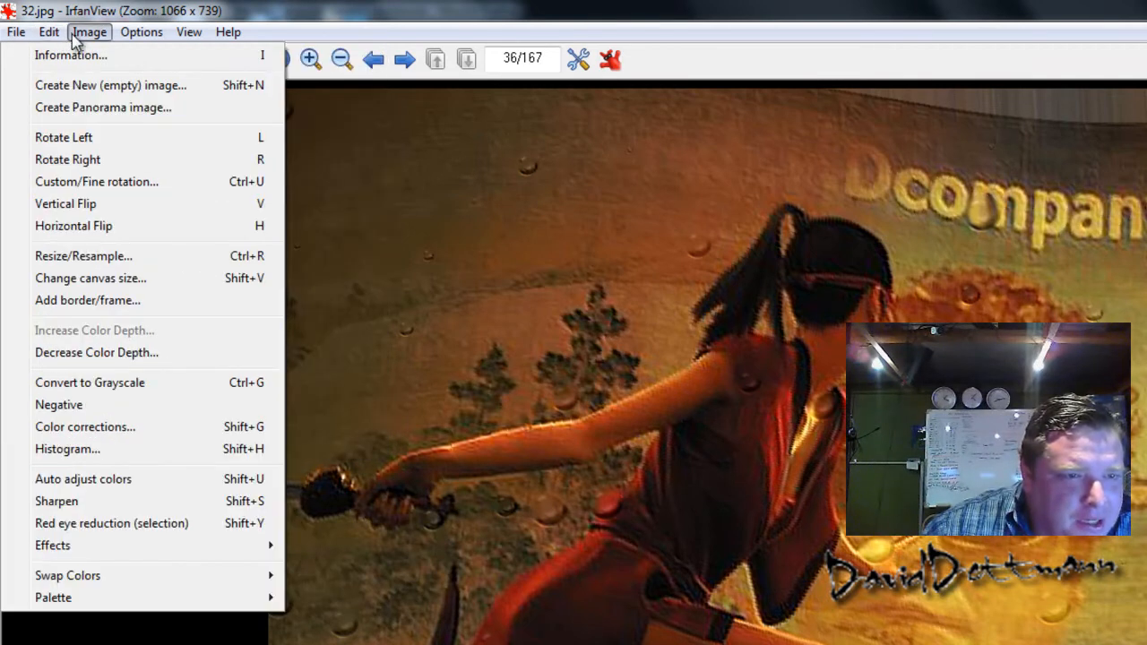
mouse_move(103, 300)
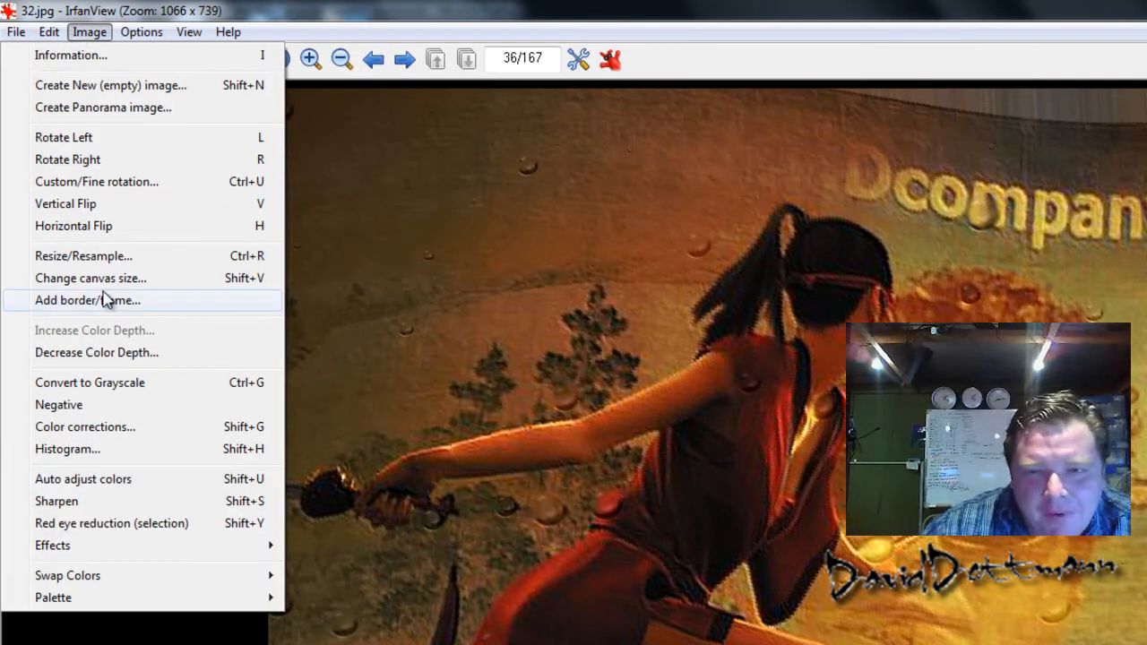
Preview several frame styles in Add border/frame, choose Warm, and cancel the colour picker
left_click(86, 301)
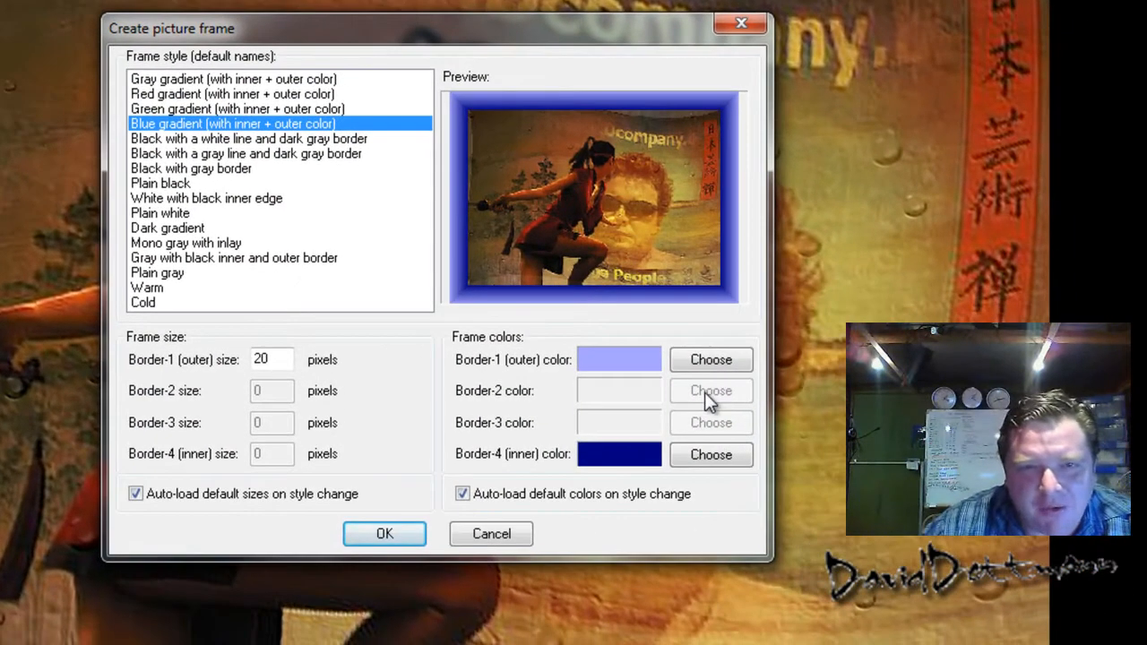
mouse_move(273, 117)
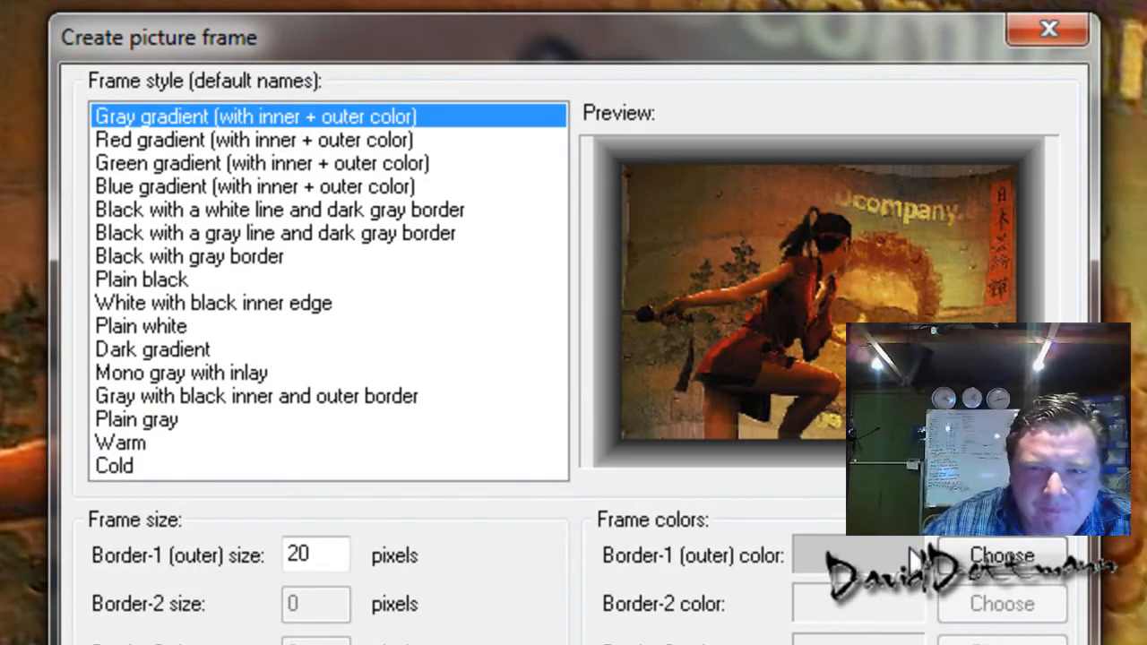
left_click(259, 163)
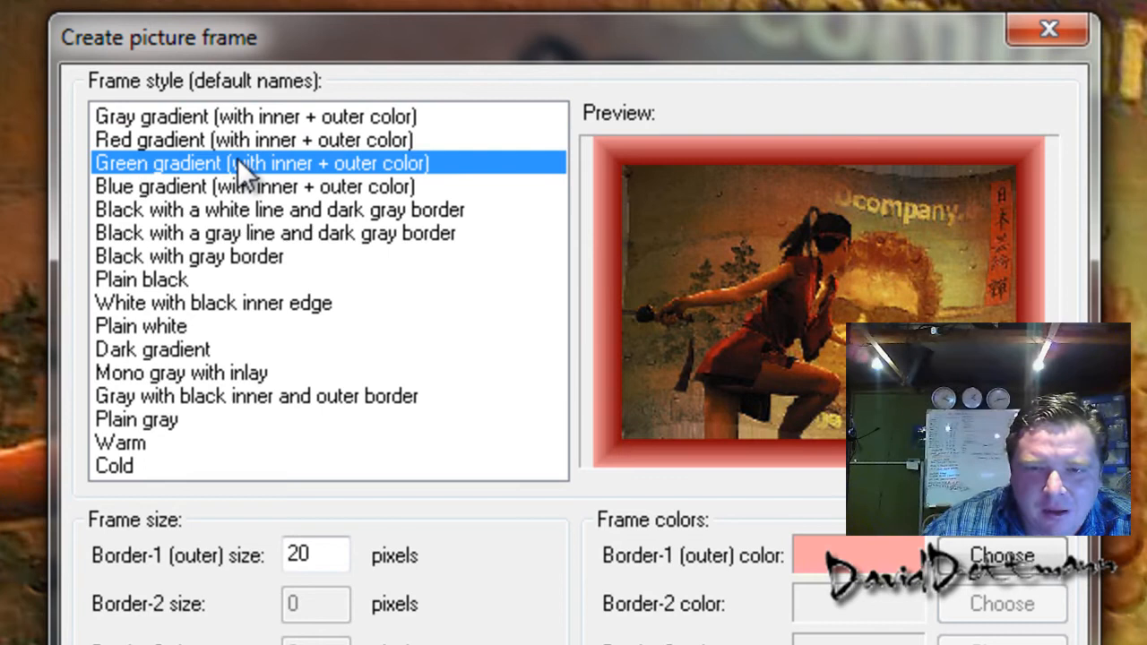
left_click(278, 201)
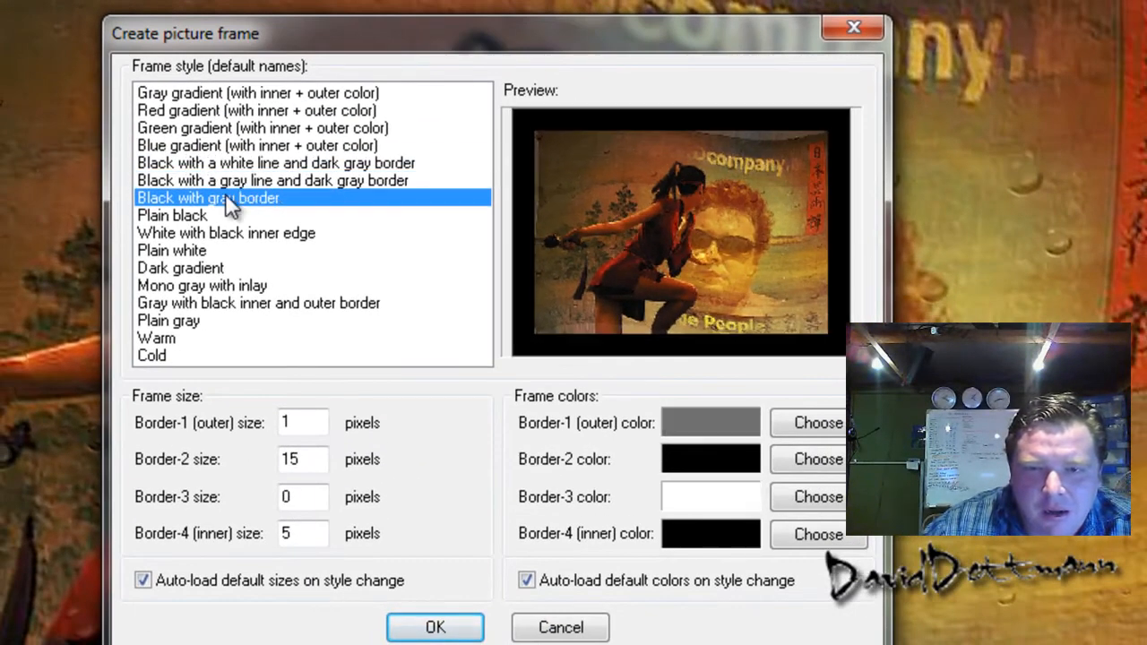
left_click(171, 250)
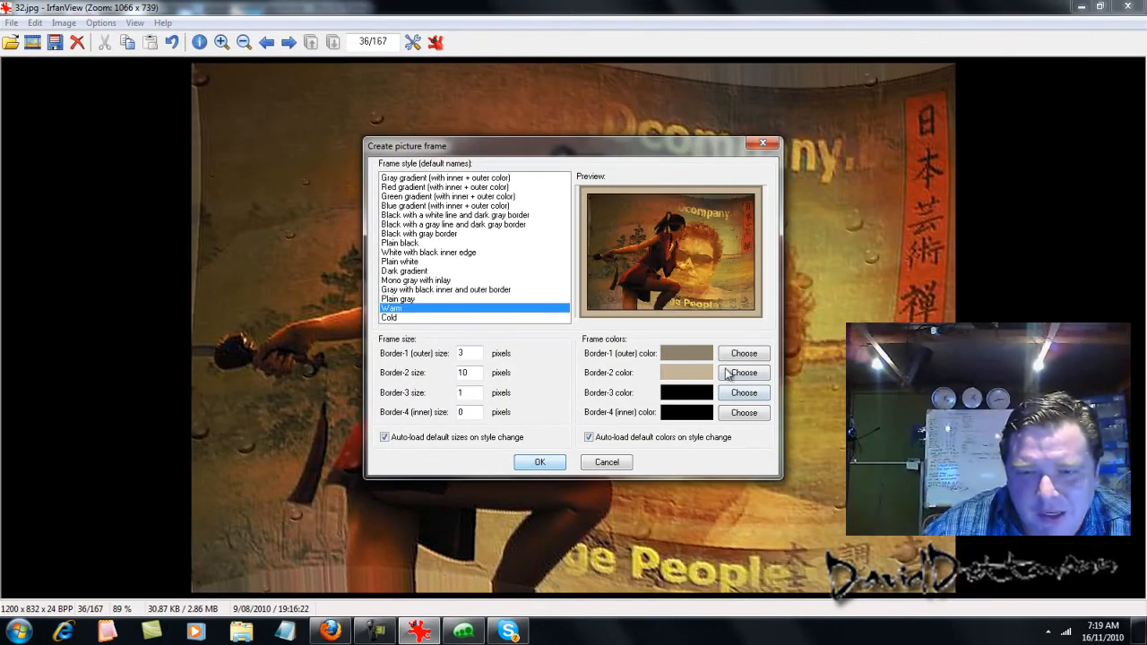
left_click(744, 372)
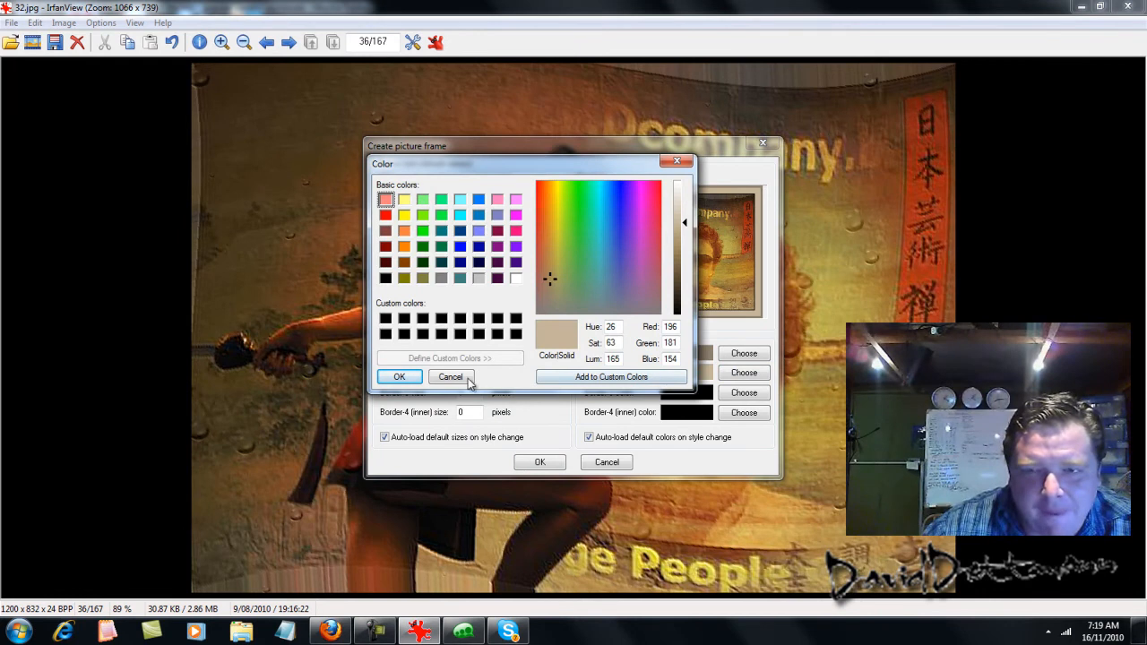
left_click(450, 377)
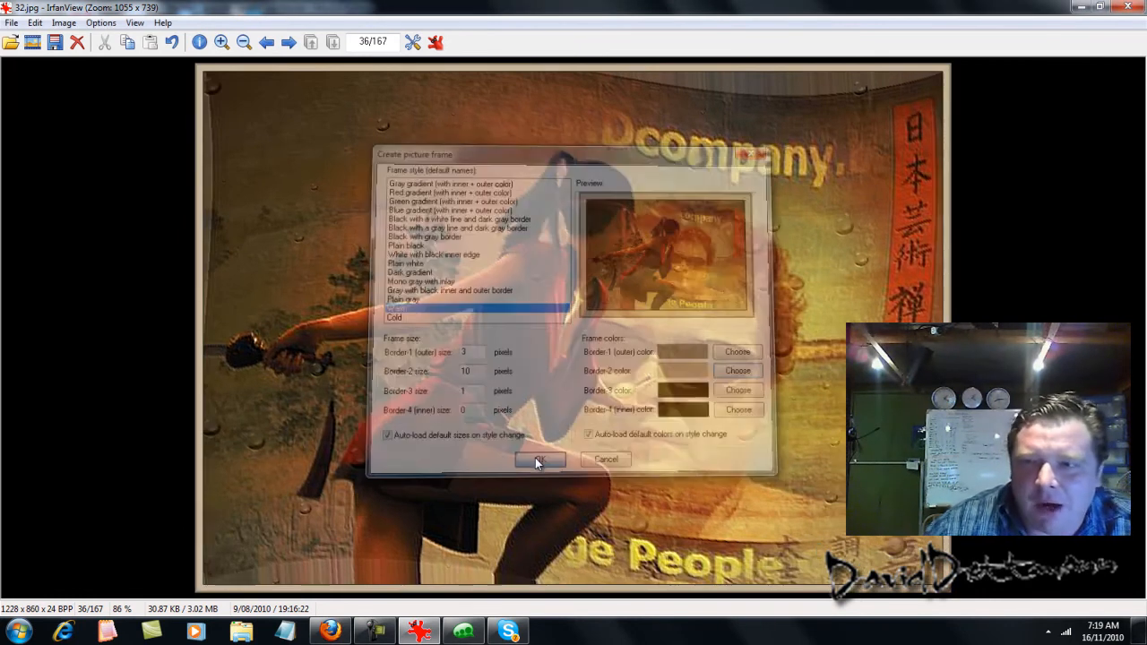
Apply the warm frame, then advance four images to 38.jpg, the alien photo
left_click(540, 460)
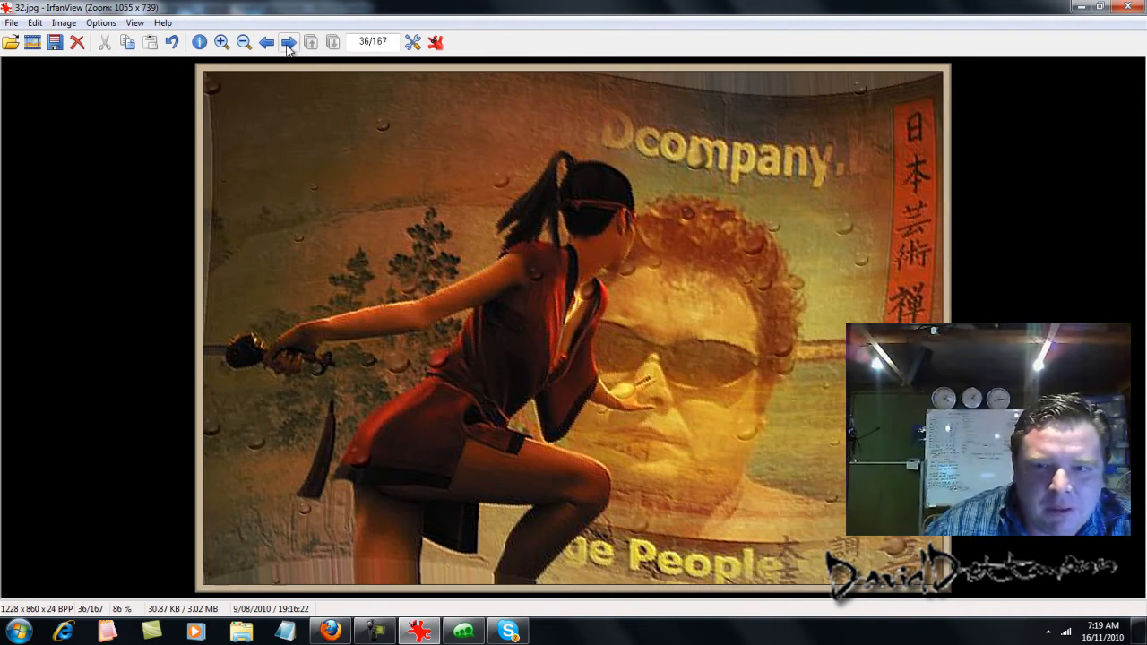
left_click(289, 42)
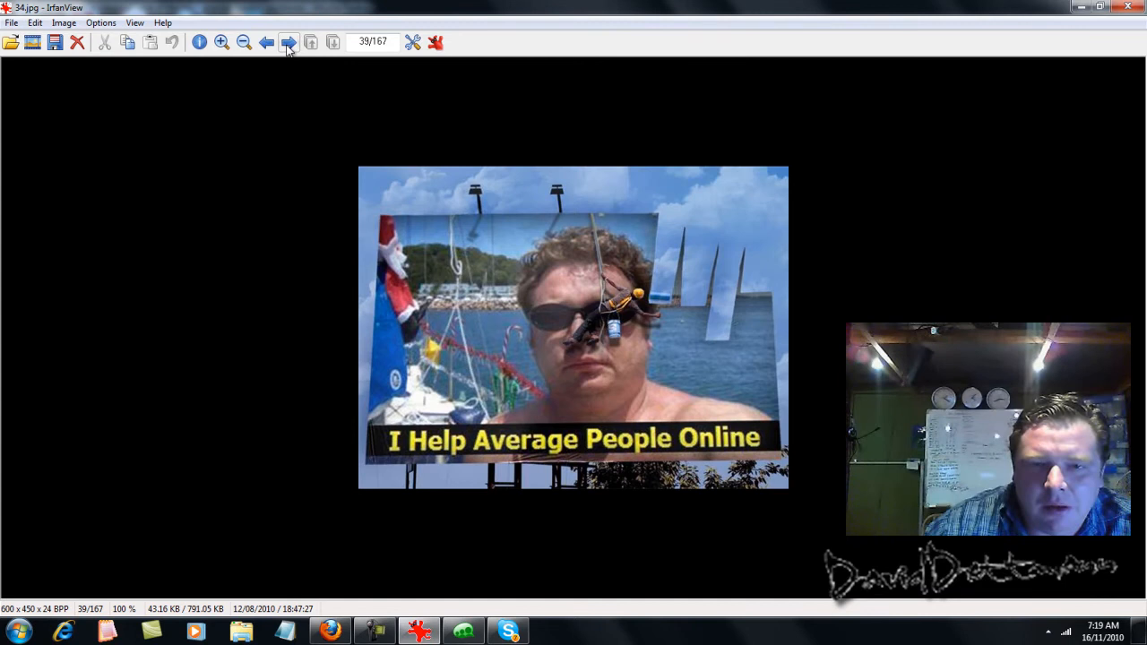
left_click(288, 42)
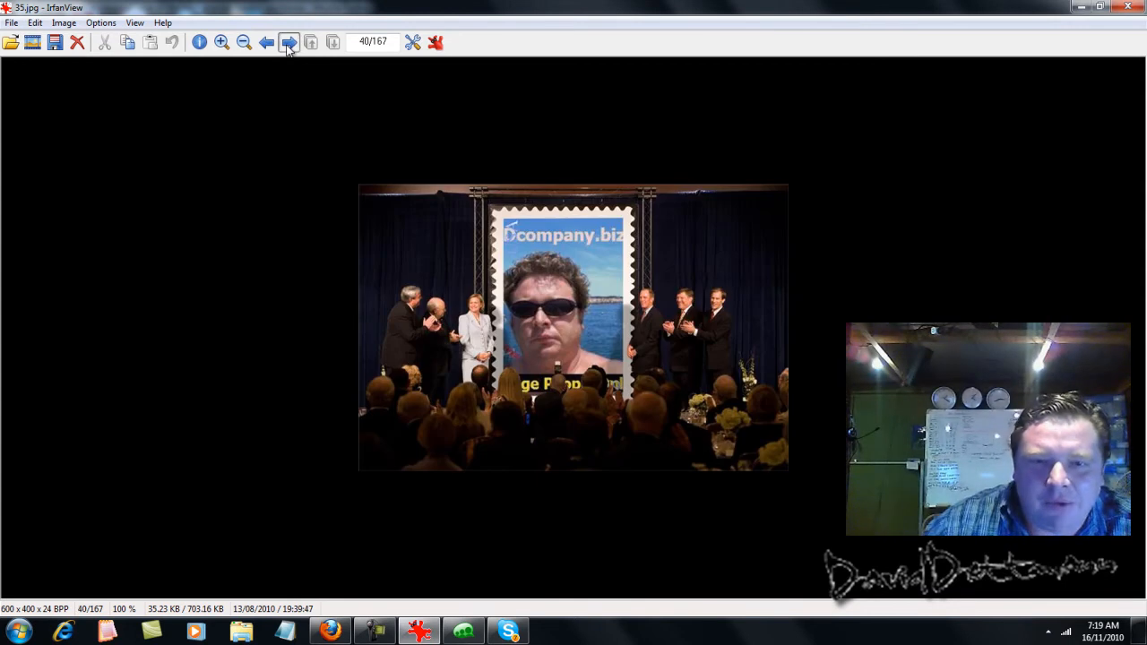
left_click(289, 42)
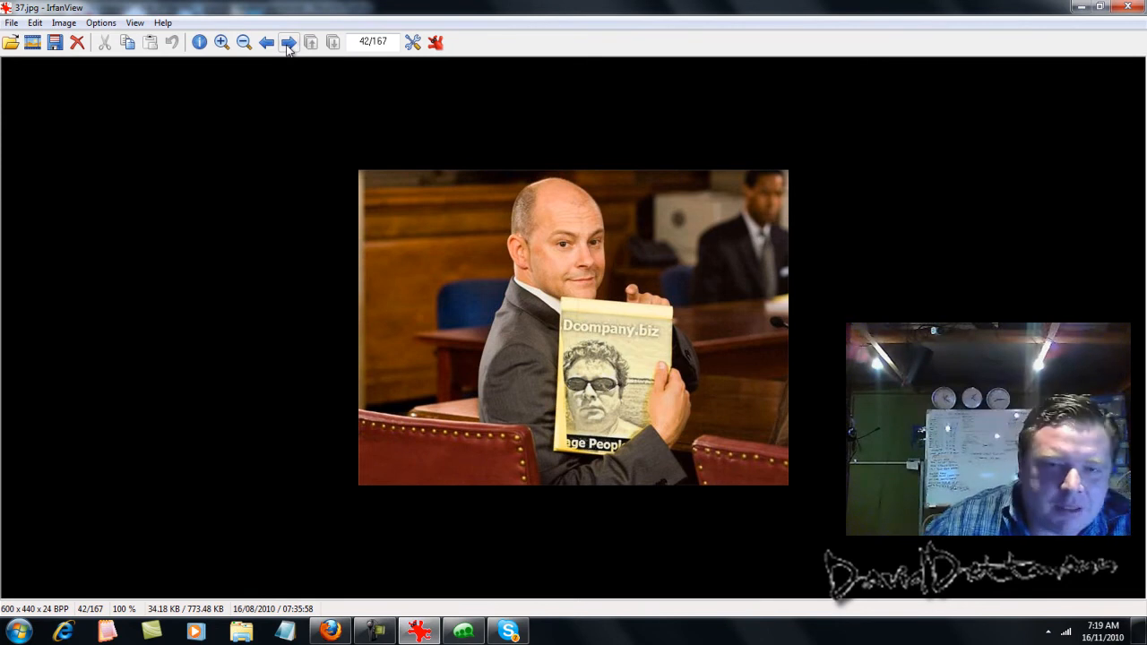
left_click(288, 42)
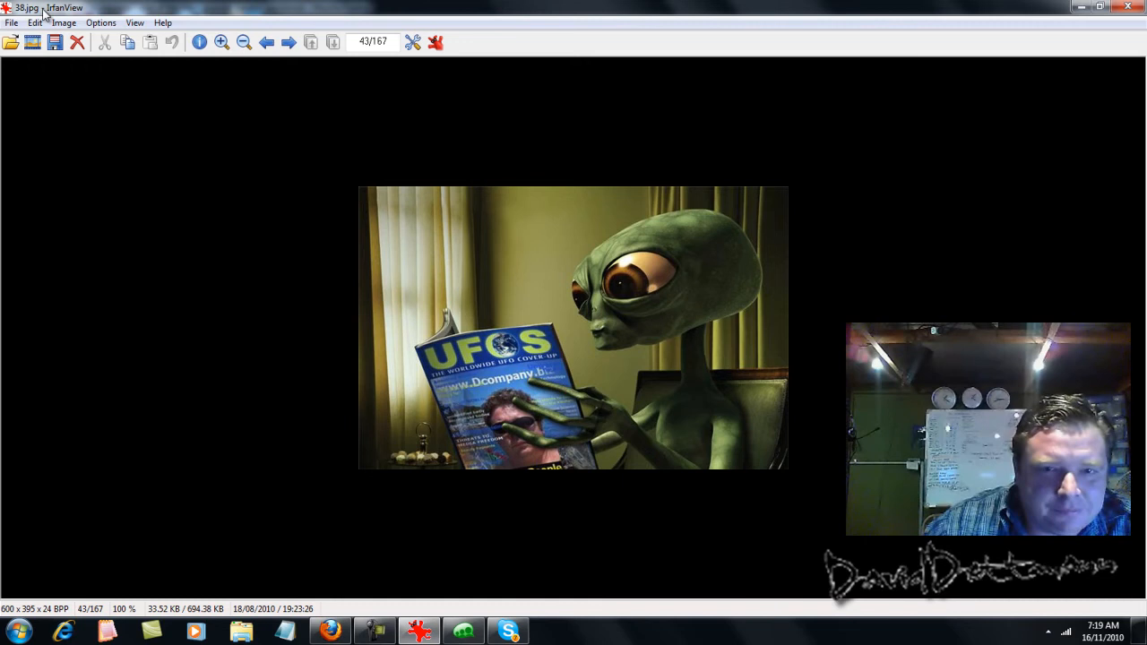
mouse_move(379, 198)
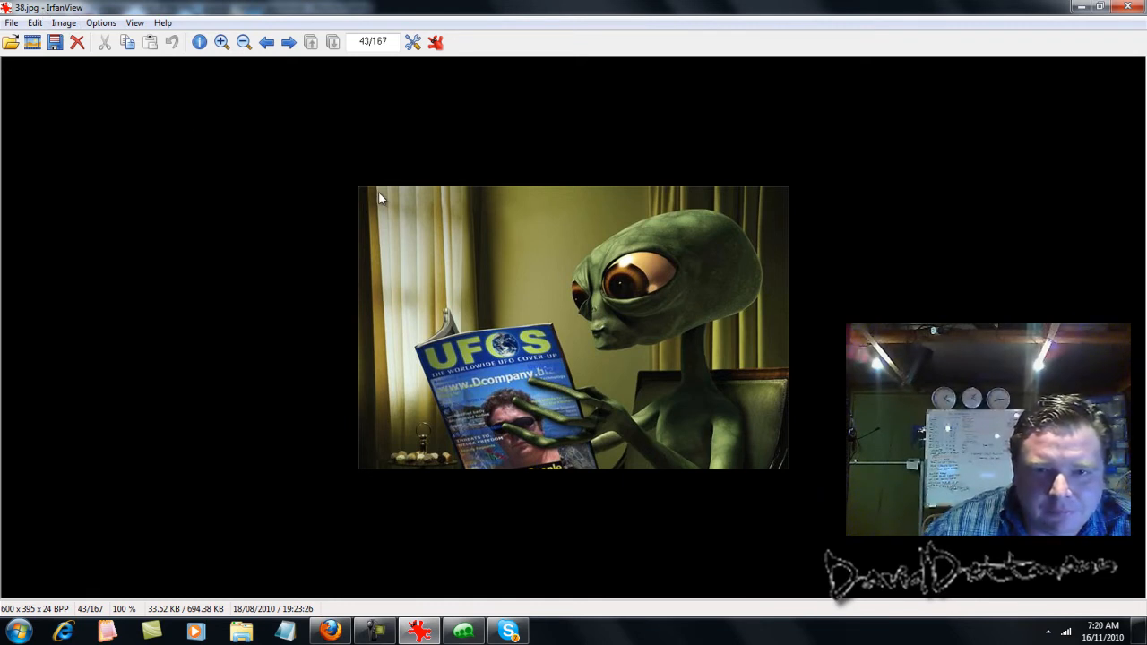
Select a banner strip along the top of the alien photo and open Insert text into selection
left_click_drag(366, 195, 627, 235)
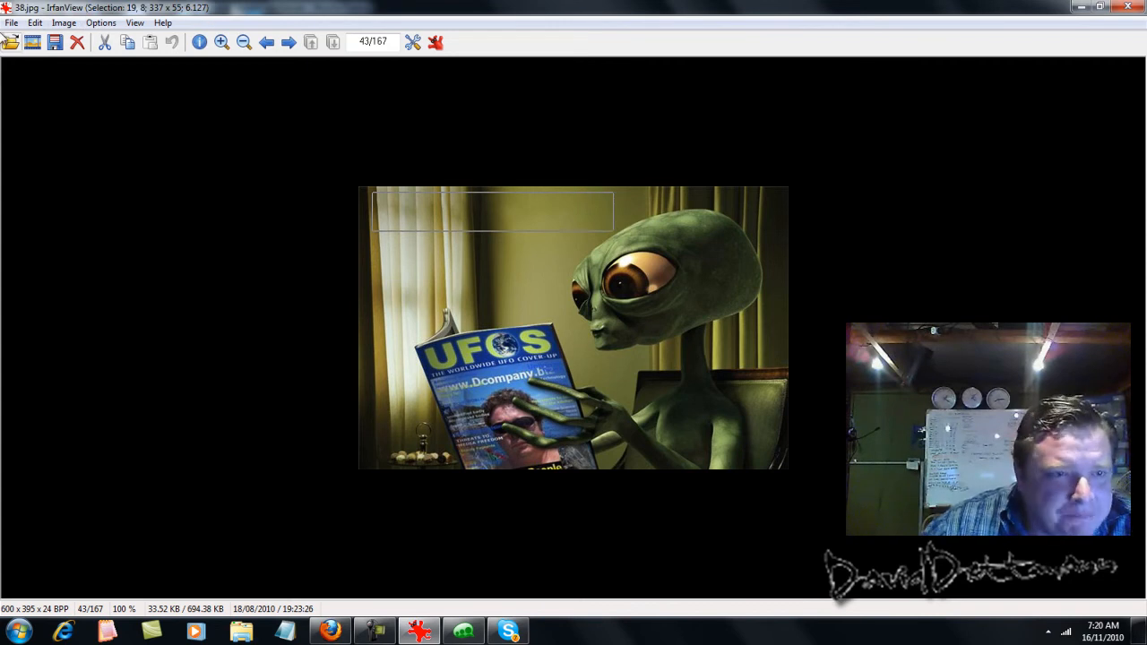
left_click(63, 22)
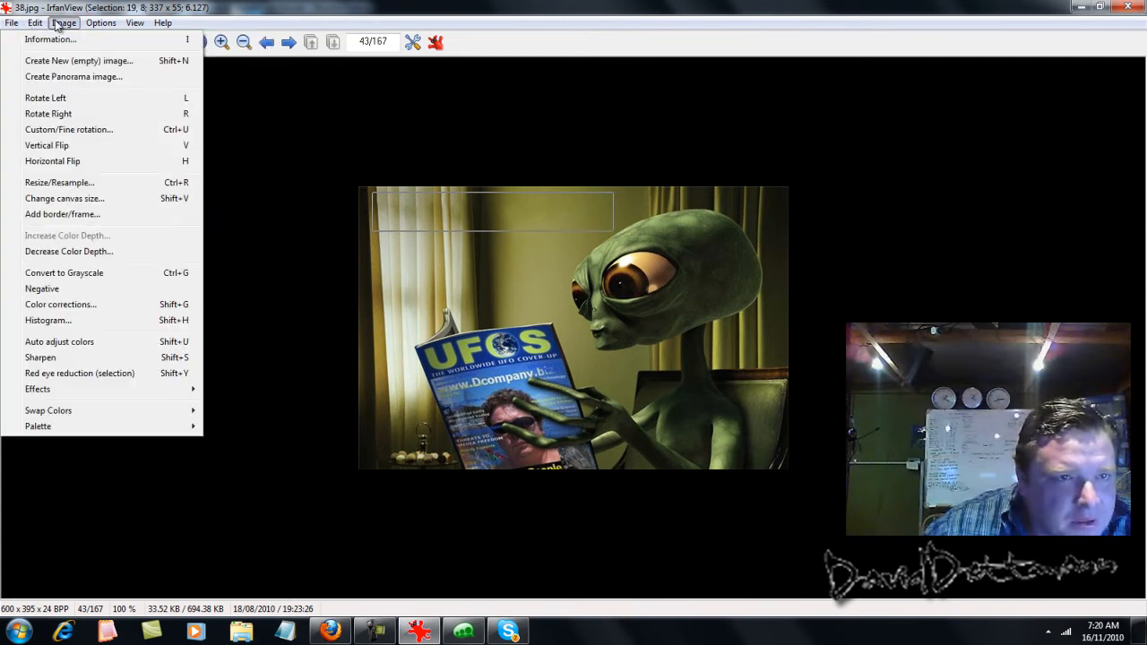
left_click(101, 23)
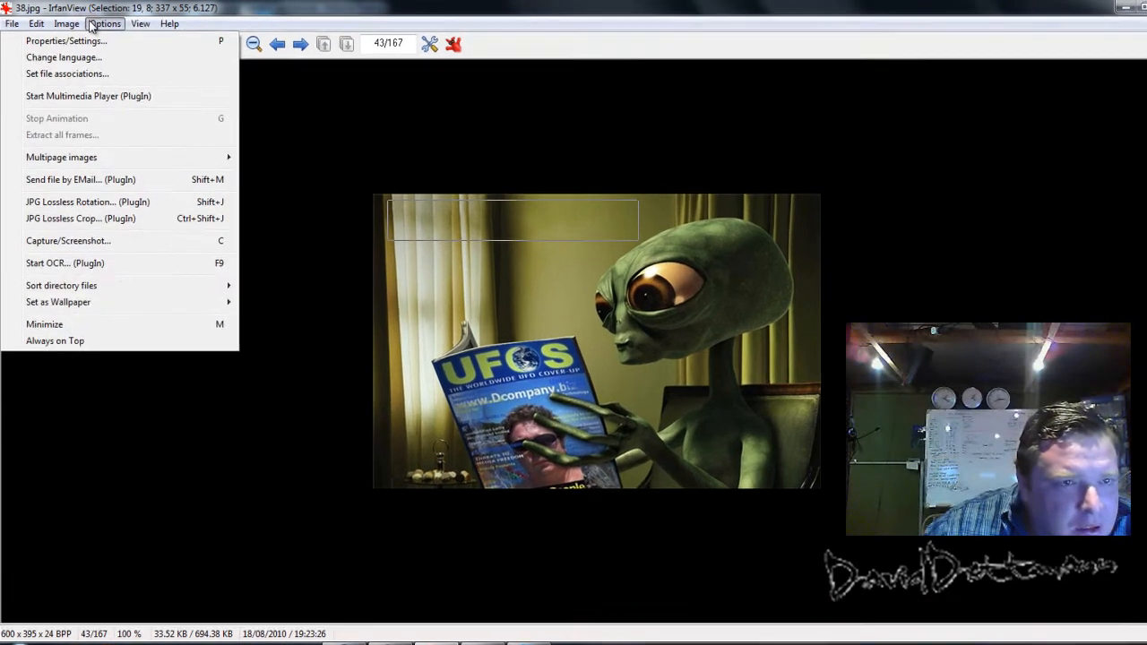
left_click(48, 30)
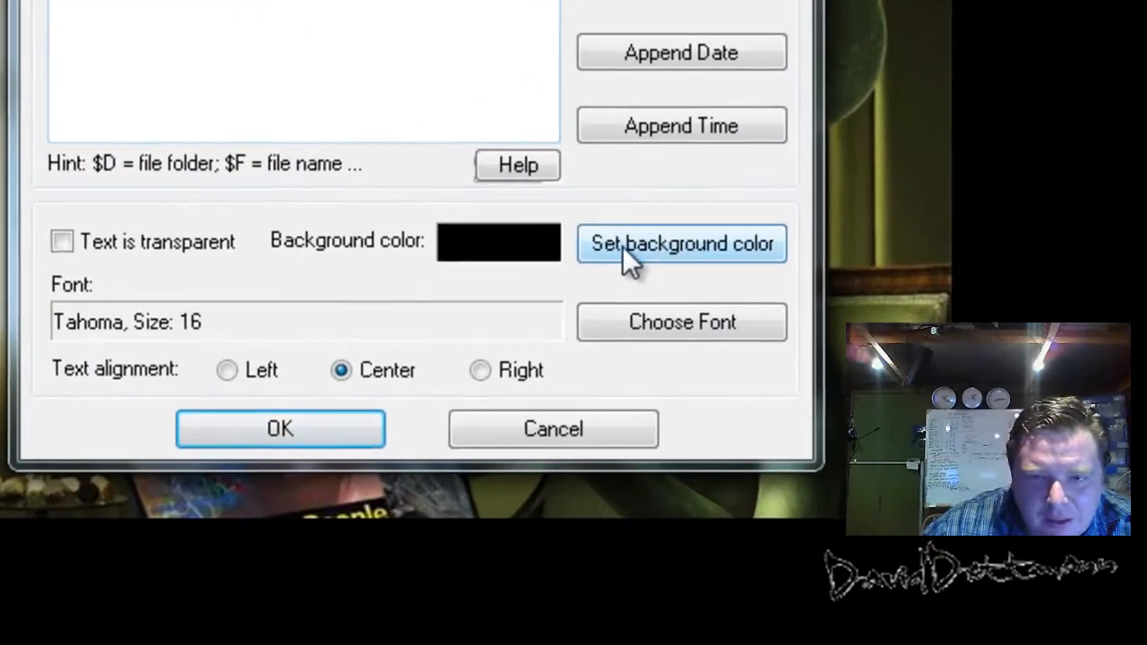
Give the 'I Help Average People Online' banner a dark muted green background
left_click(681, 243)
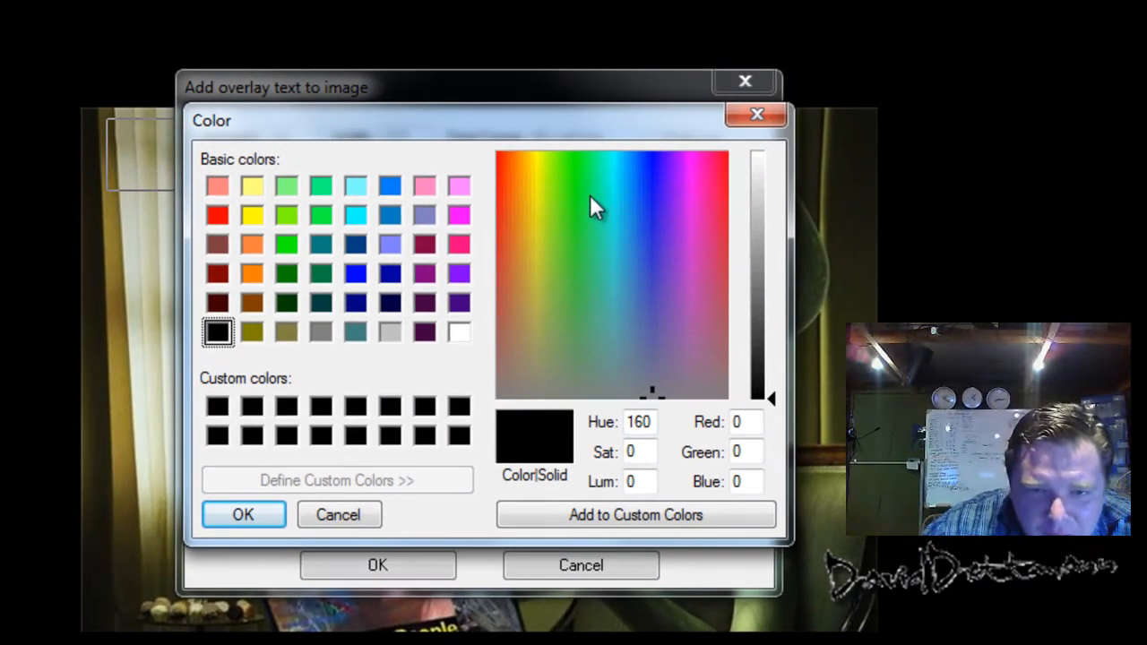
mouse_move(358, 345)
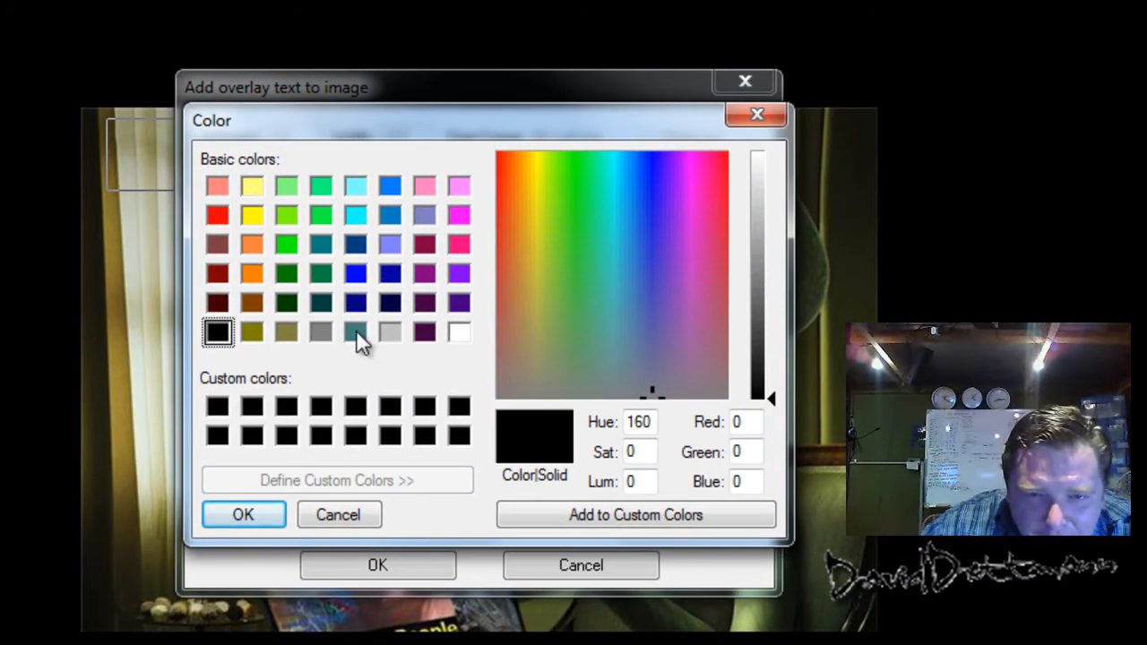
mouse_move(295, 287)
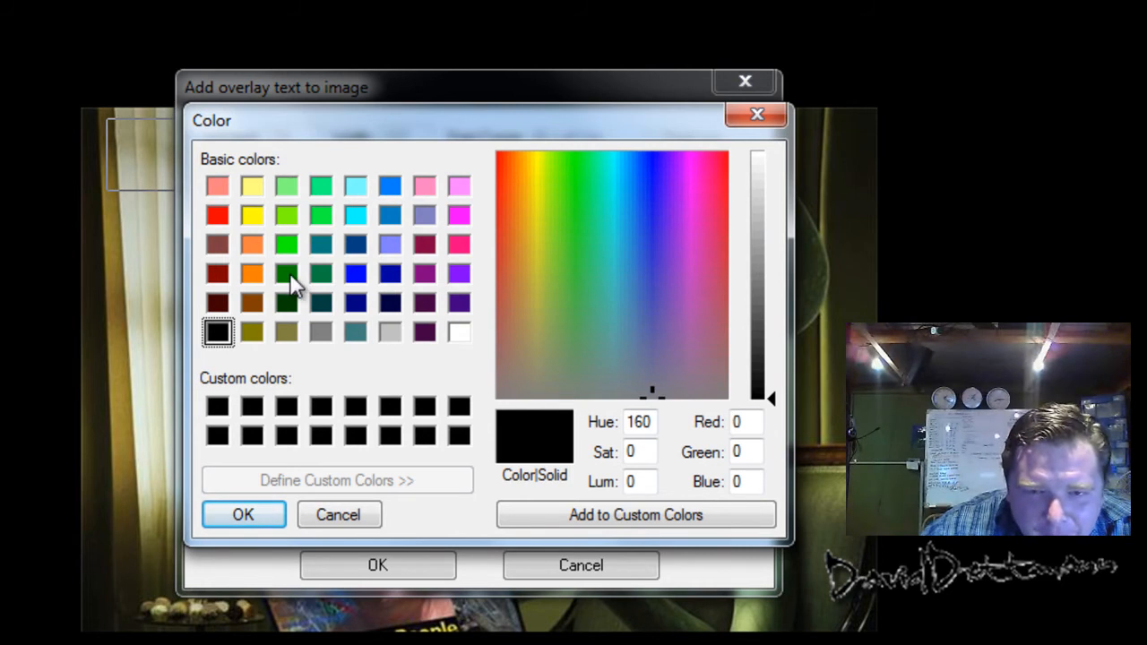
mouse_move(271, 339)
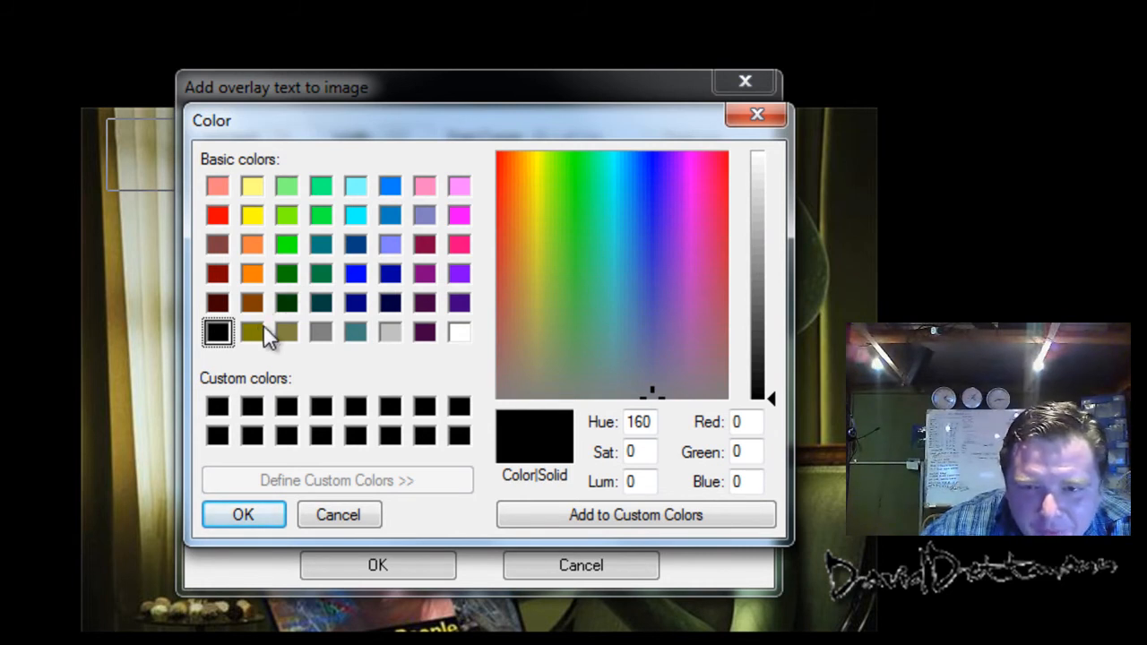
left_click(253, 332)
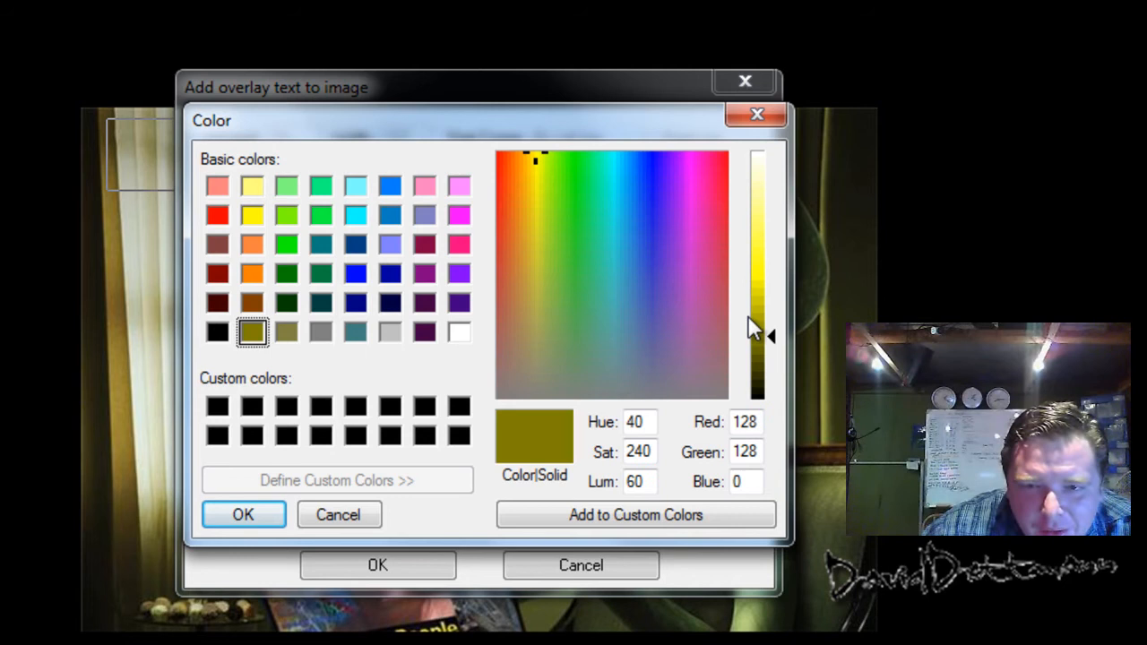
mouse_move(591, 339)
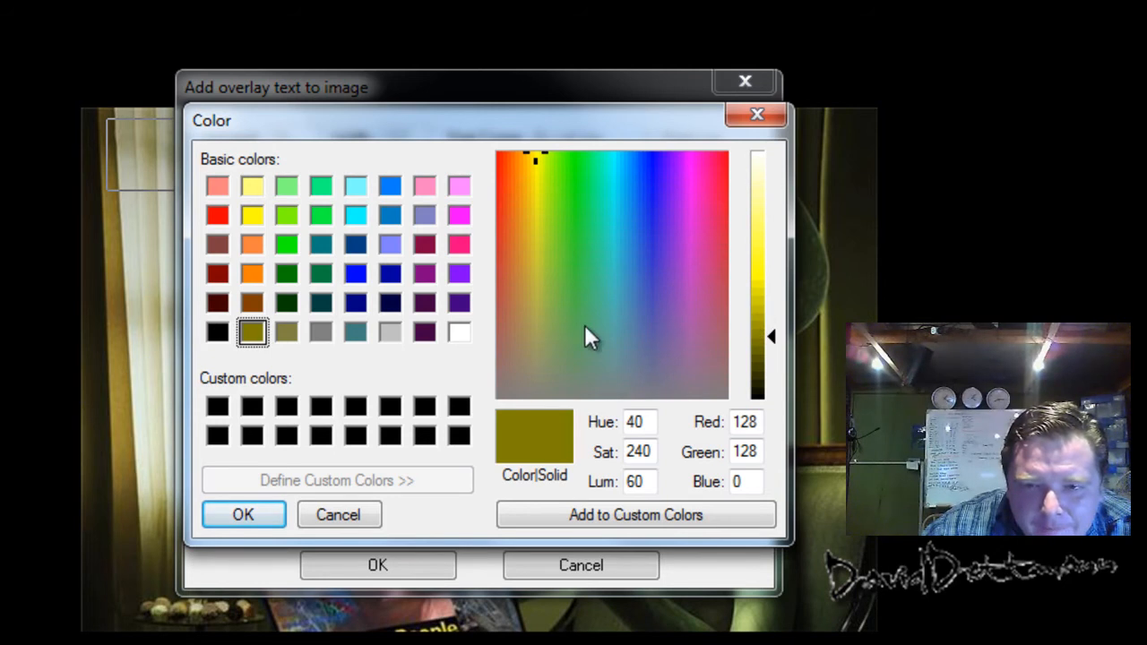
left_click(581, 336)
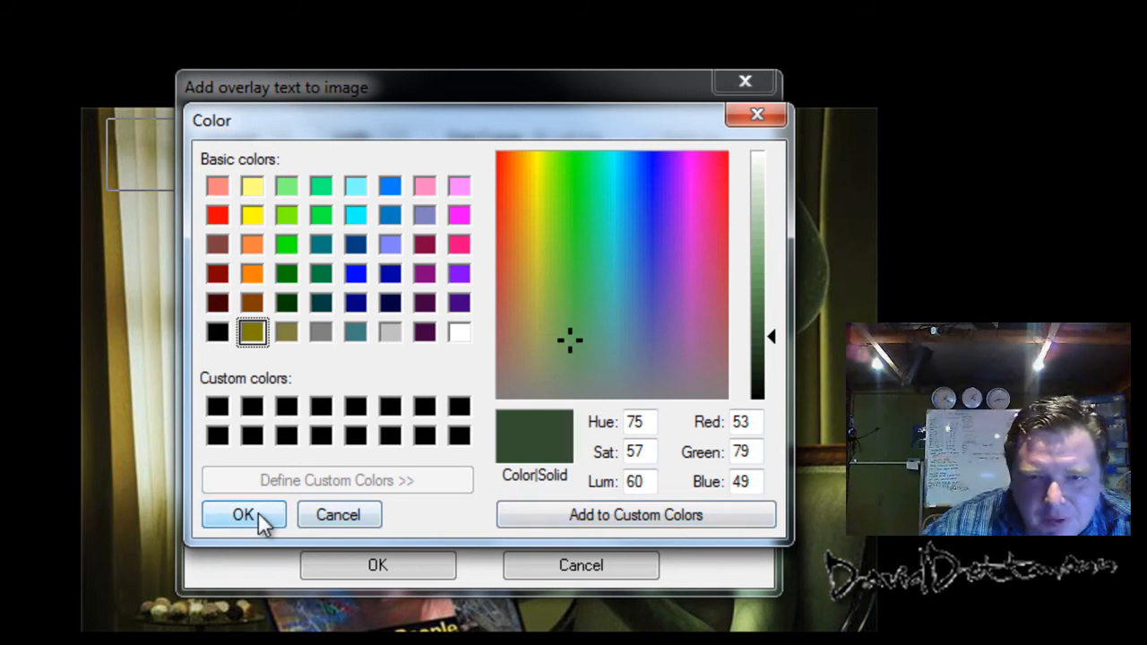
left_click(242, 514)
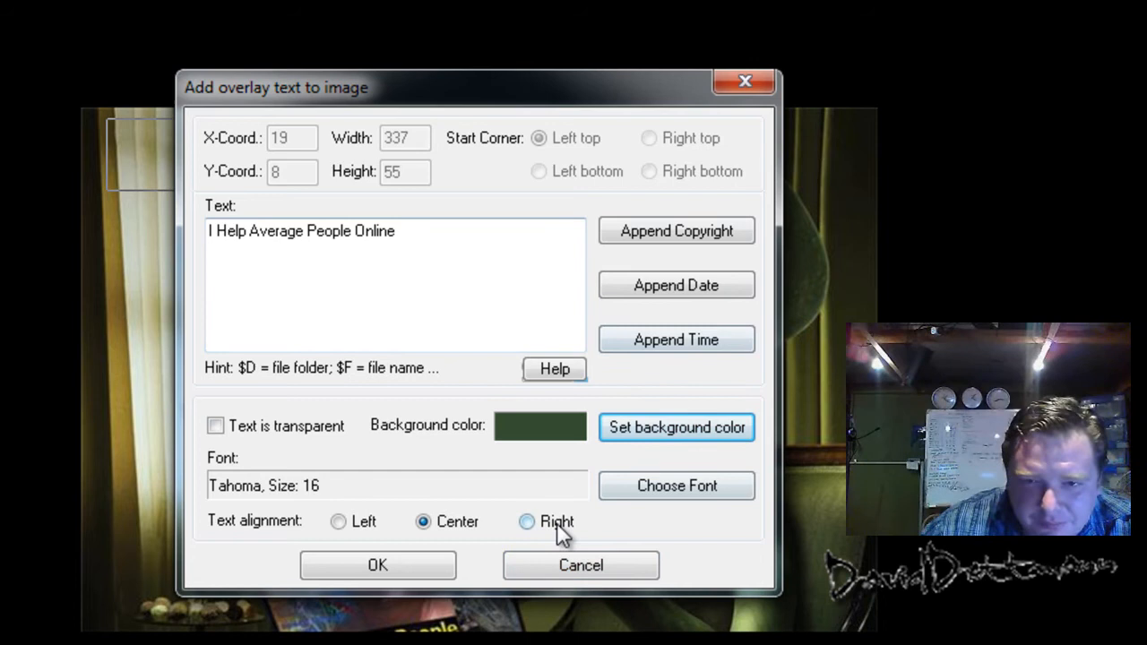
mouse_move(318, 199)
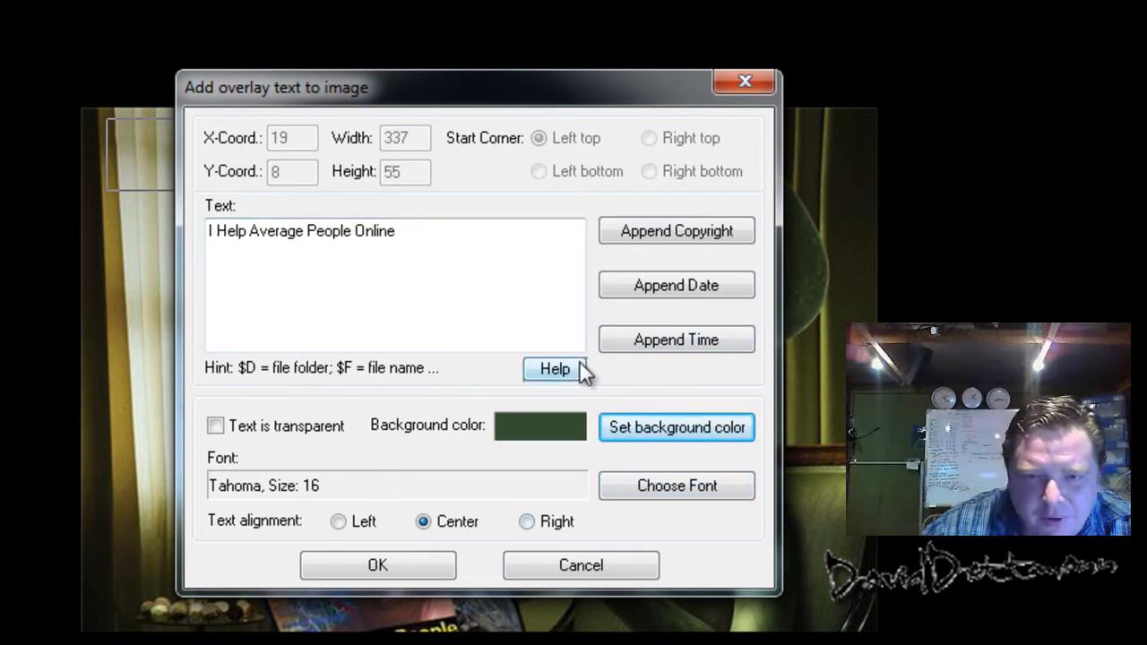
left_click(676, 485)
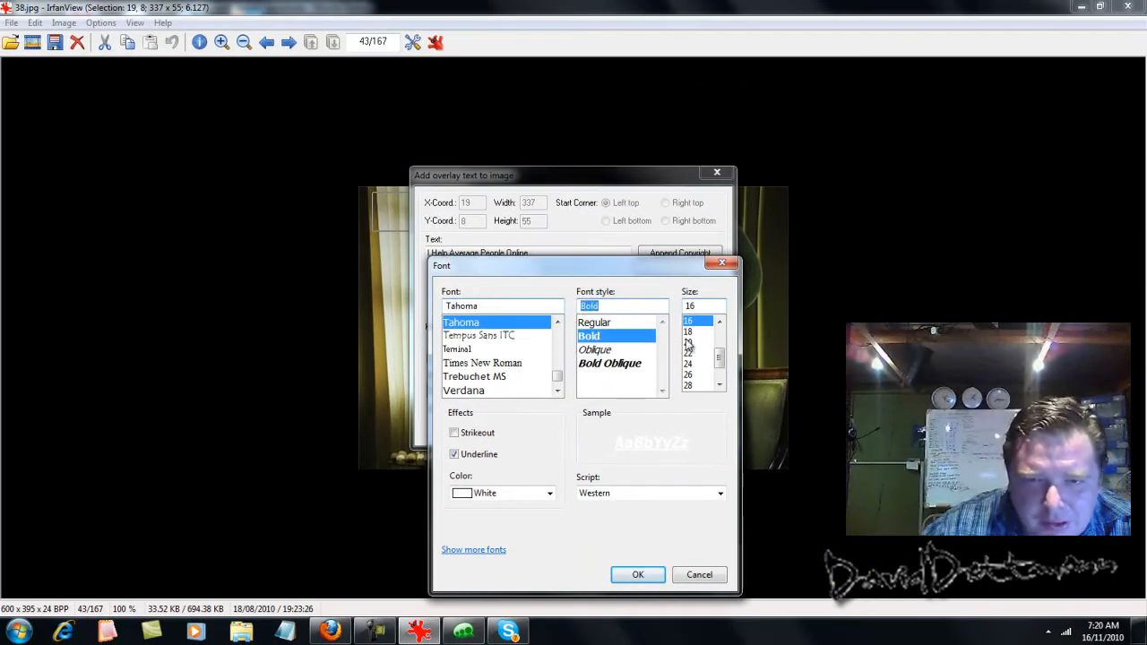
Set the banner font size to 18 and apply the 'I Help Average People Online' text
left_click(688, 332)
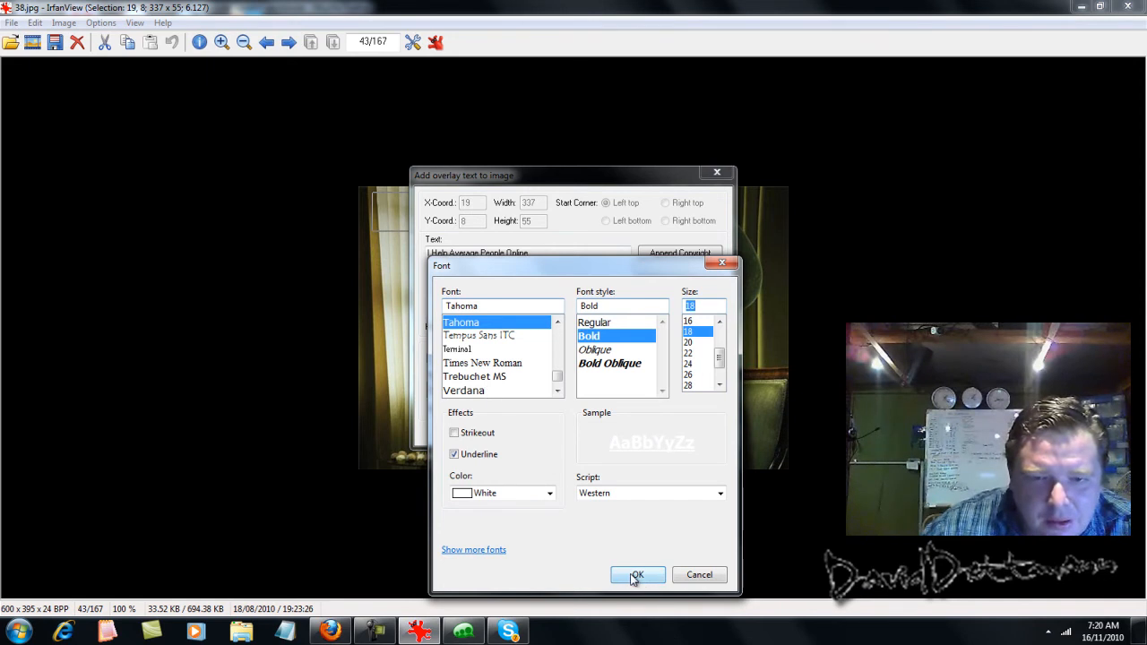
left_click(637, 575)
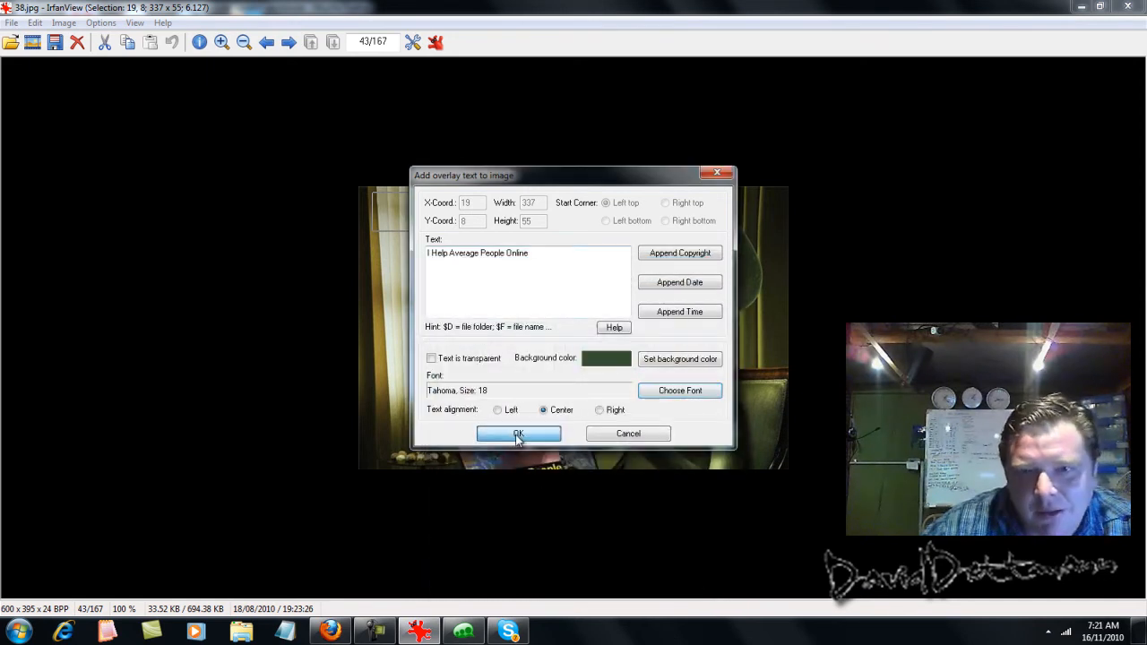
left_click(519, 434)
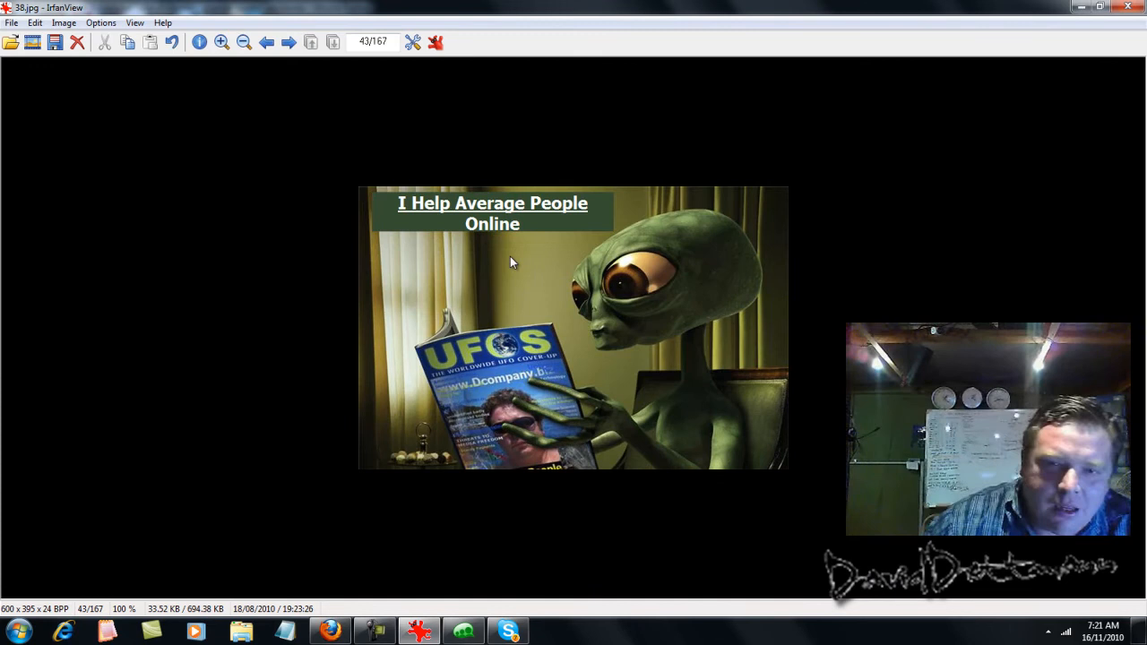
mouse_move(678, 274)
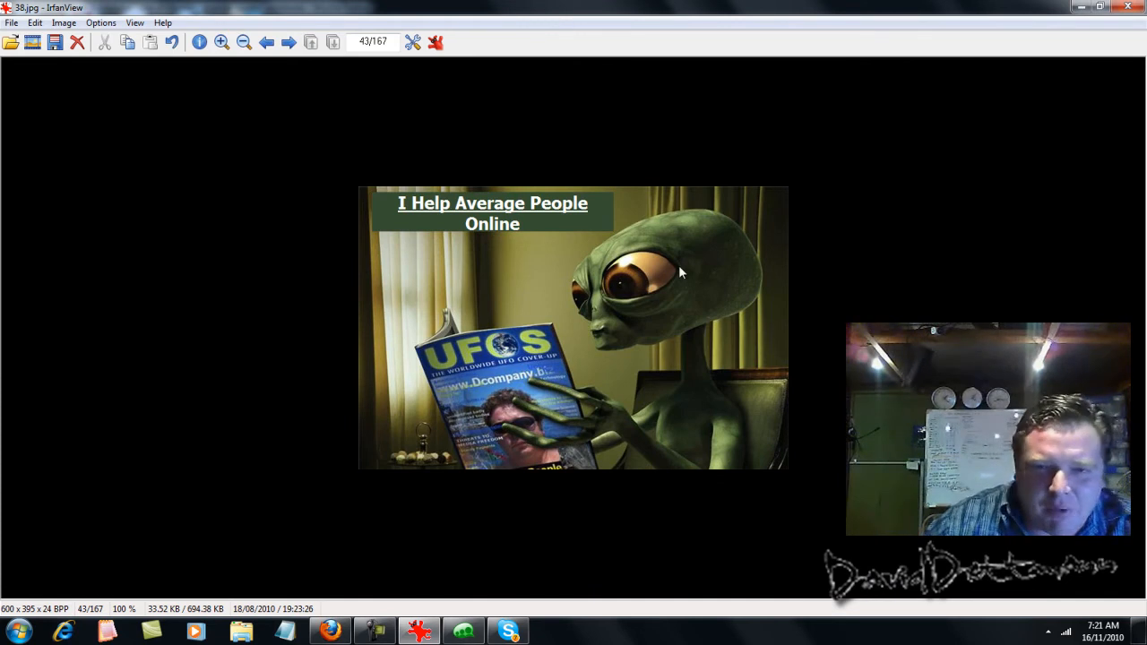
Open the Edit menu after marking the magazine area
left_click(34, 22)
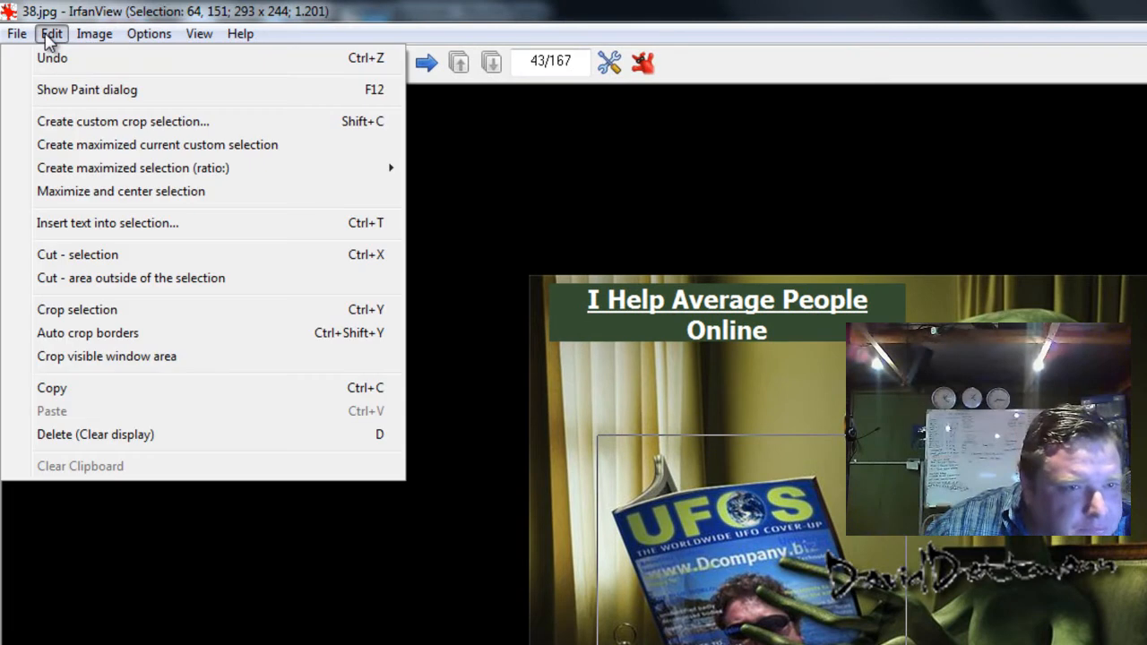
mouse_move(160, 249)
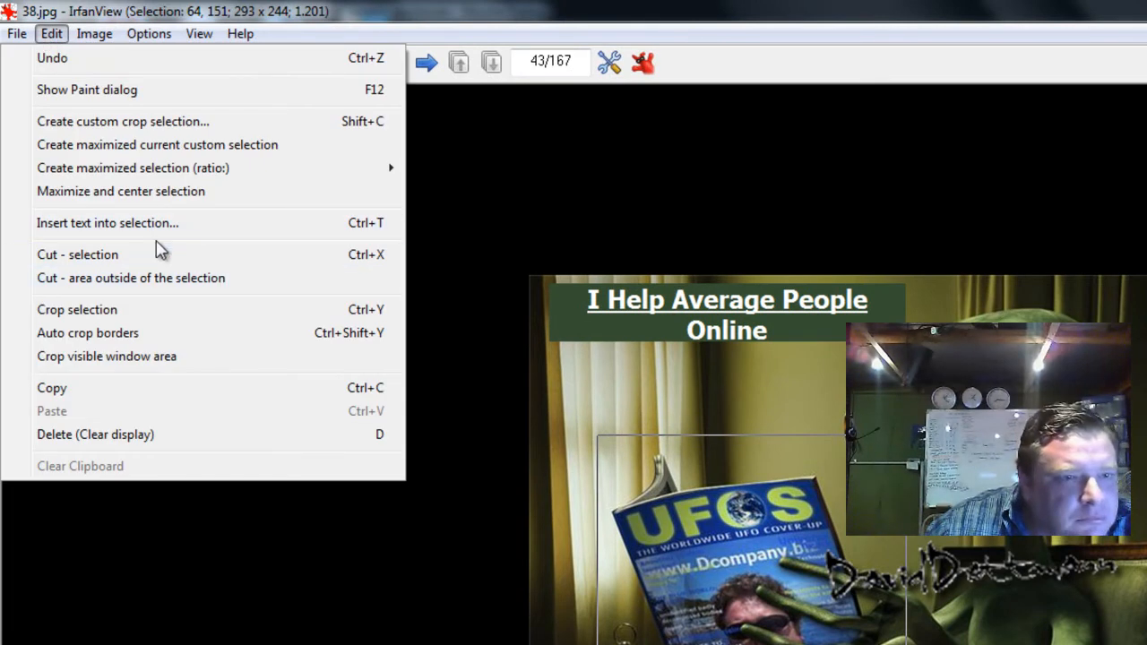
mouse_move(150, 320)
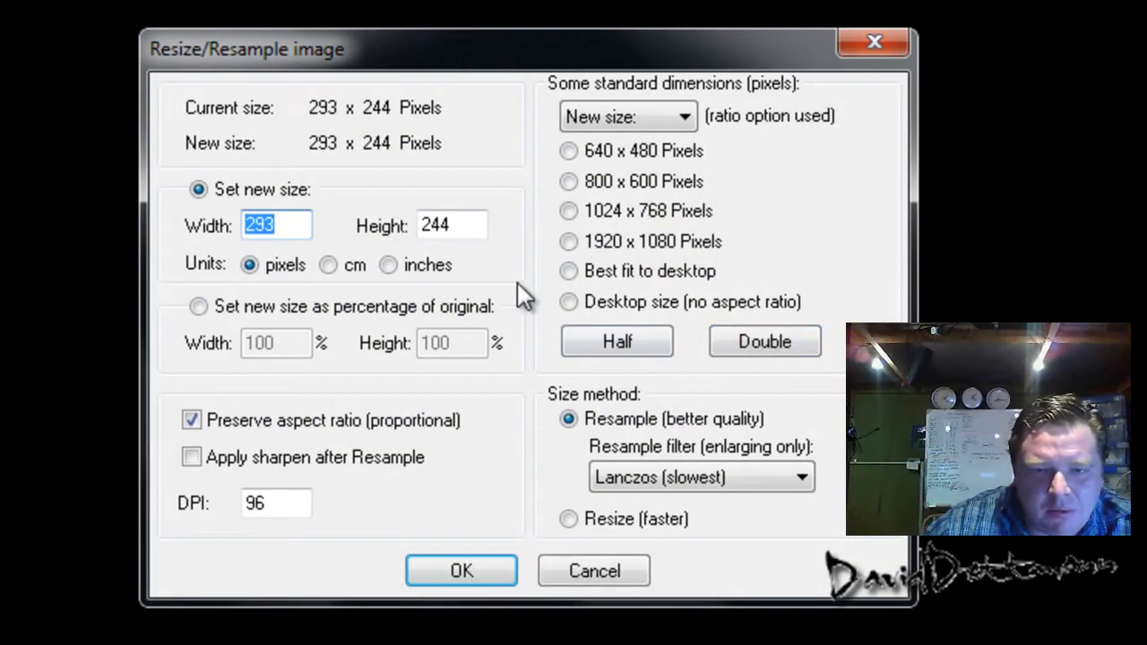
Confirm the resize to enlarge the cropped magazine section
left_click(461, 571)
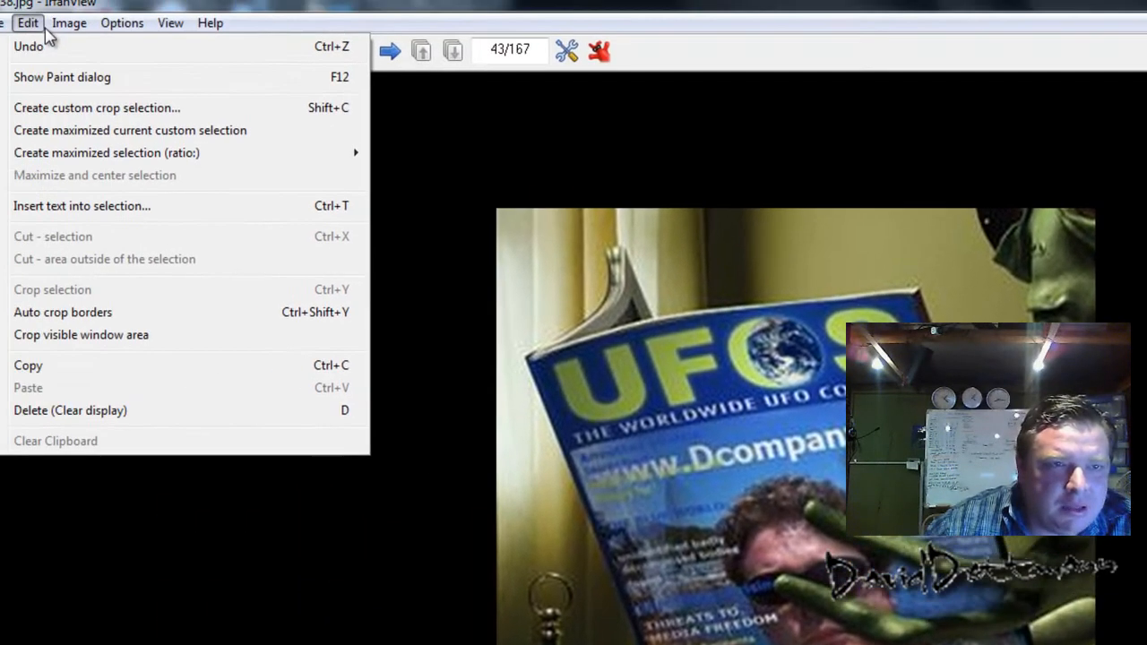
Open the Options menu to browse program settings
left_click(144, 32)
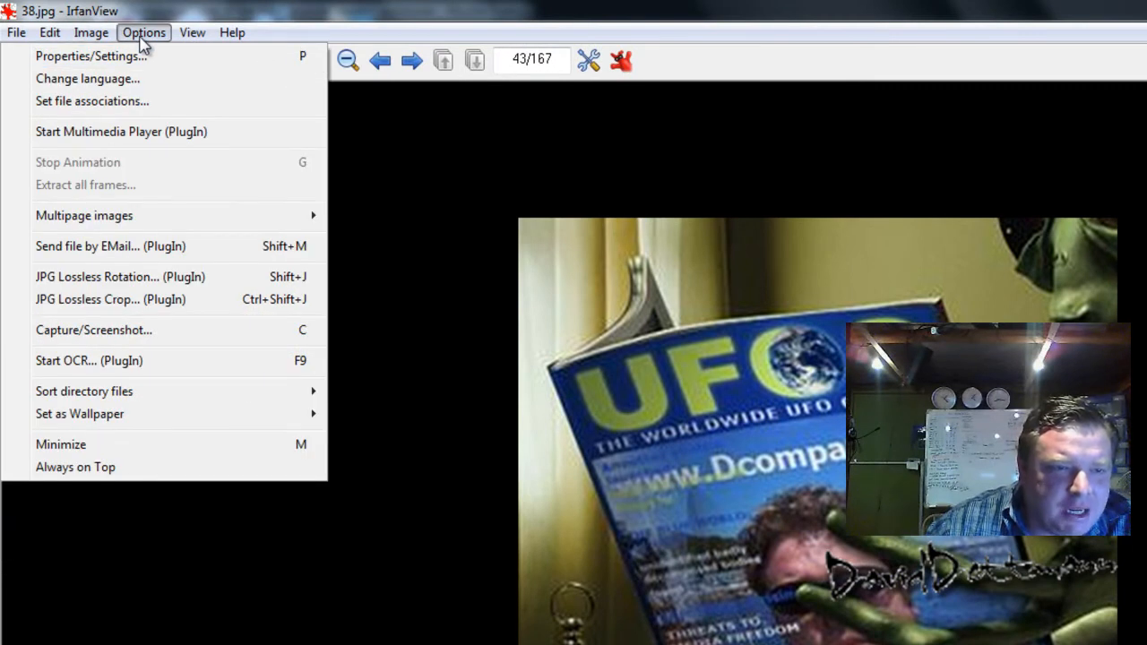
mouse_move(156, 162)
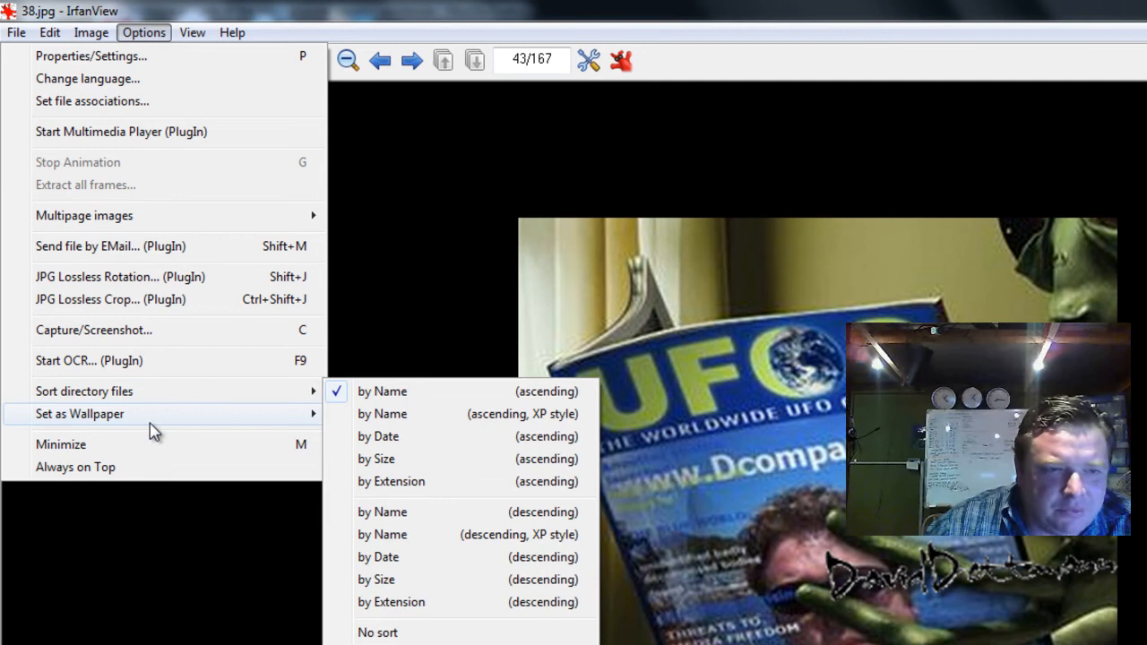
mouse_move(175, 330)
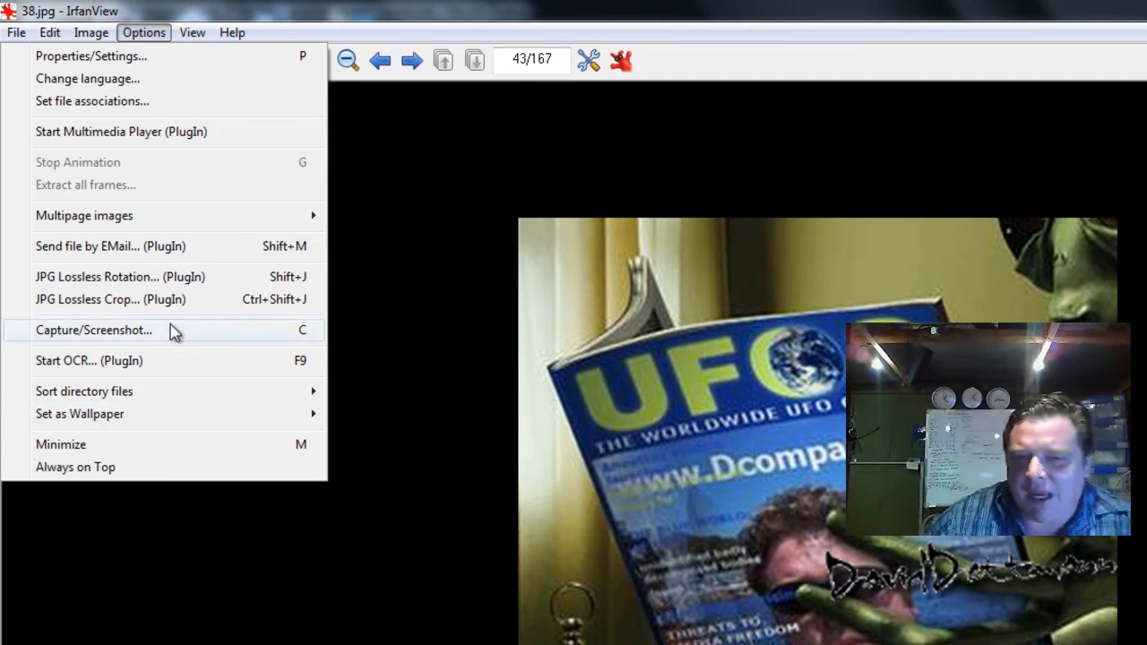
mouse_move(188, 54)
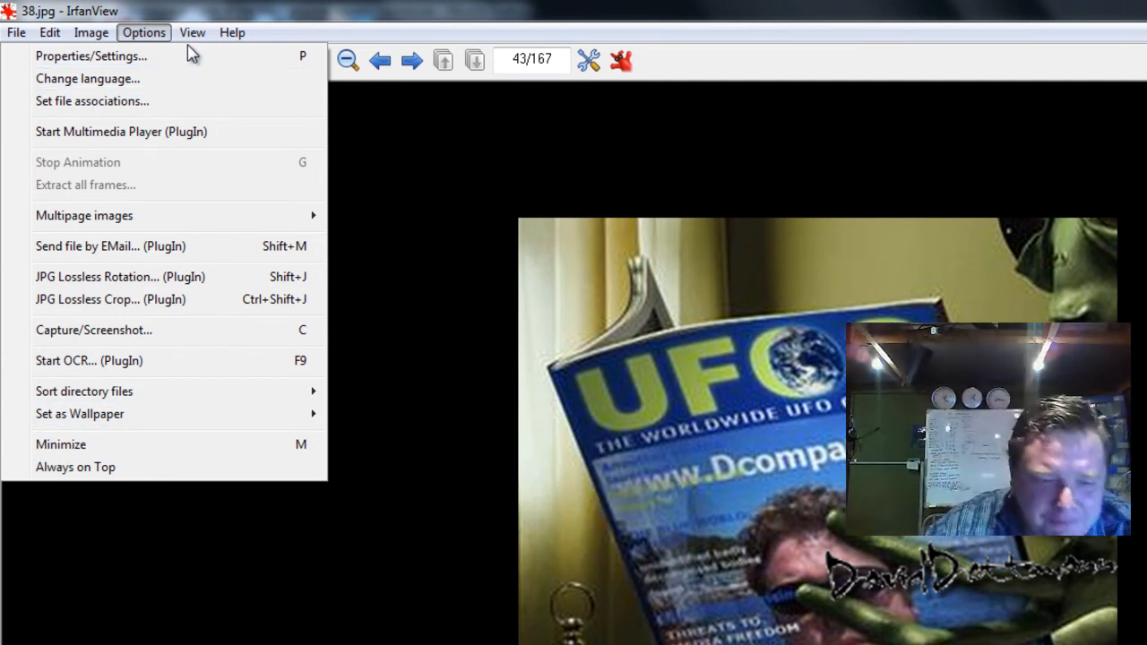
mouse_move(475, 536)
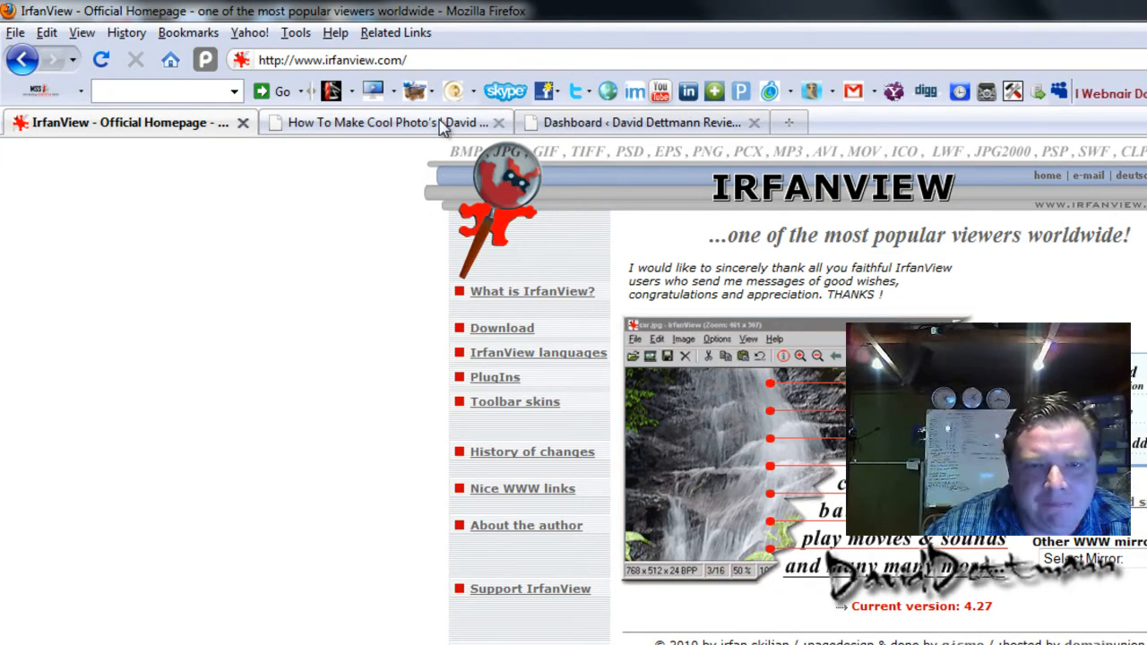
Switch Firefox to the 'How To Make Cool Photo's' blog post tab
left_click(385, 123)
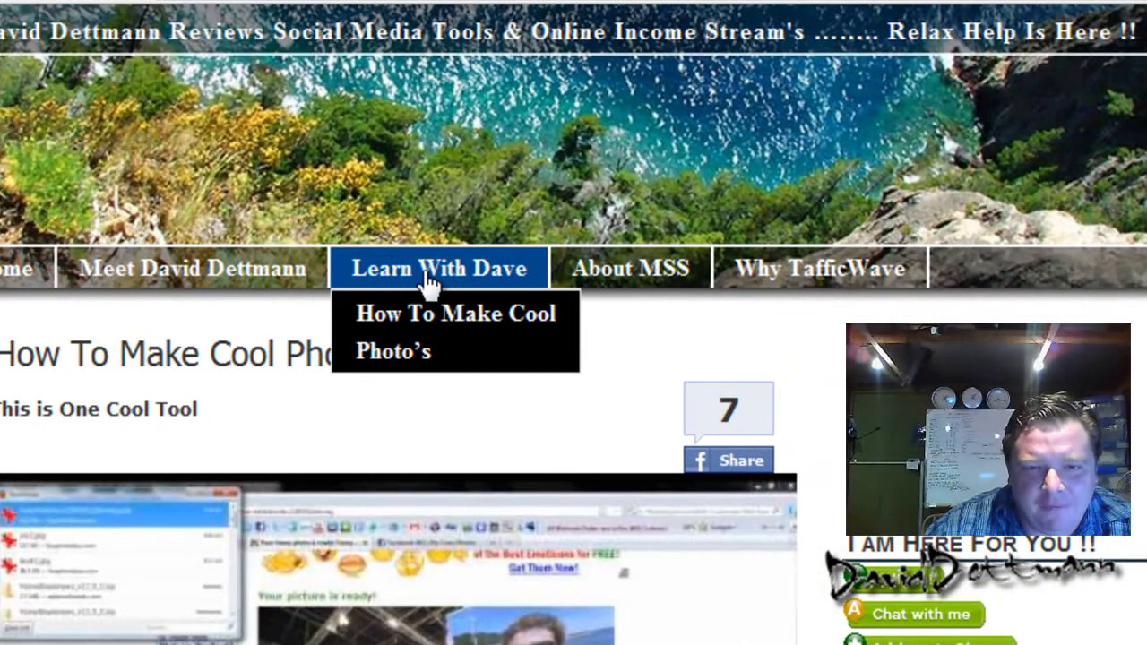
mouse_move(432, 377)
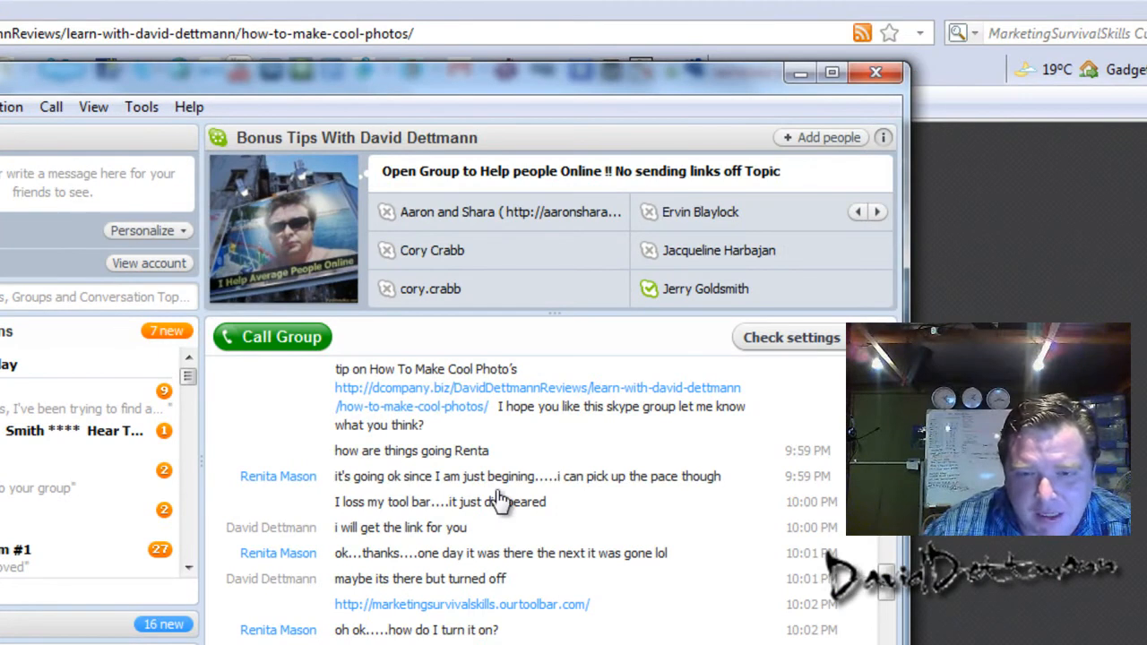
mouse_move(461, 545)
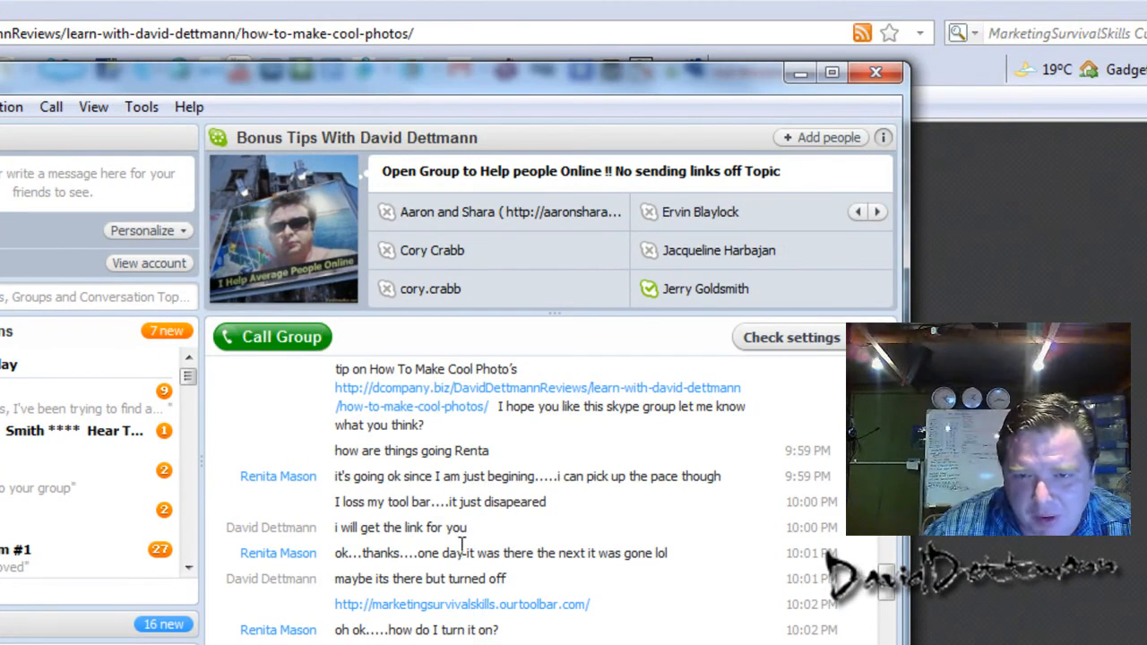